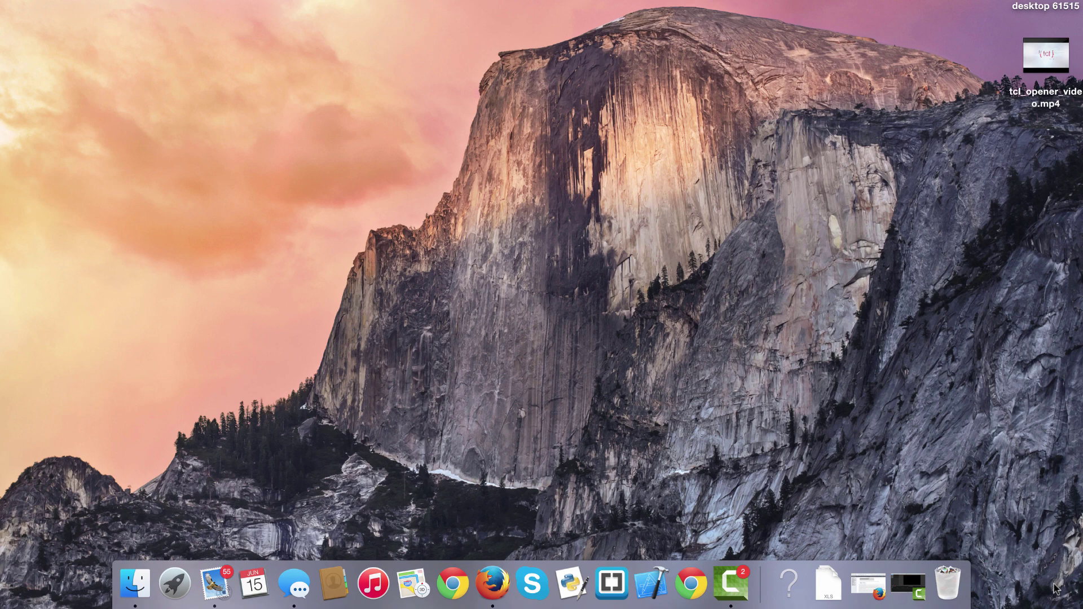
mouse_move(753, 576)
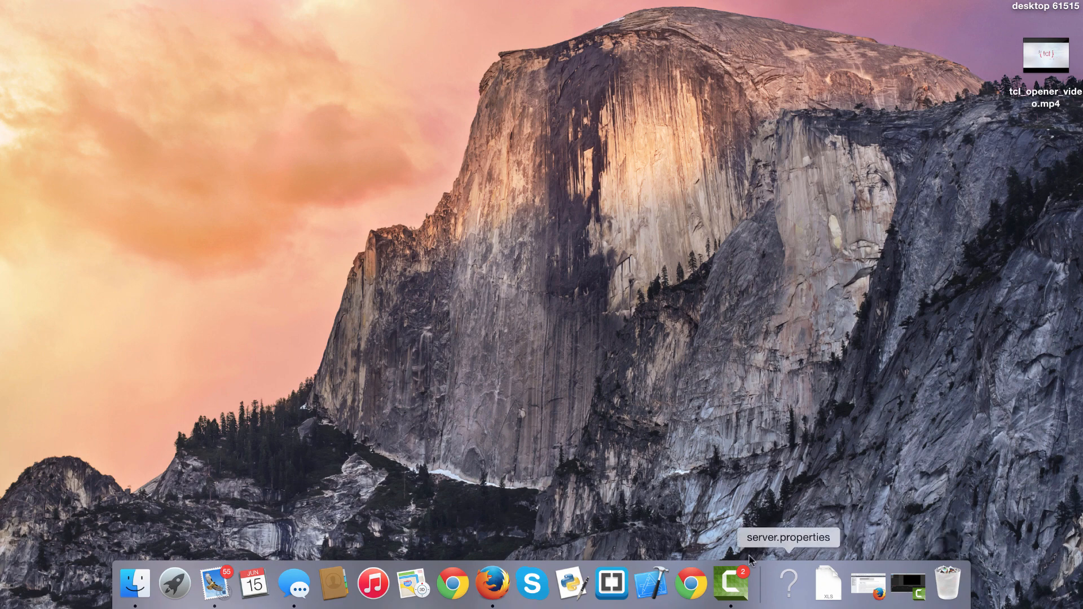
mouse_move(655, 588)
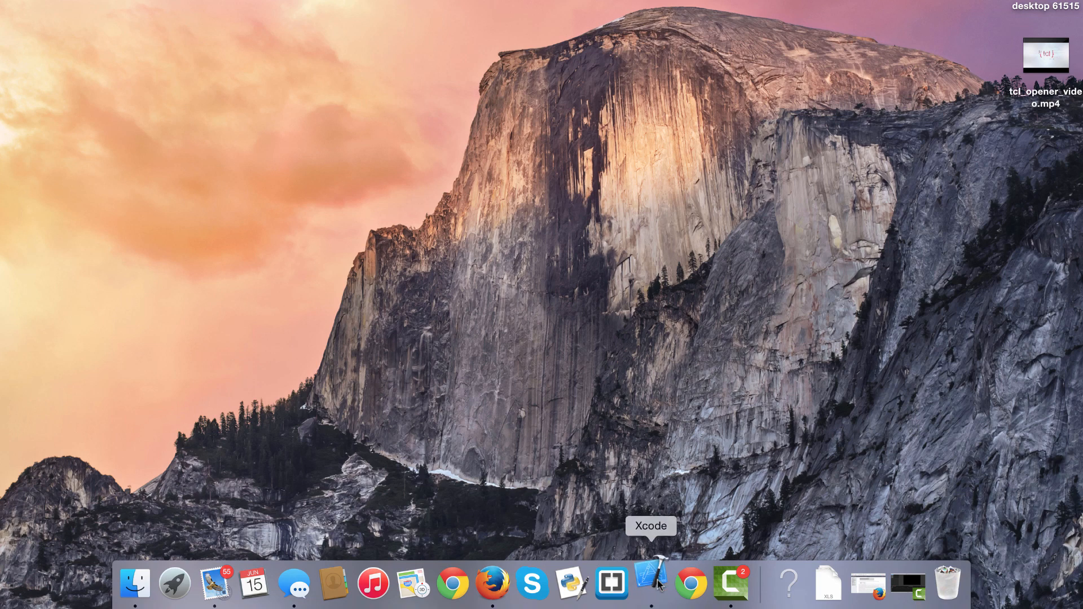
Launch Xcode and start a new project from the Single View Application template.
left_click(652, 586)
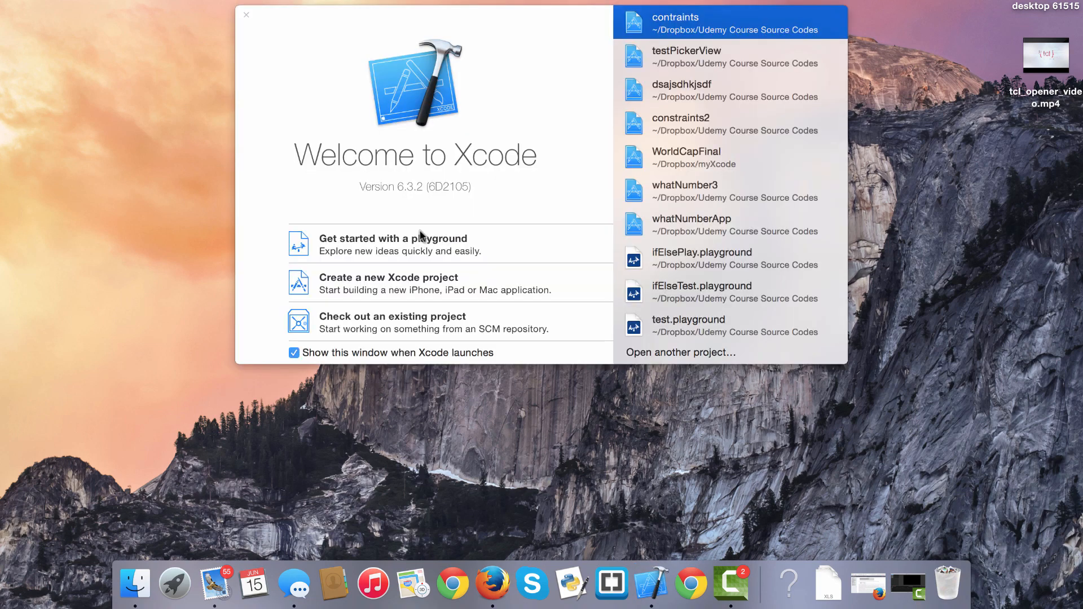
mouse_move(462, 291)
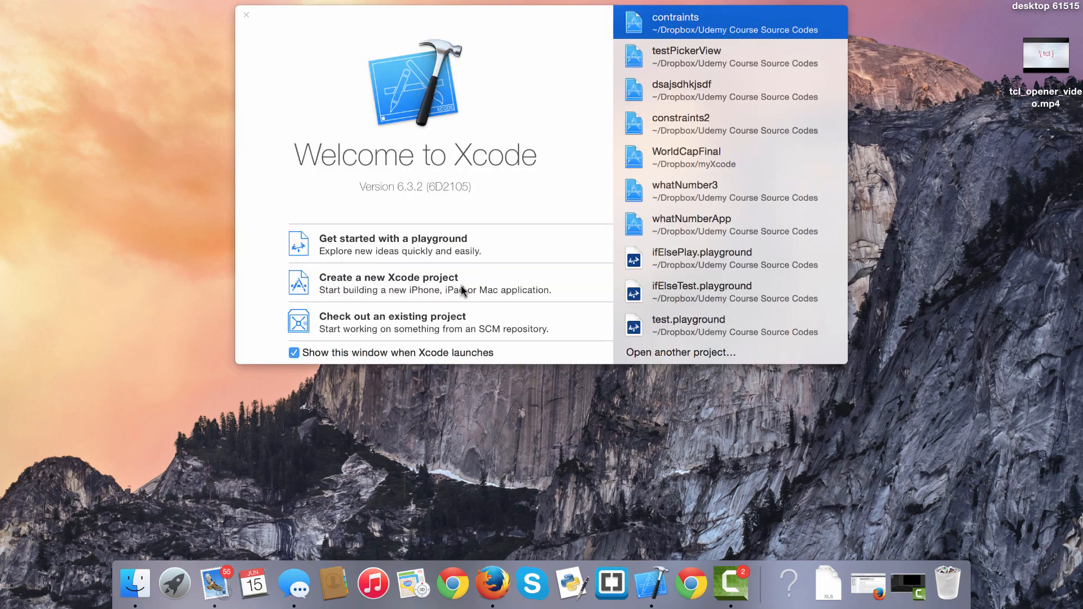
left_click(388, 283)
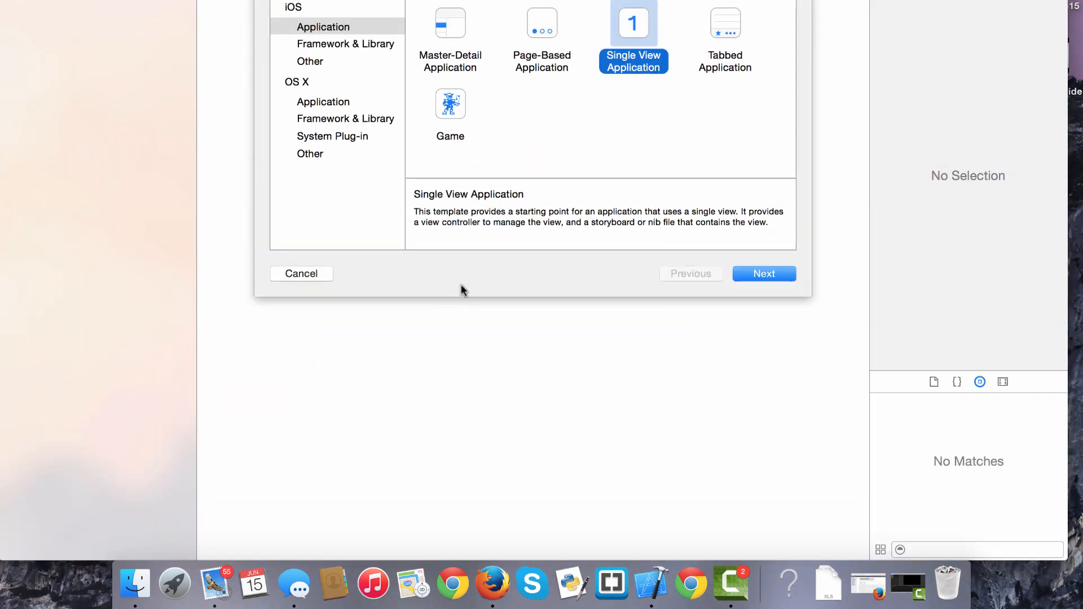
left_click(763, 274)
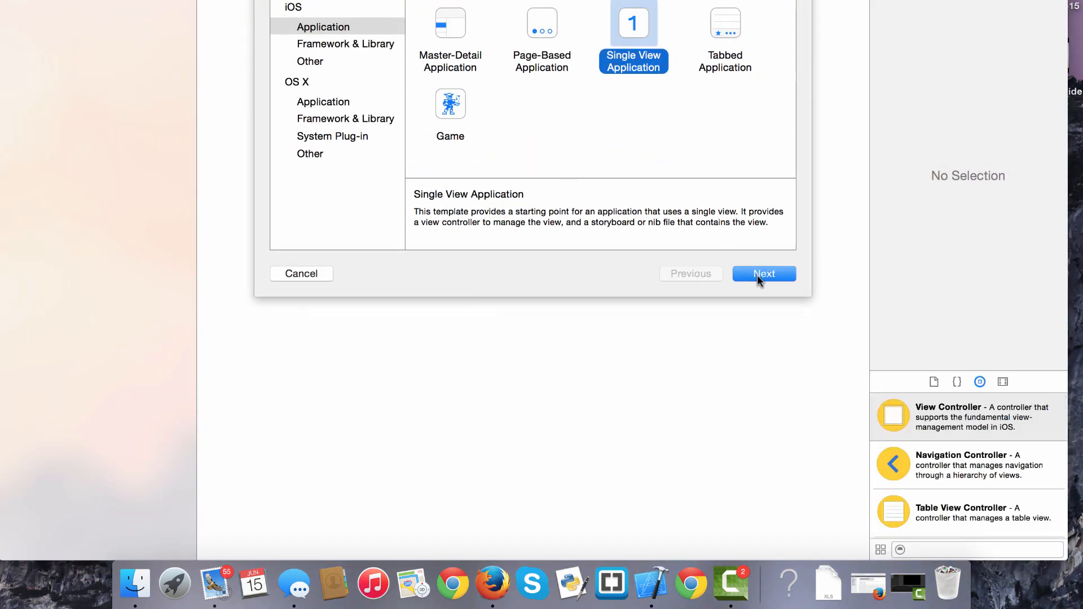
left_click(764, 274)
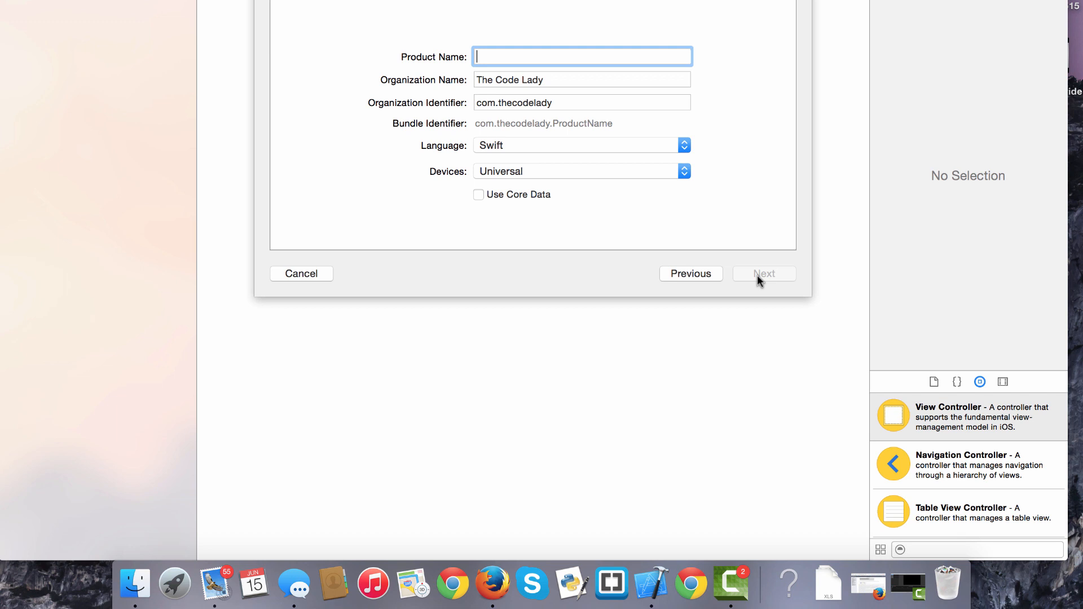
Enter Product Name 'constraintsApp' and continue to choosing a save location.
type("contr")
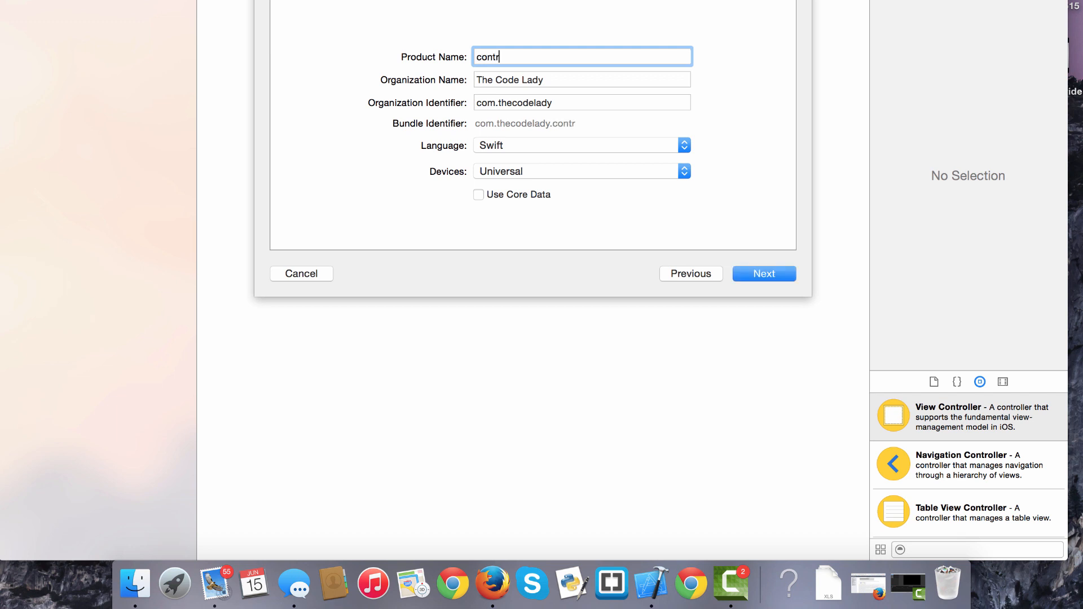
type("cons")
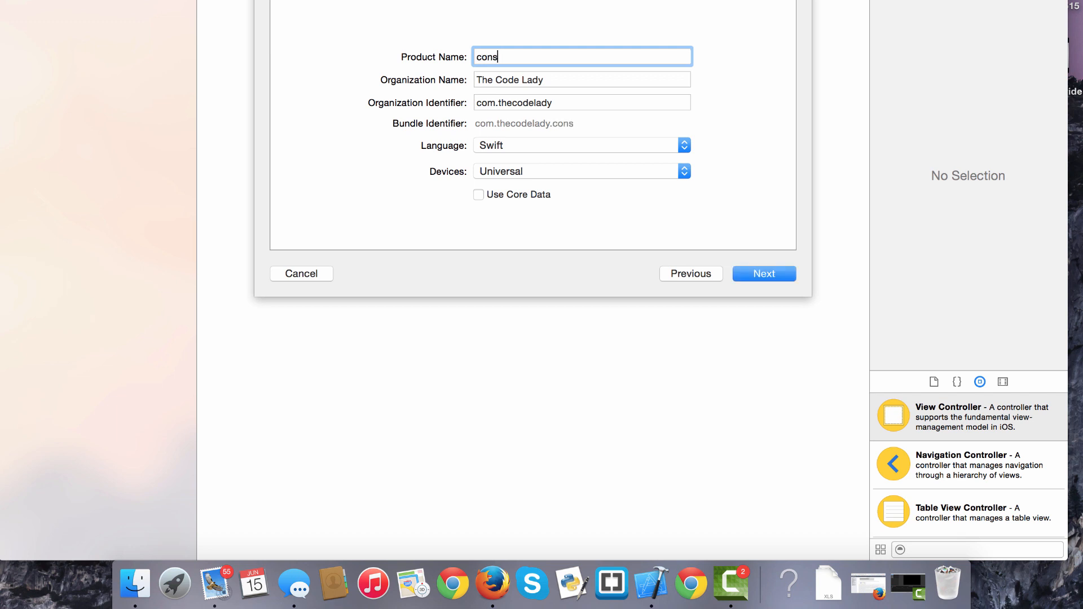
type("traints")
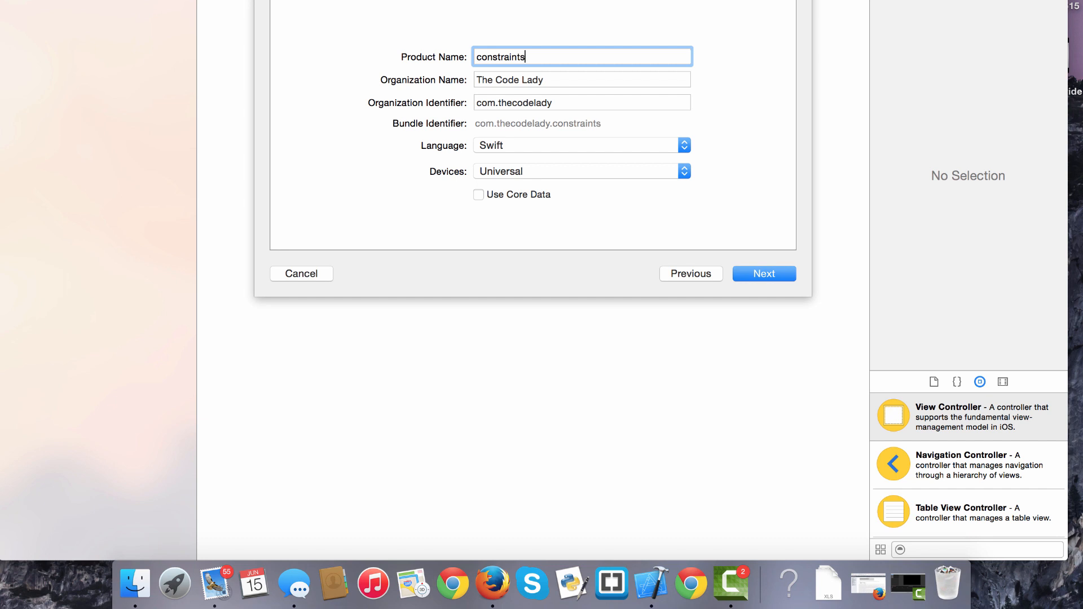
type("App")
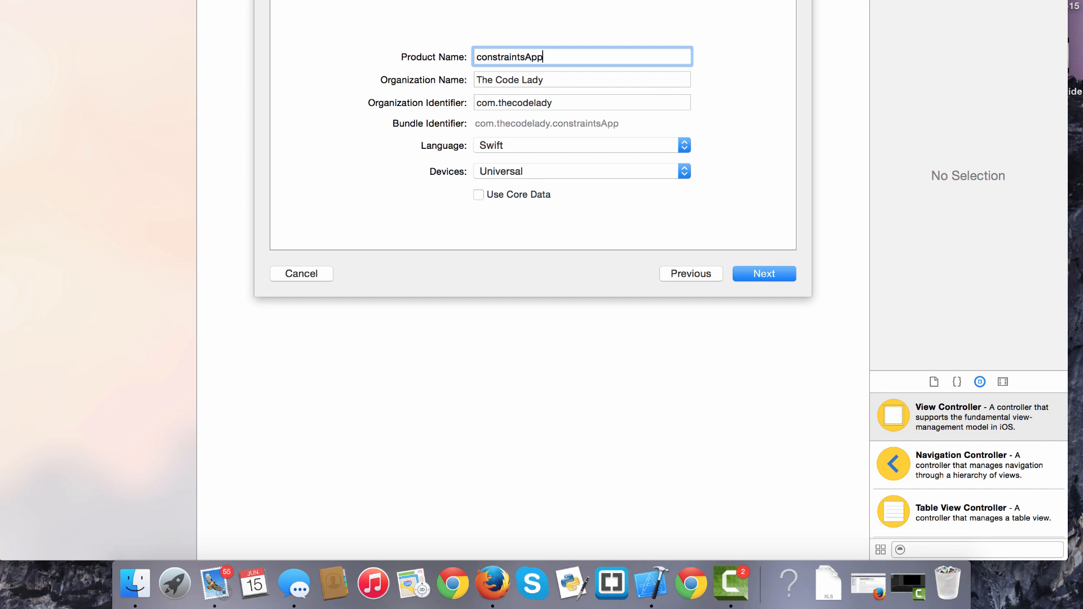
mouse_move(700, 265)
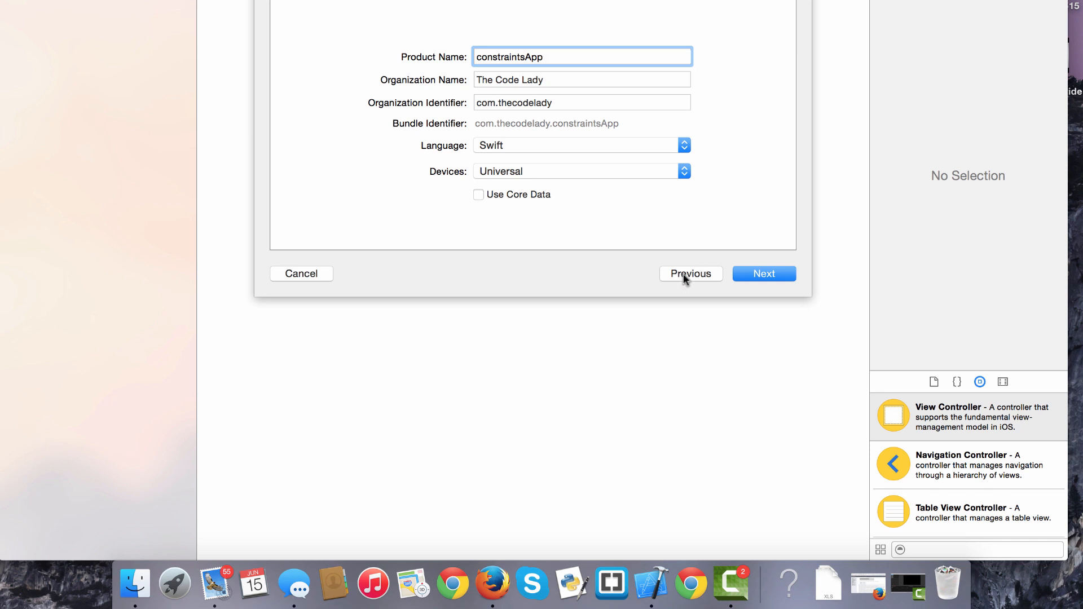
mouse_move(581, 216)
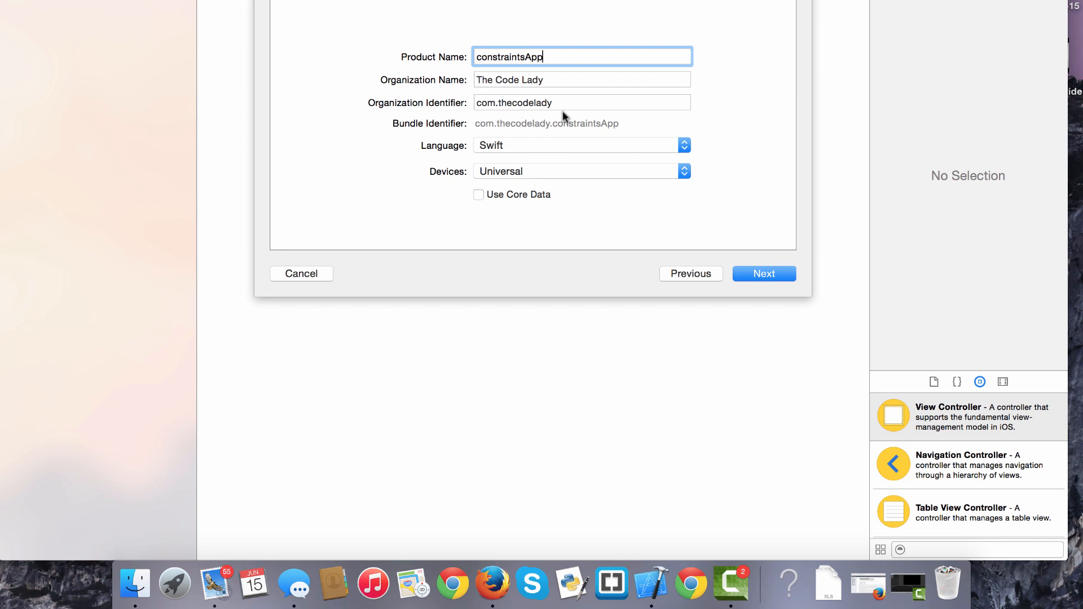
mouse_move(458, 142)
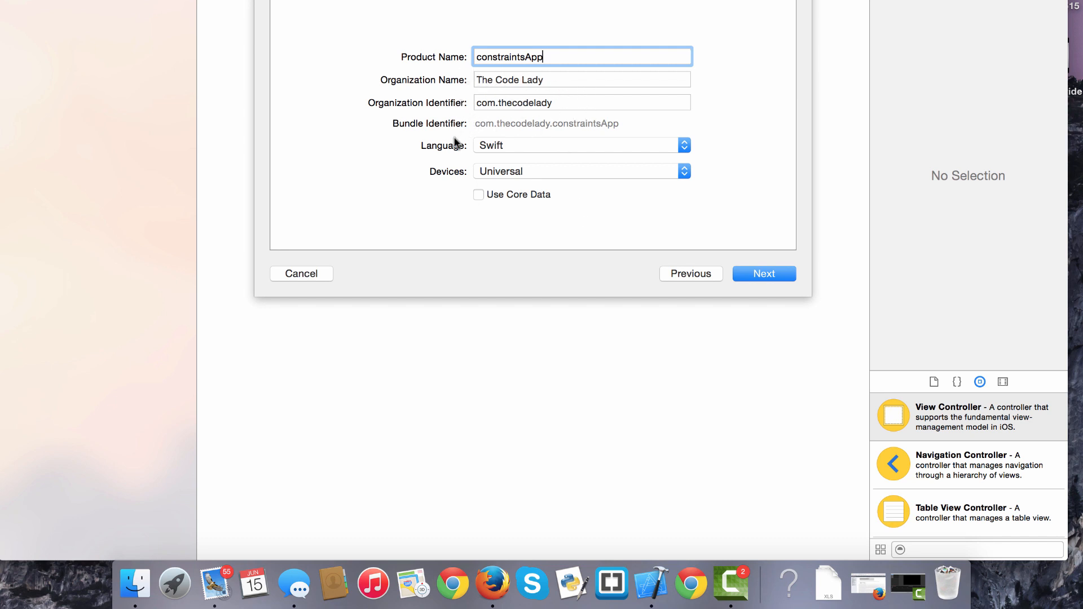
mouse_move(529, 176)
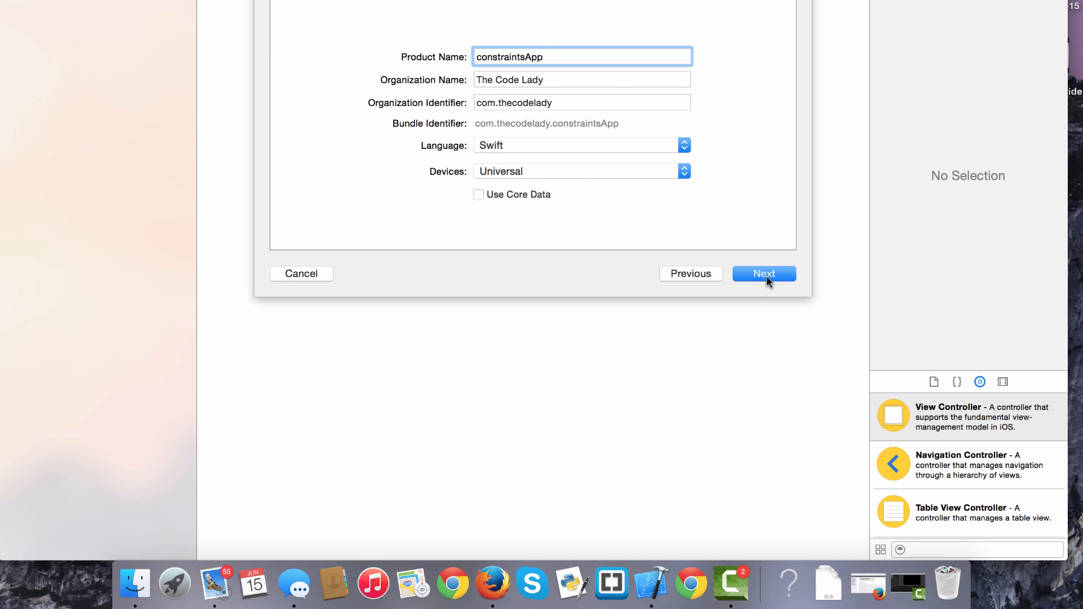
left_click(763, 273)
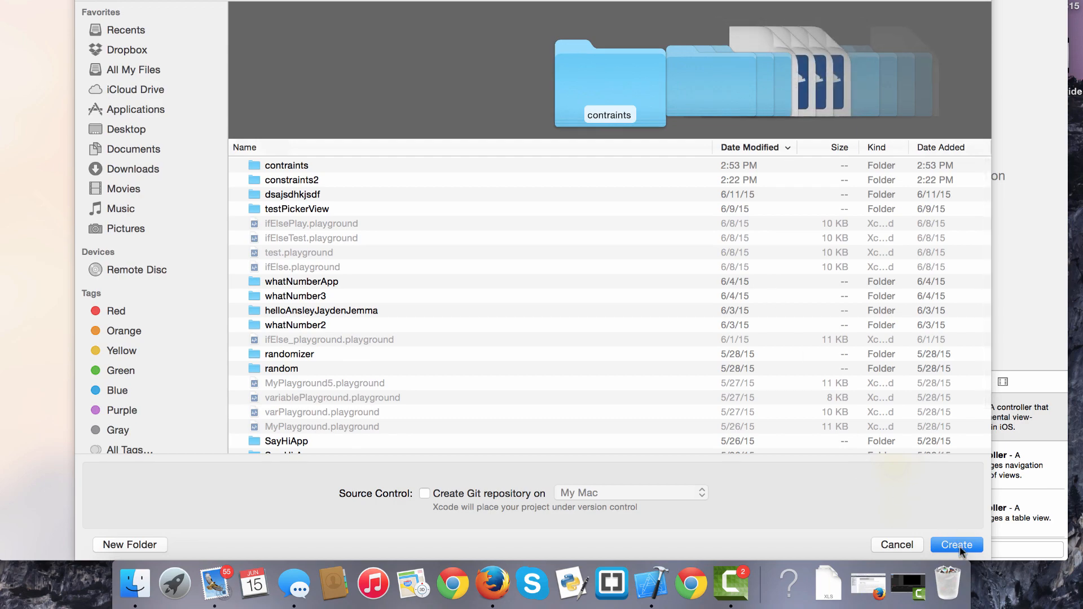
Create the constraintsApp project and select Main.storyboard in the Project navigator.
left_click(956, 545)
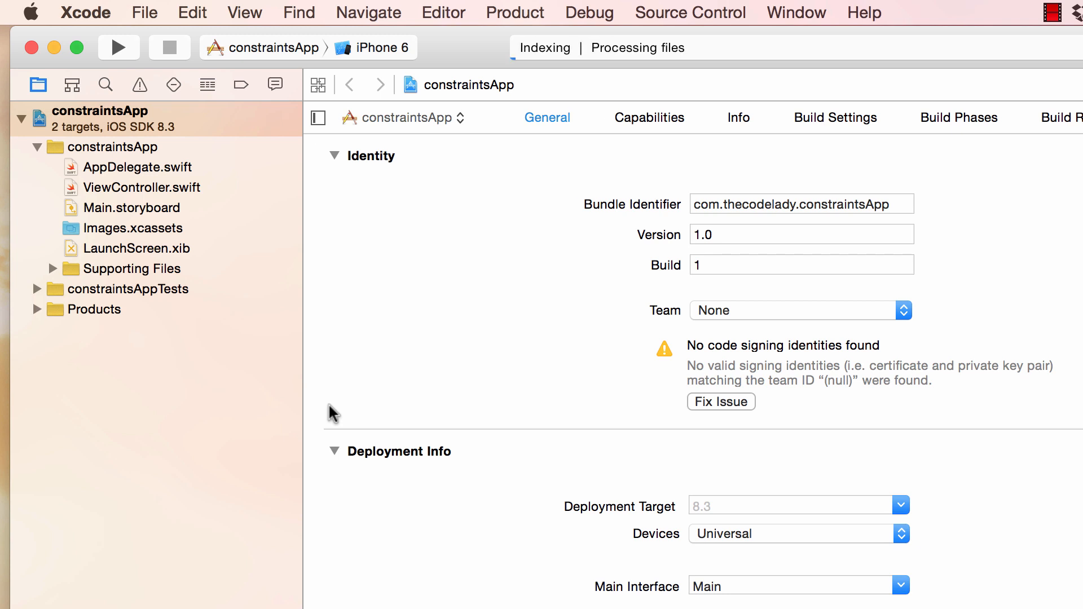
mouse_move(285, 354)
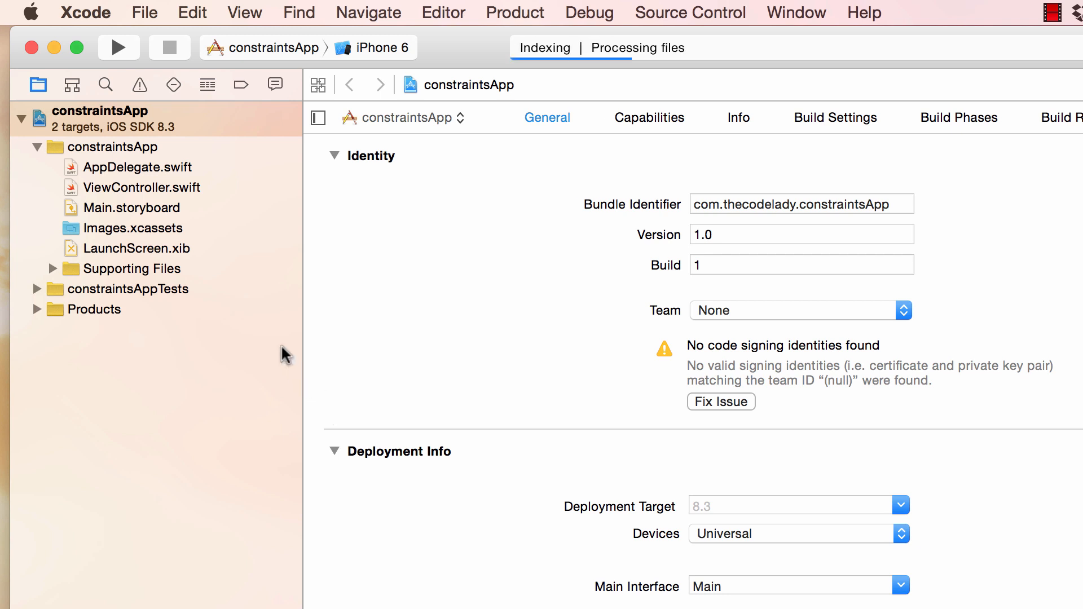
mouse_move(679, 429)
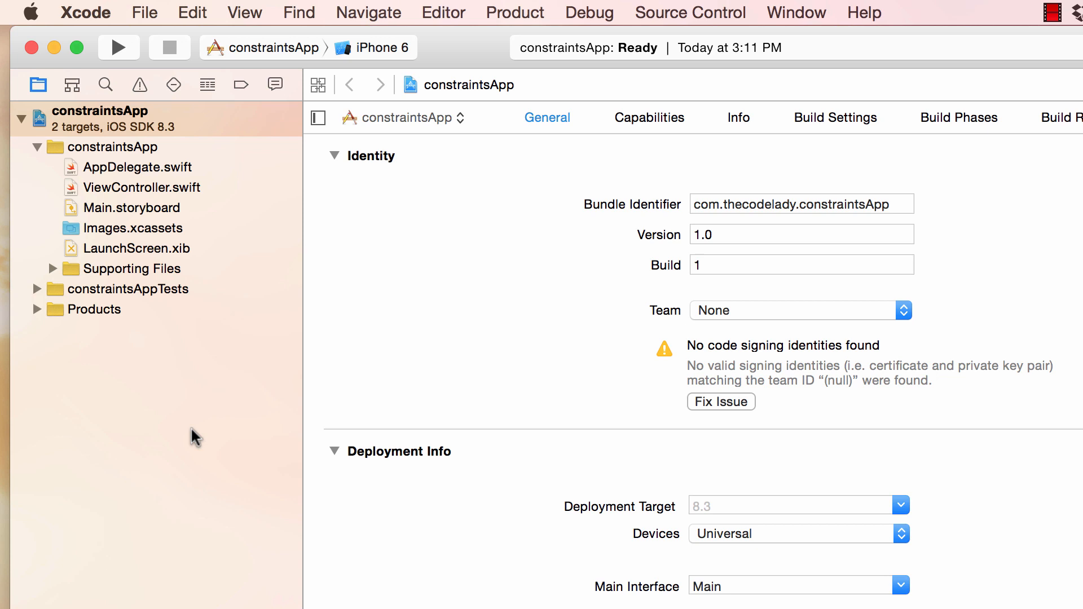
mouse_move(139, 213)
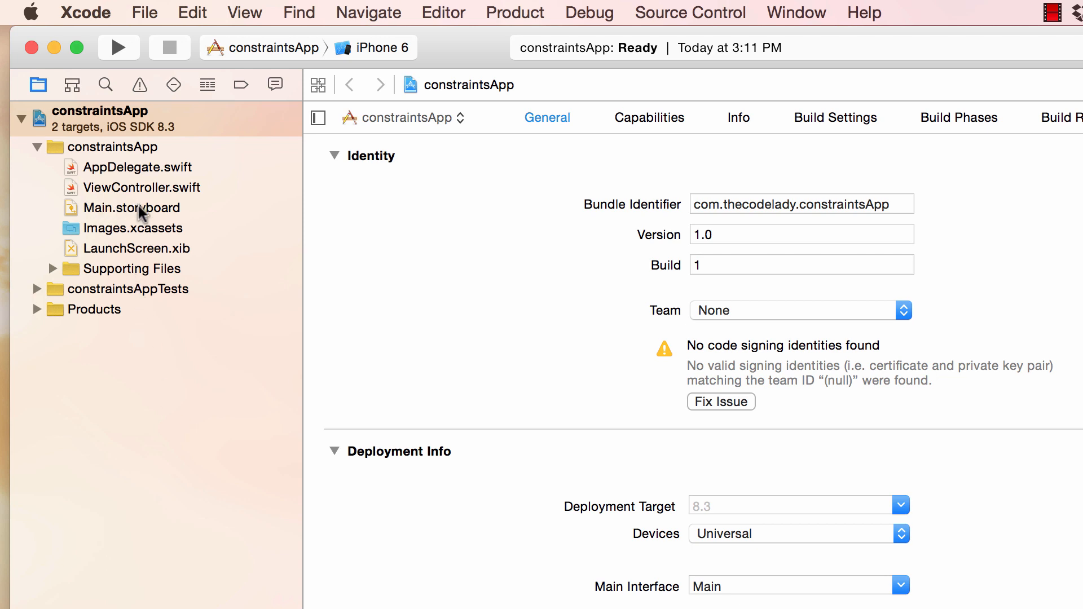
left_click(131, 208)
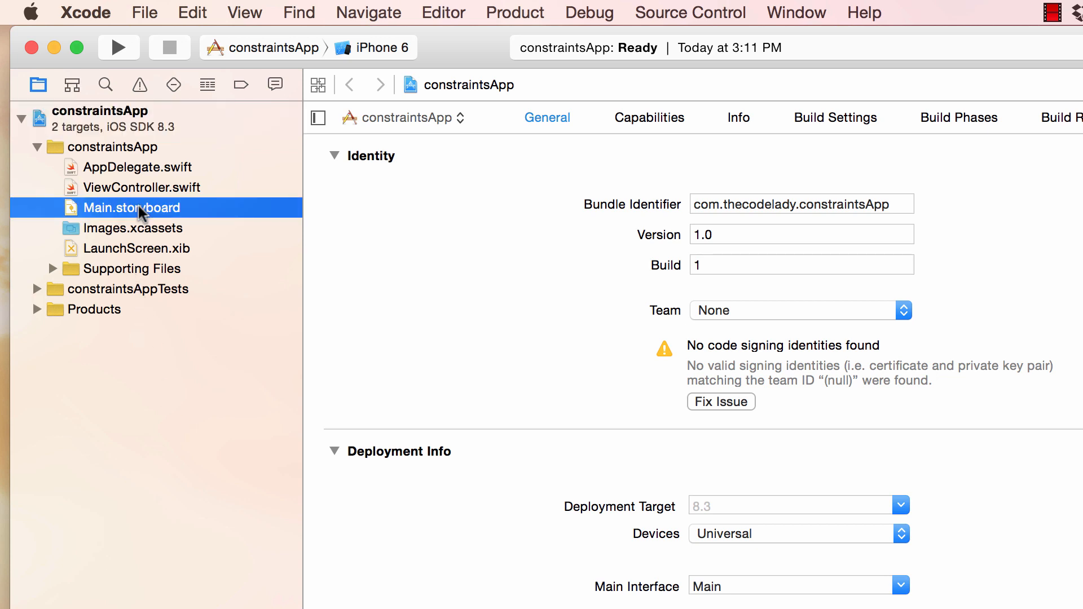
Open Main.storyboard and add a Label near the top of the View Controller.
double_click(131, 208)
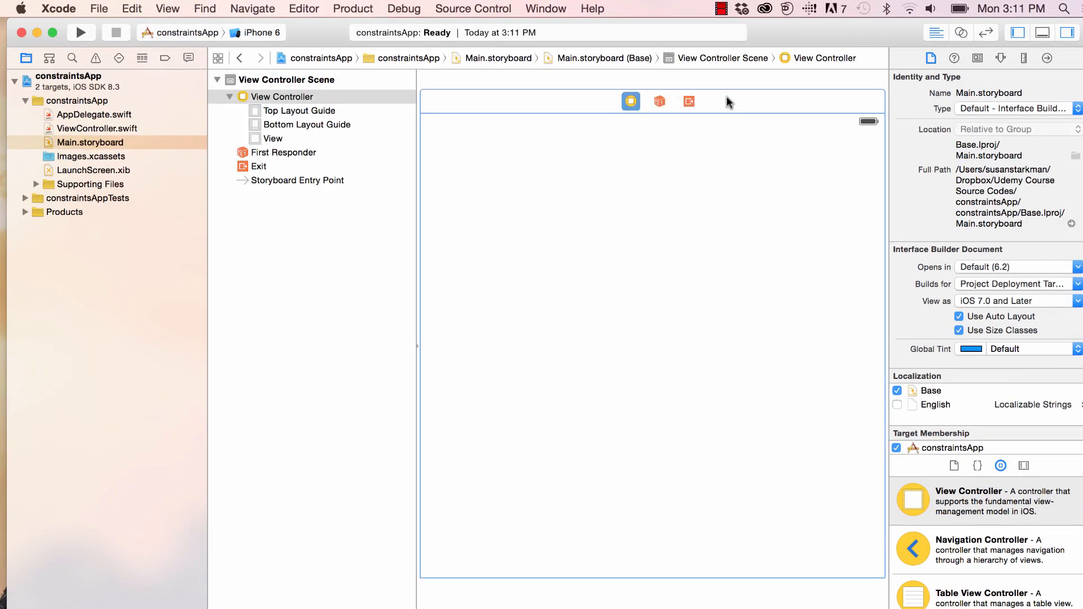
mouse_move(670, 296)
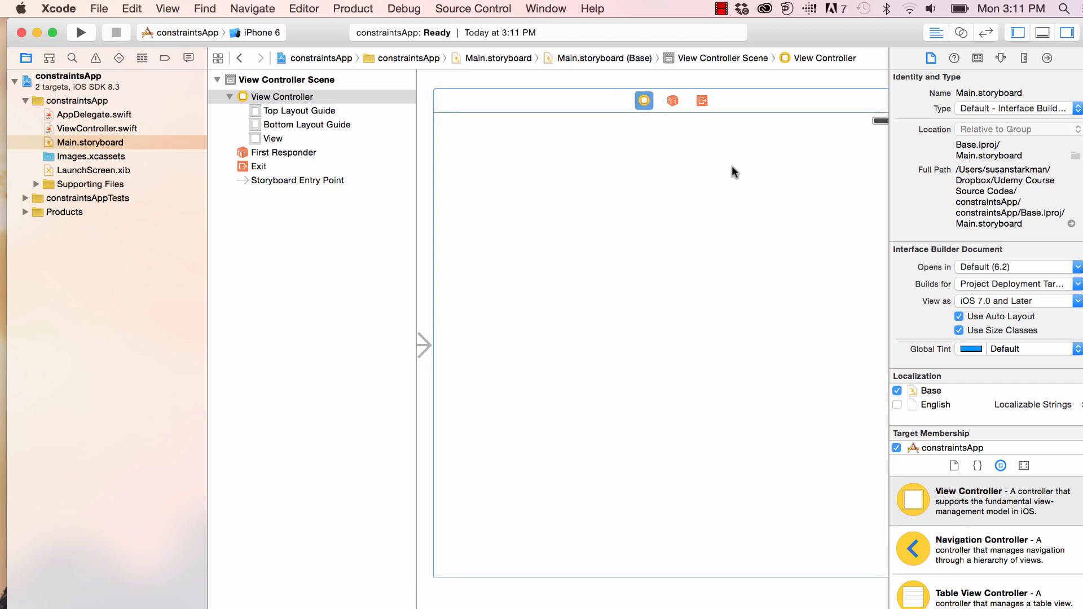
mouse_move(695, 387)
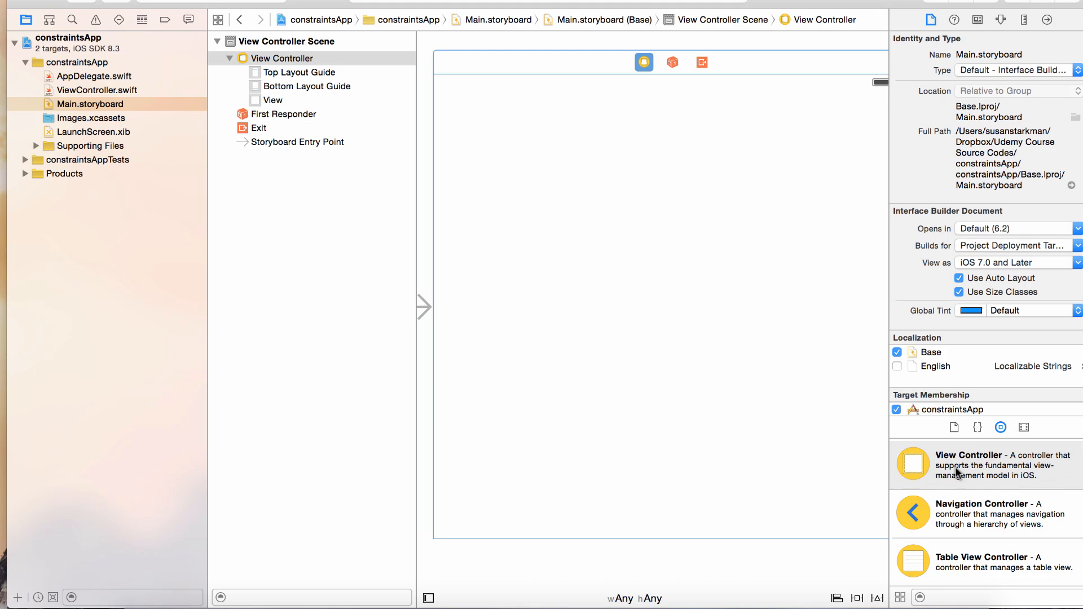
scroll("down", 3)
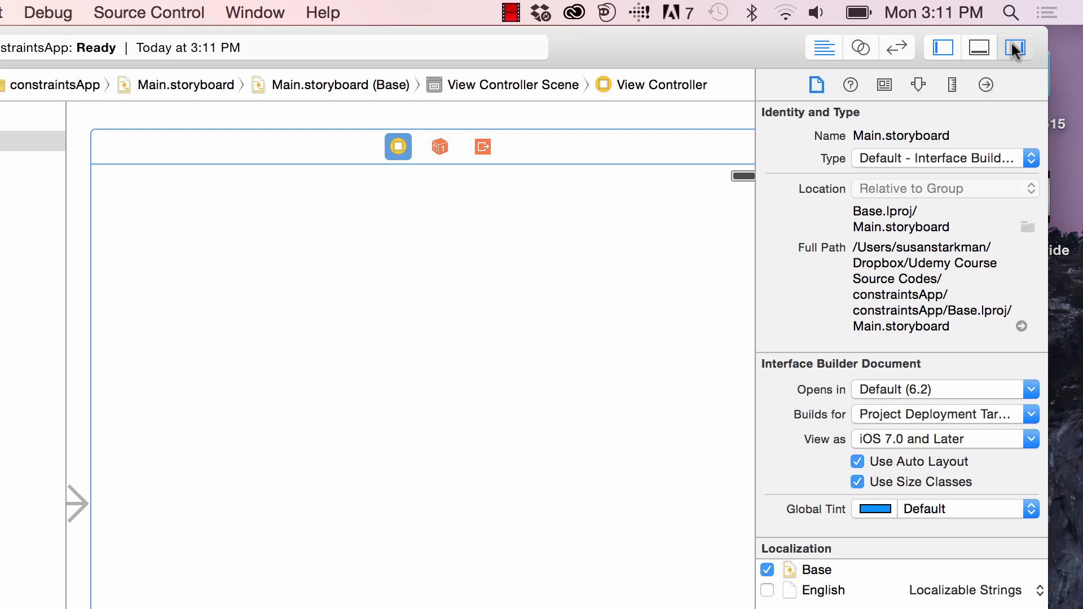
left_click(1008, 46)
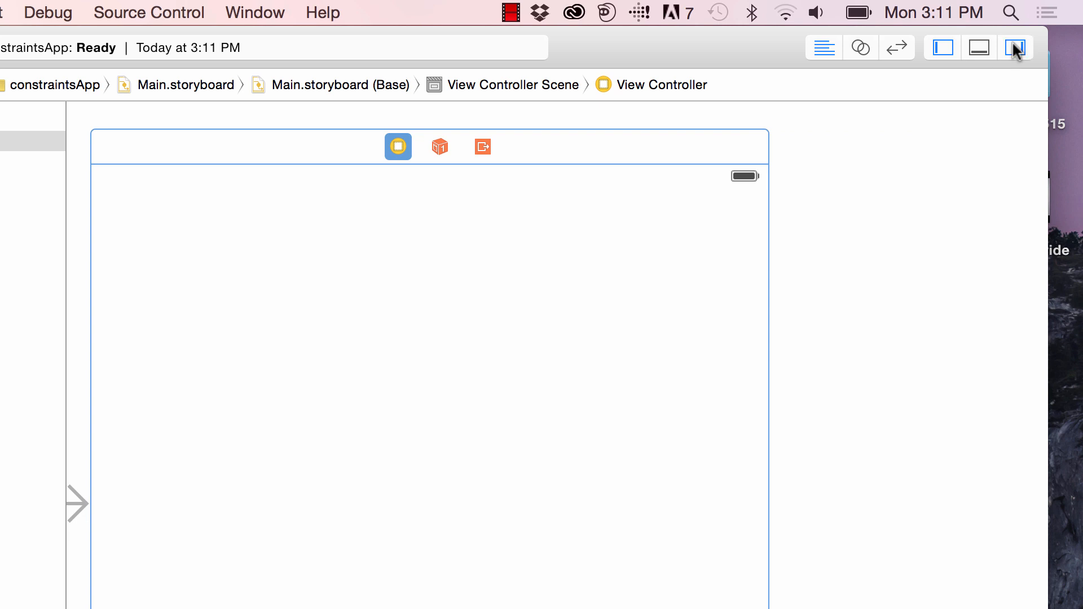
left_click(1012, 47)
type("label")
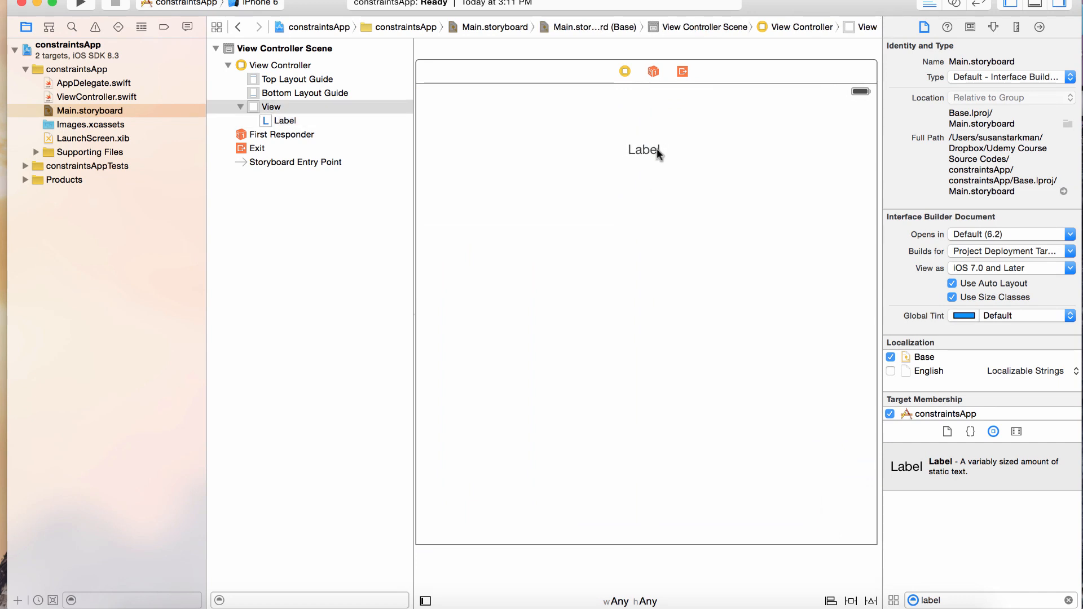
Centre the label horizontally and place a Text Field just below it.
left_click_drag(654, 154, 634, 157)
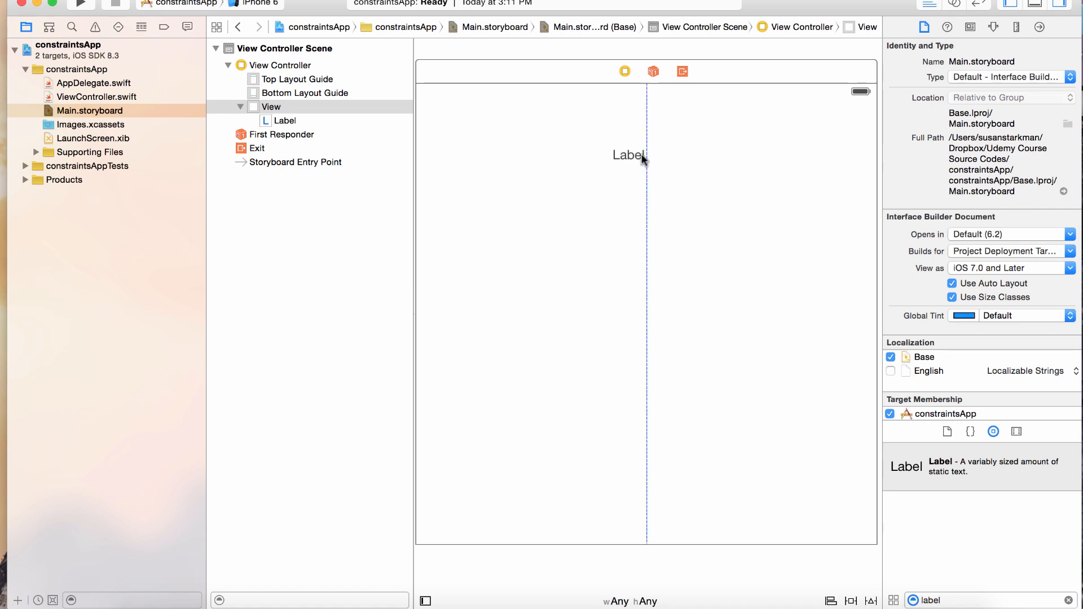
left_click(628, 156)
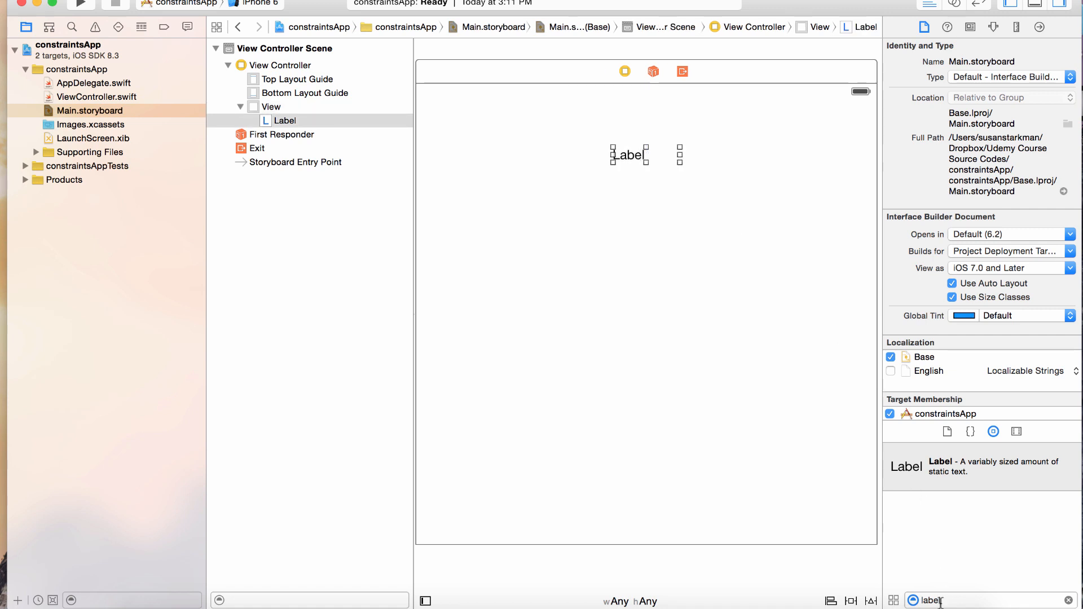
type("text")
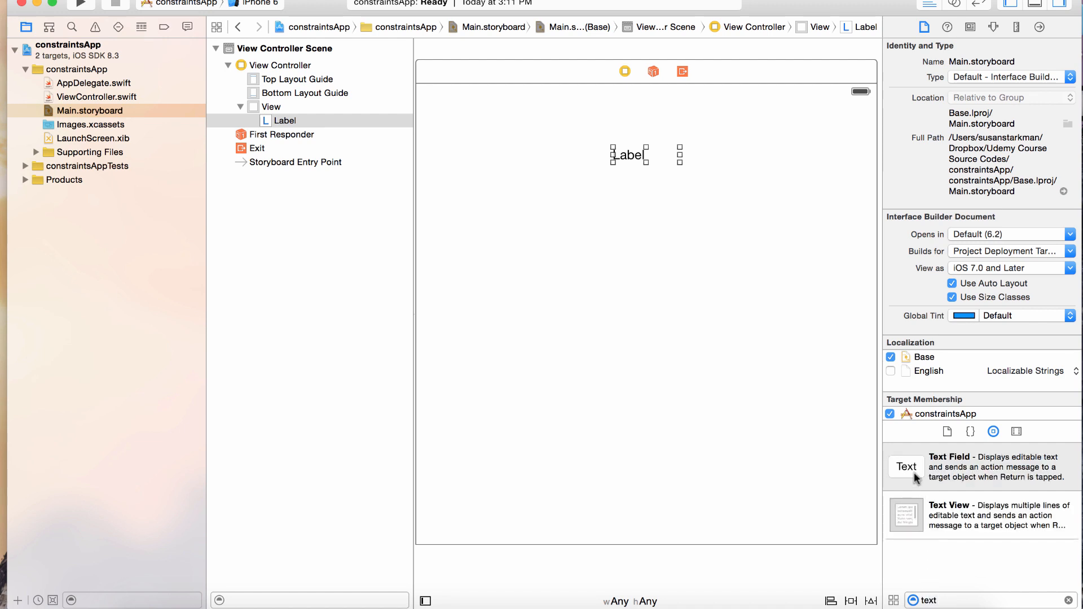
left_click_drag(905, 466, 690, 338)
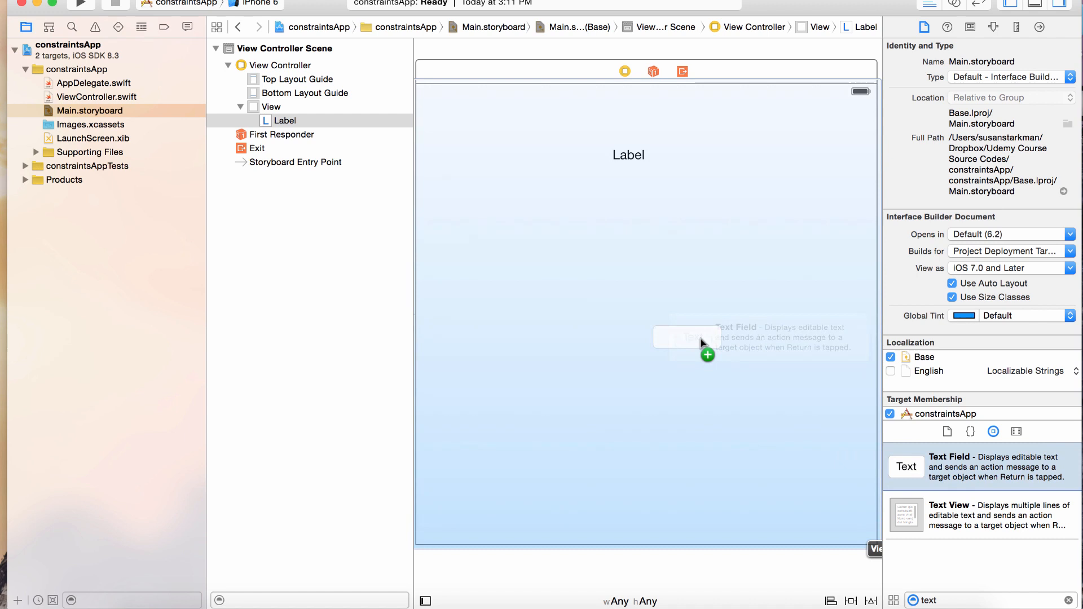
left_click_drag(690, 338, 632, 197)
type("b")
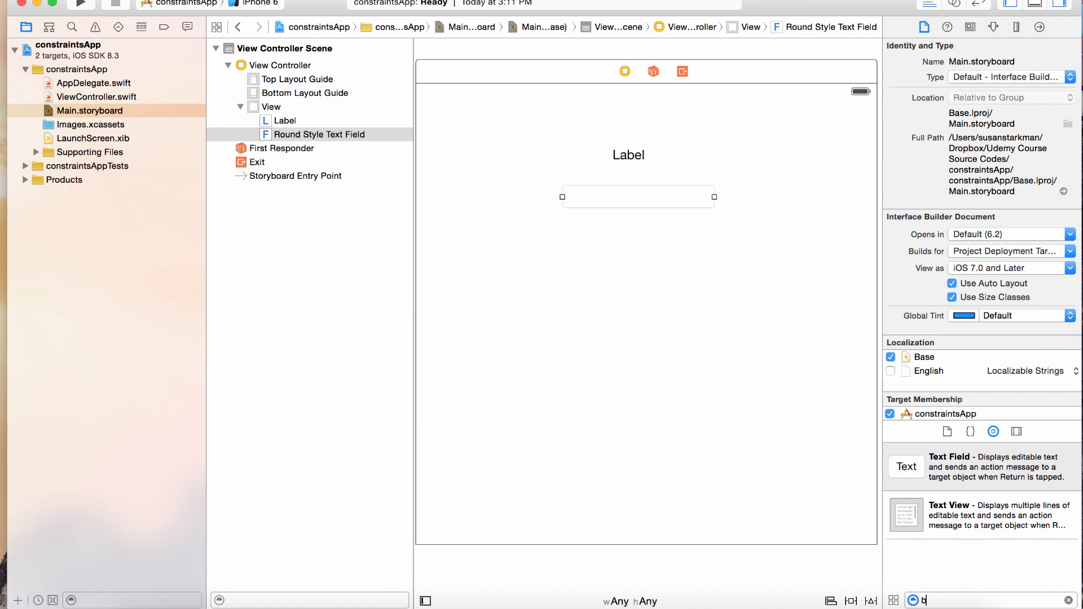
Add a Button beneath the text field and select it.
type("utton")
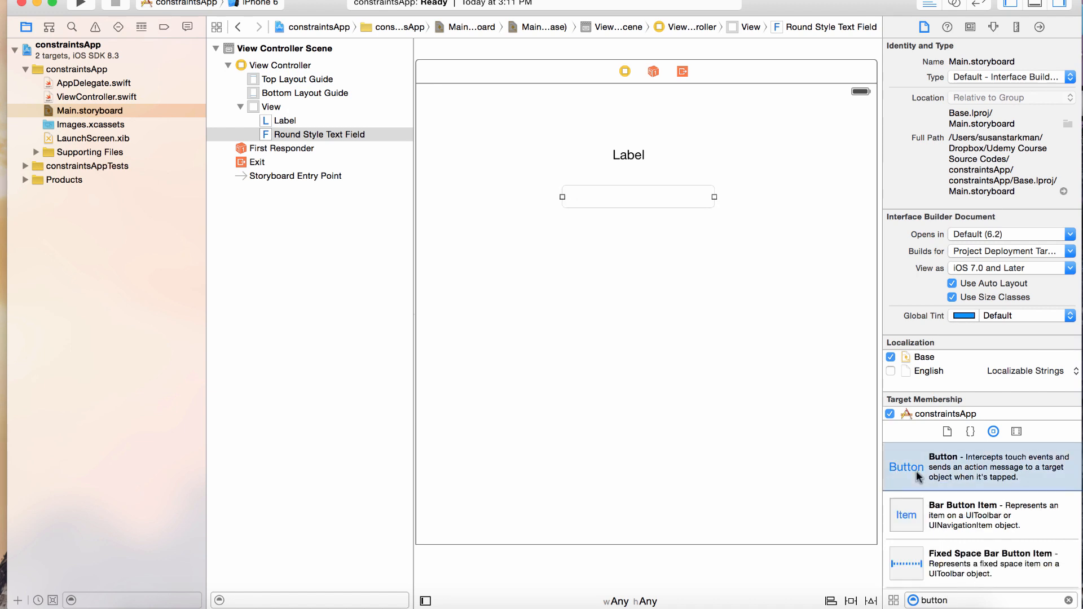
left_click_drag(905, 466, 630, 252)
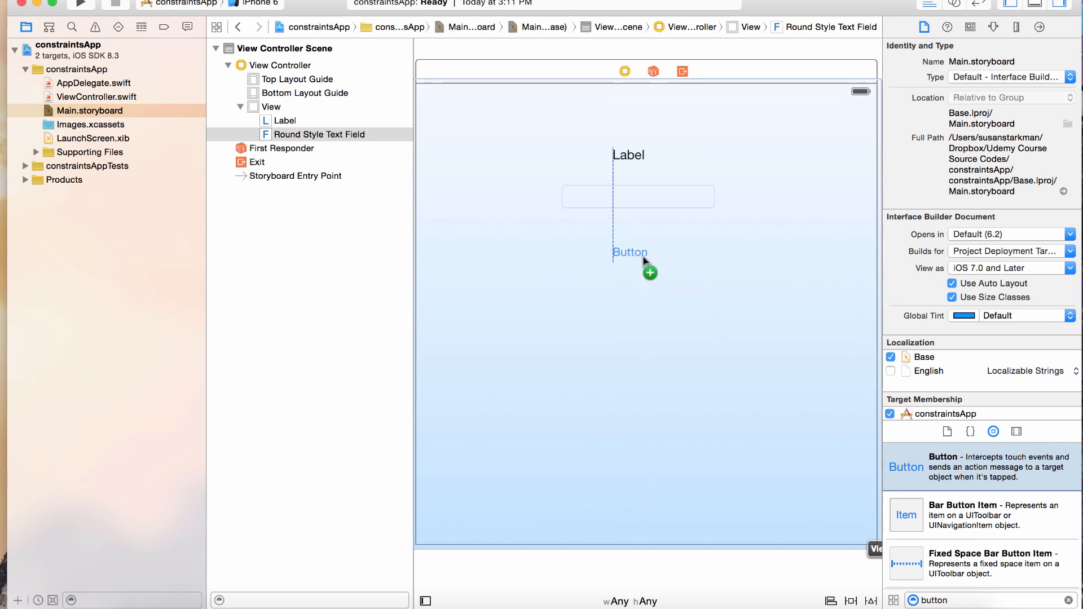
left_click(637, 256)
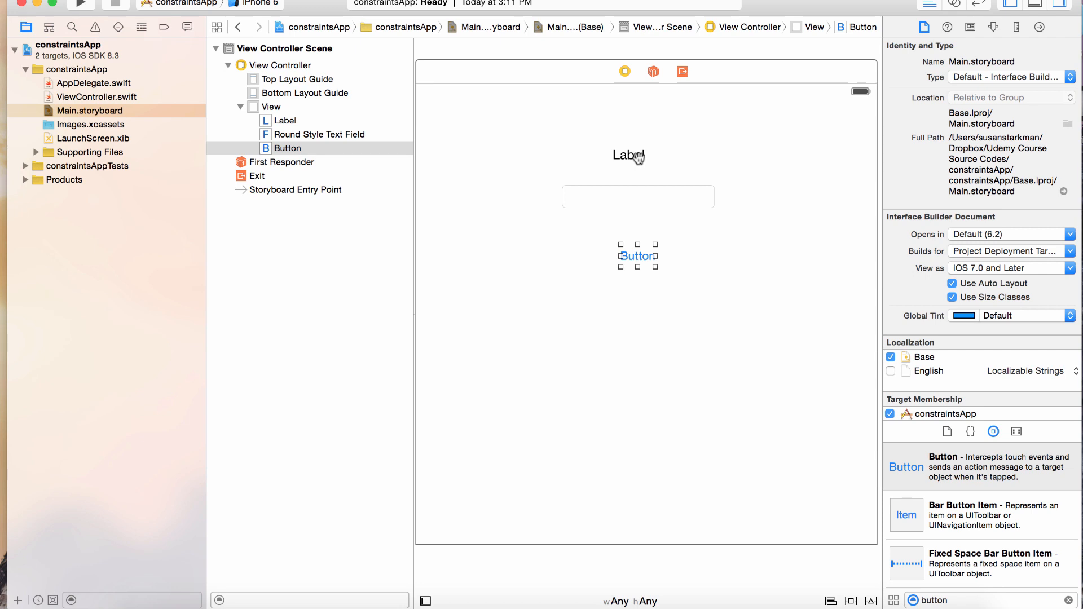
mouse_move(636, 259)
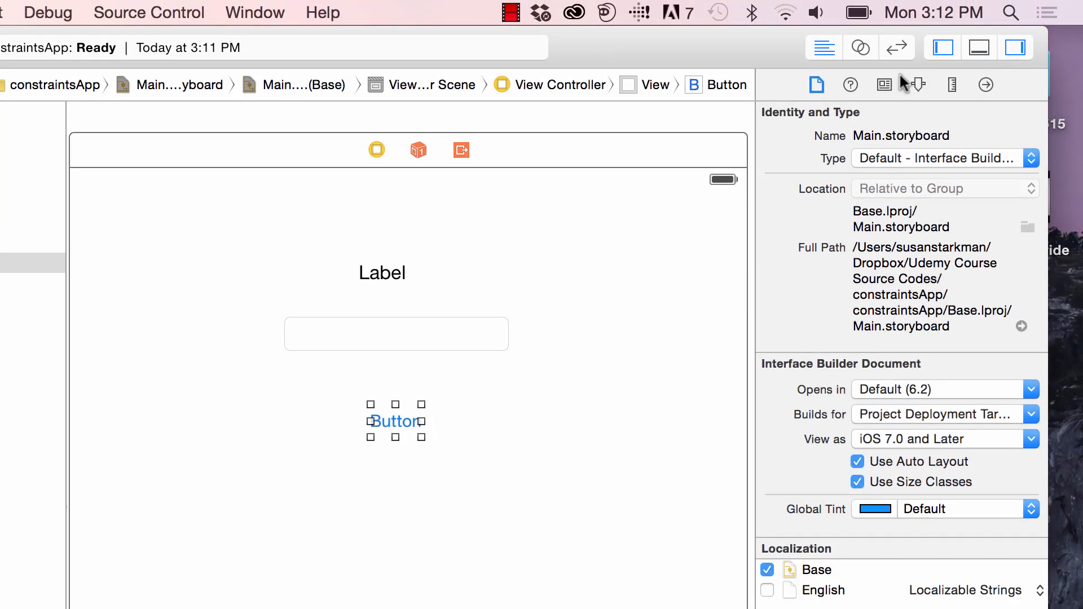
mouse_move(917, 85)
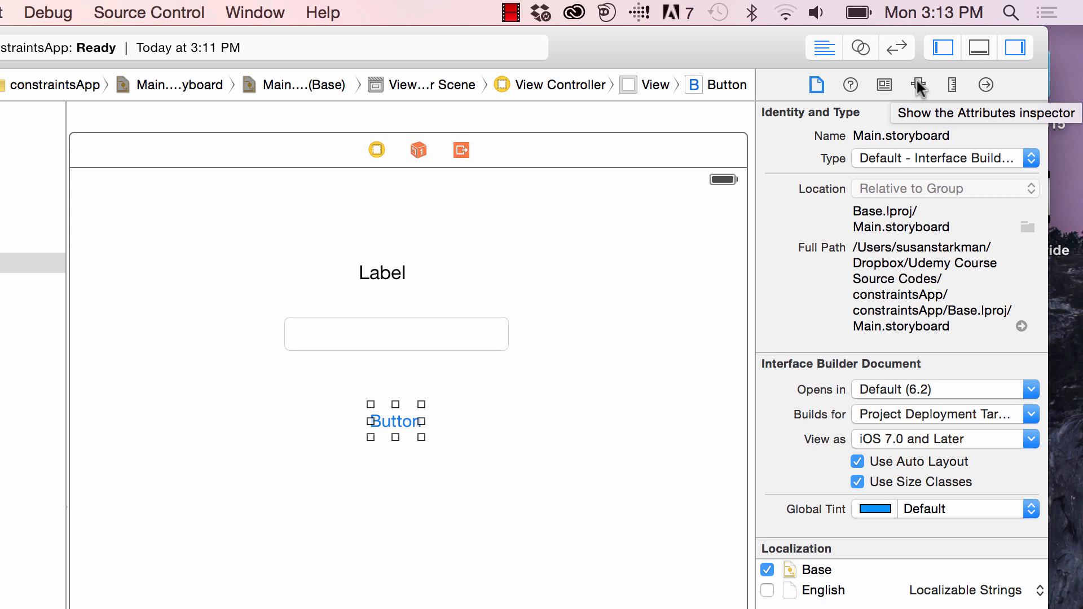
Set the button's background colour to red in the Attributes inspector.
left_click(918, 84)
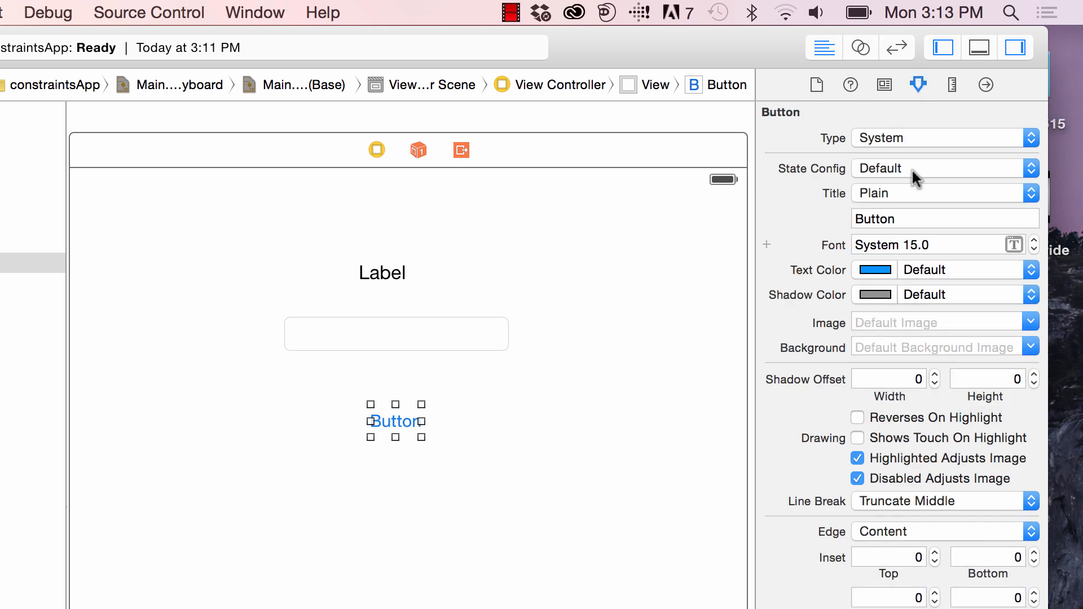
scroll("down", 3)
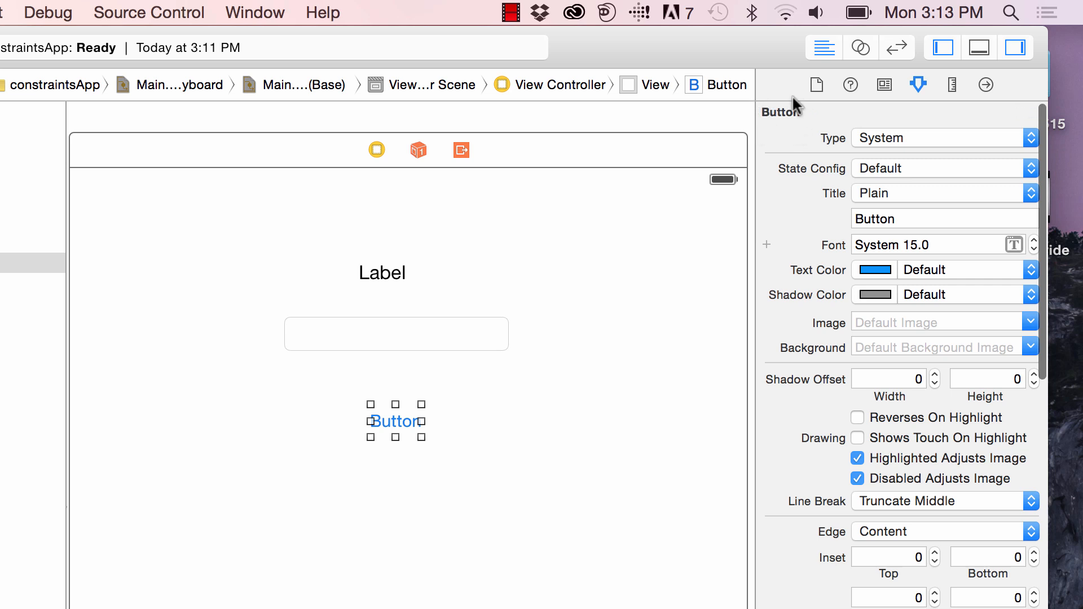
scroll("down", 3)
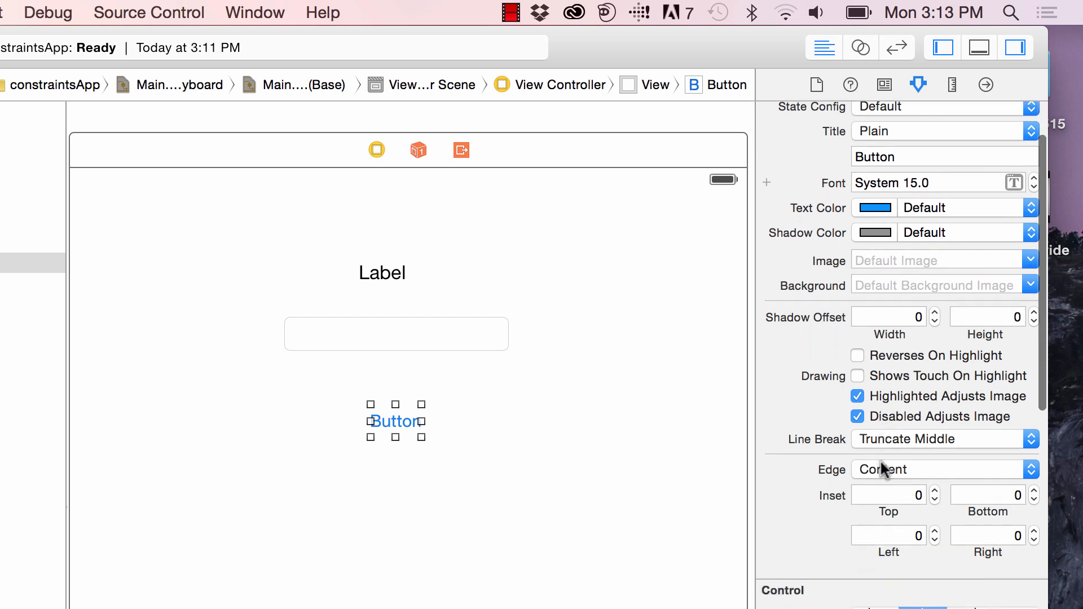
scroll("down", 3)
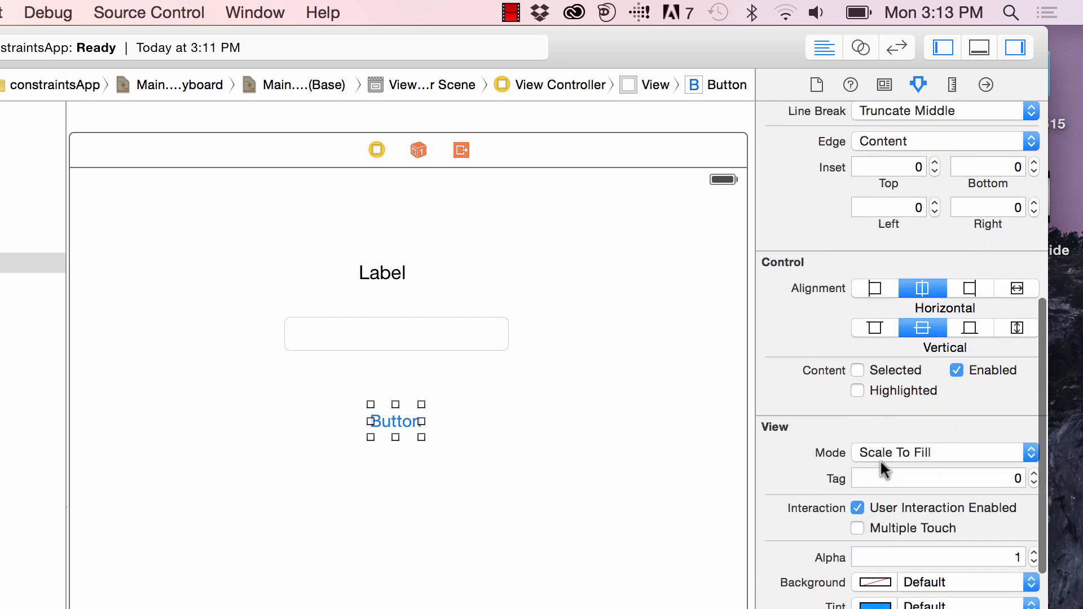
scroll("down", 3)
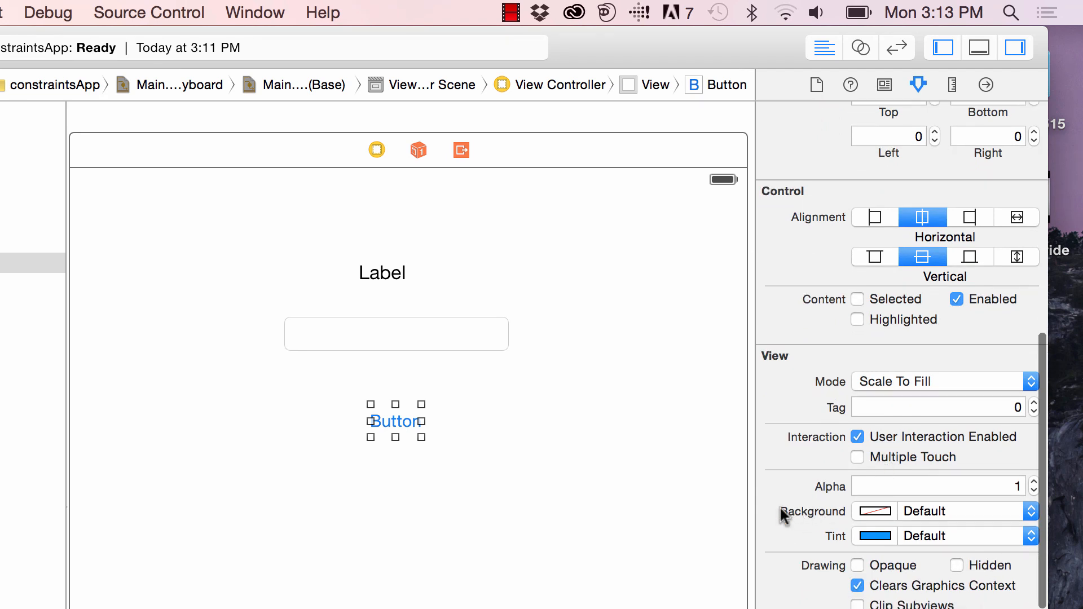
mouse_move(904, 516)
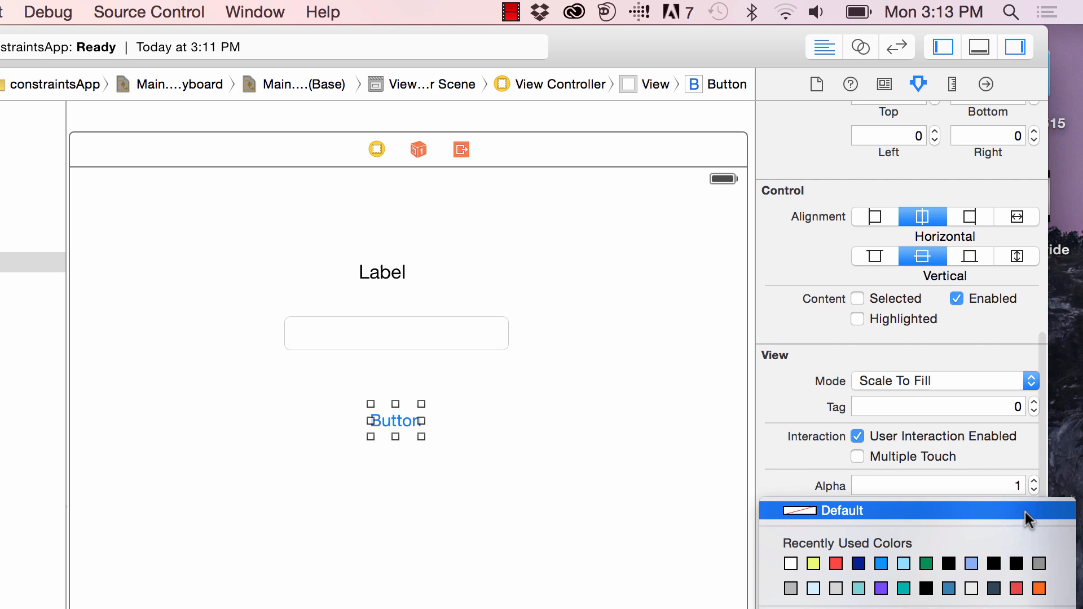
scroll("down", 3)
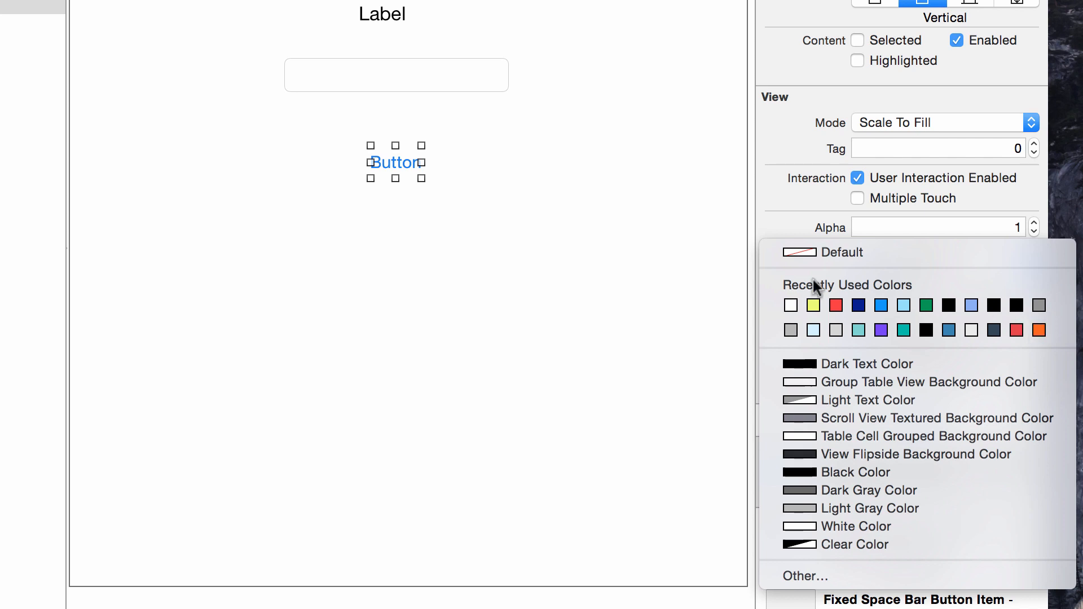
mouse_move(822, 367)
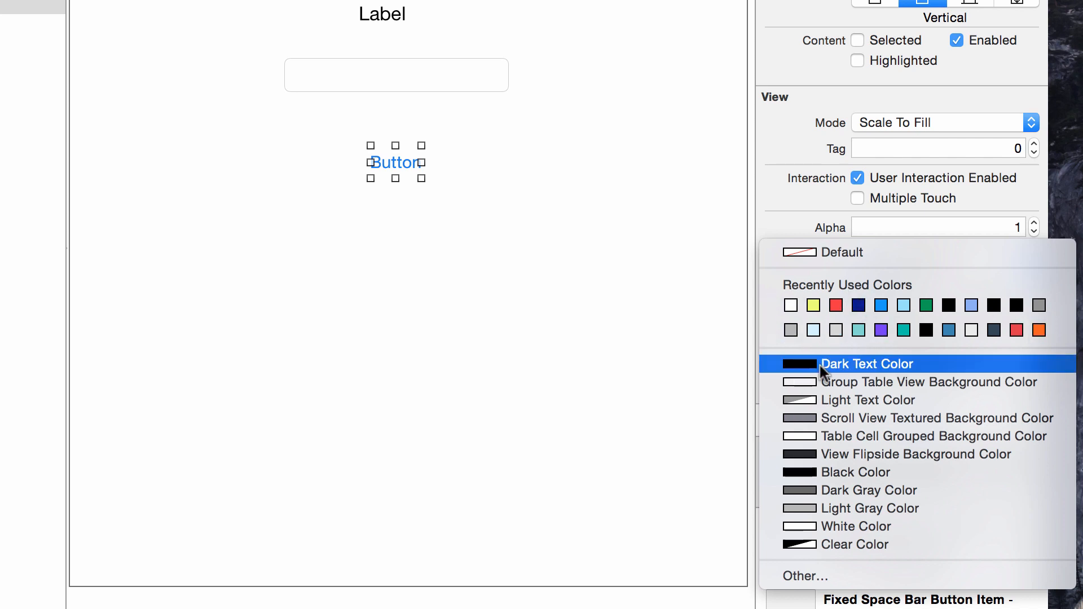
mouse_move(796, 576)
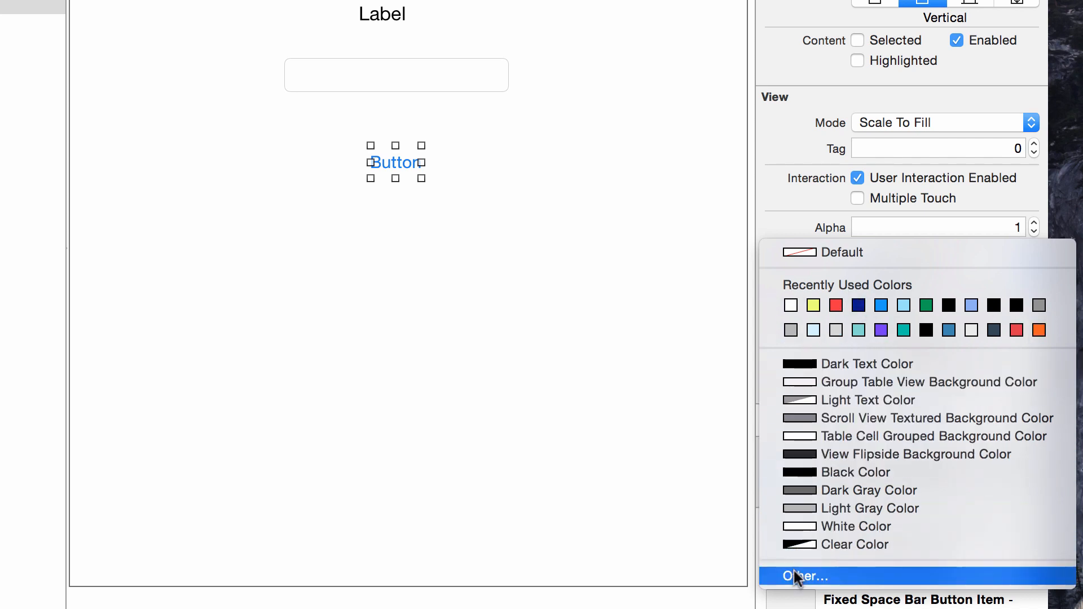
left_click(796, 591)
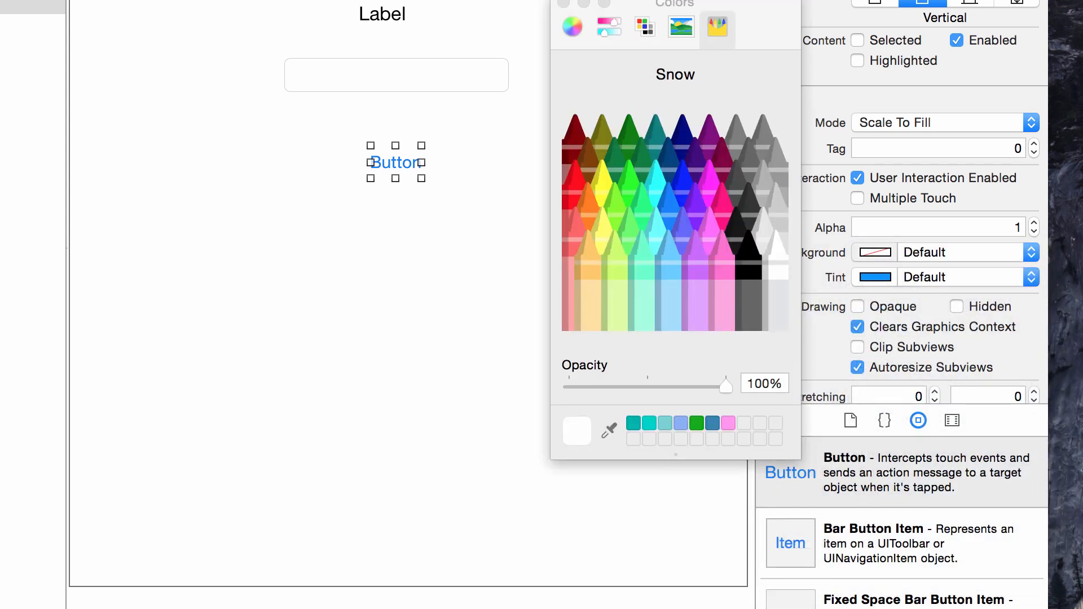
mouse_move(578, 184)
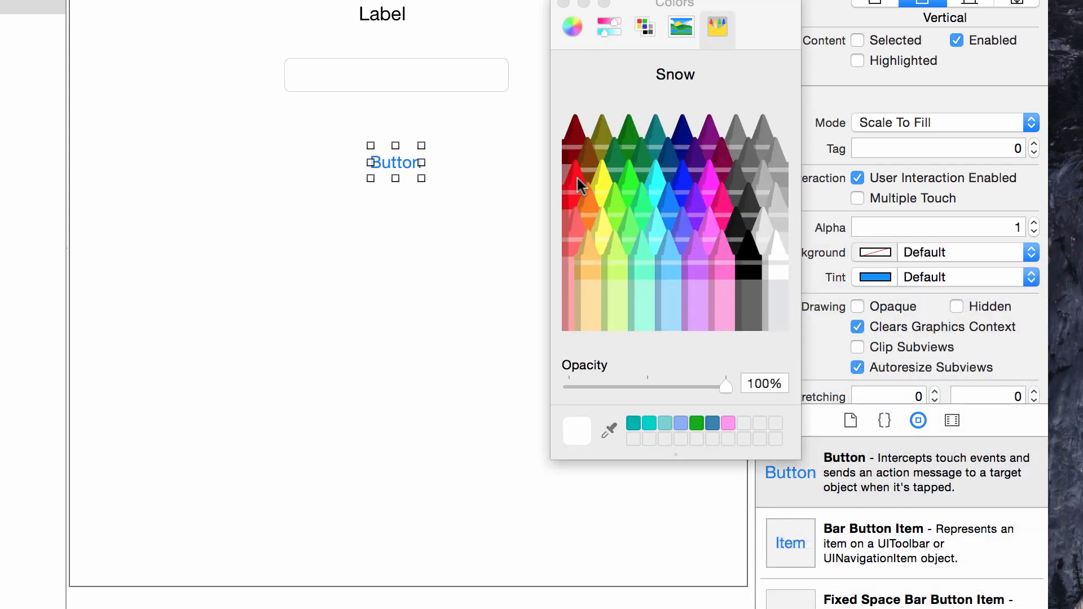
left_click(575, 181)
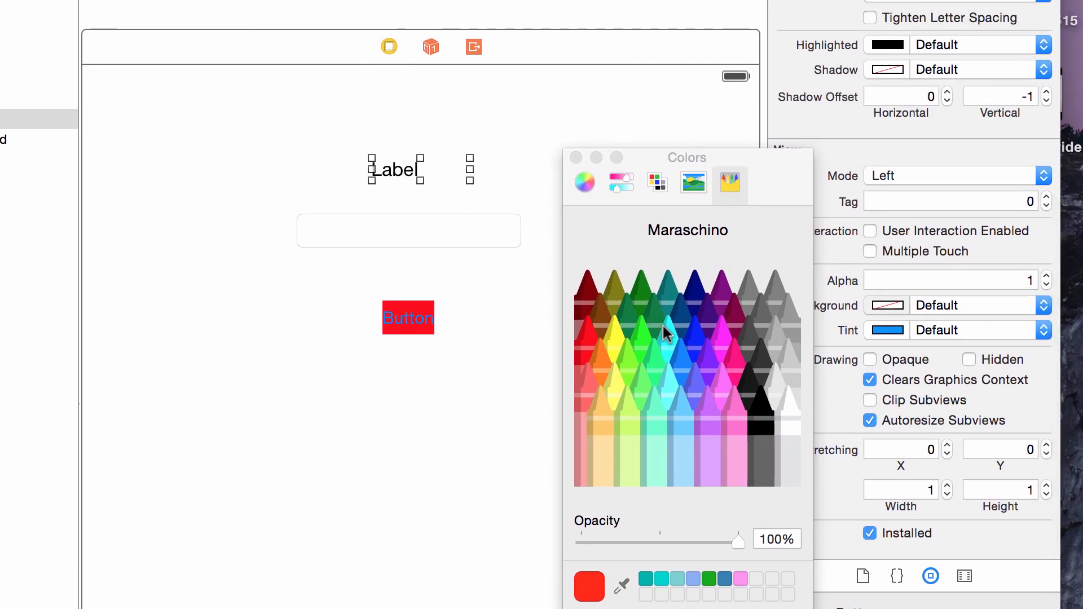
Give the label a cyan background and centre the button horizontally.
left_click(664, 337)
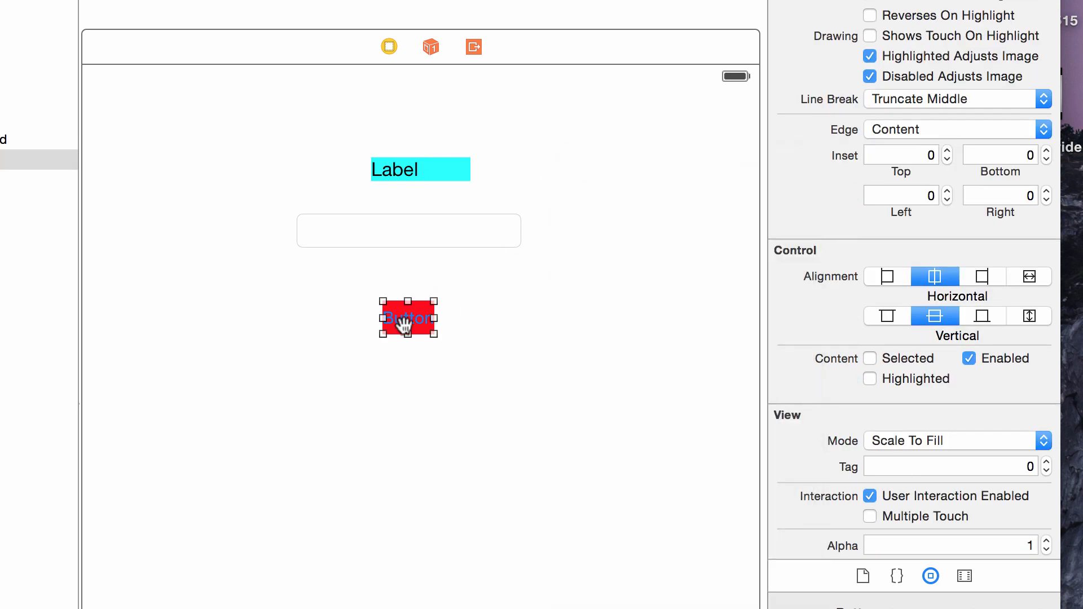
left_click_drag(437, 318, 468, 318)
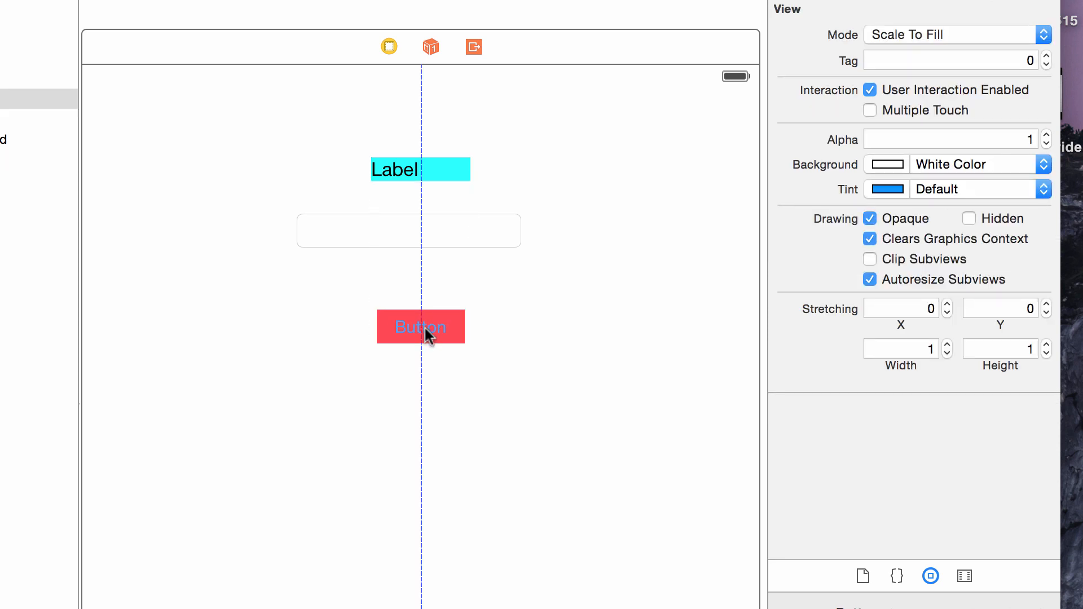
left_click(421, 328)
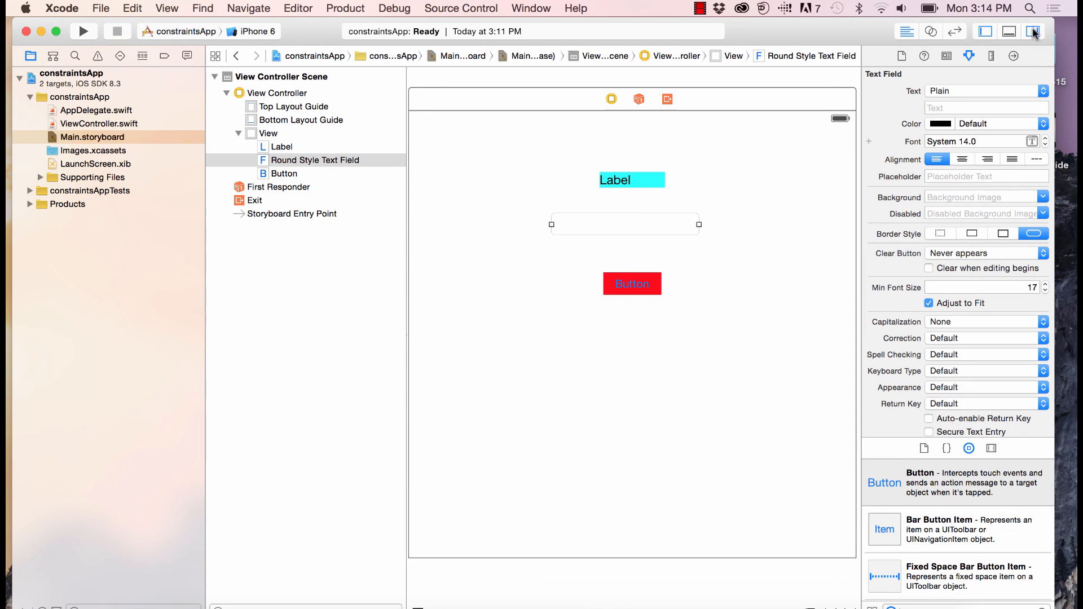
Hide the inspector and open ViewController.swift in the assistant editor beside the storyboard.
left_click(1035, 32)
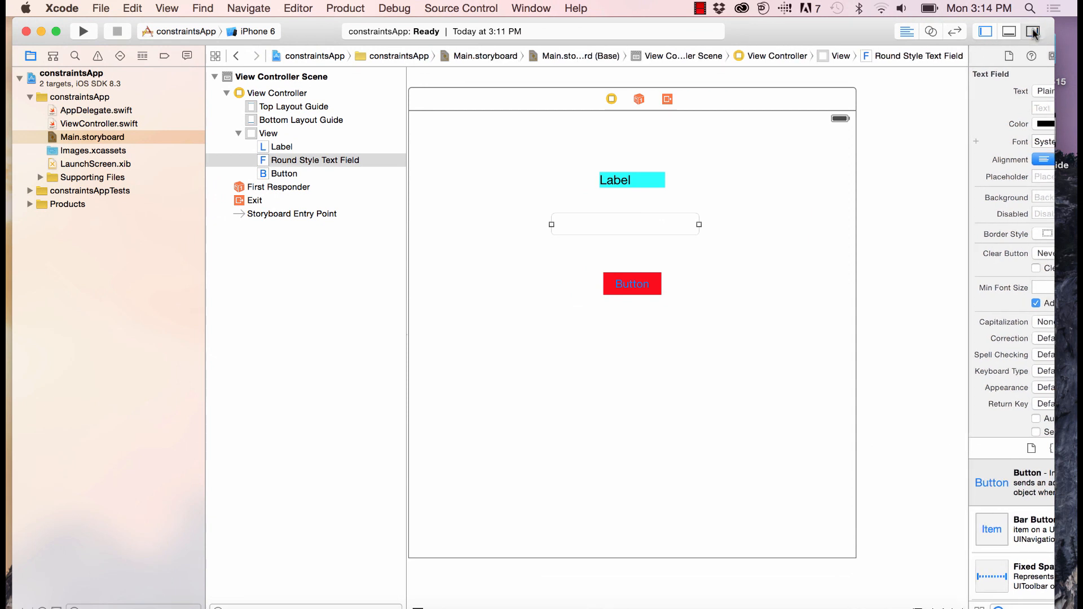
left_click(1033, 32)
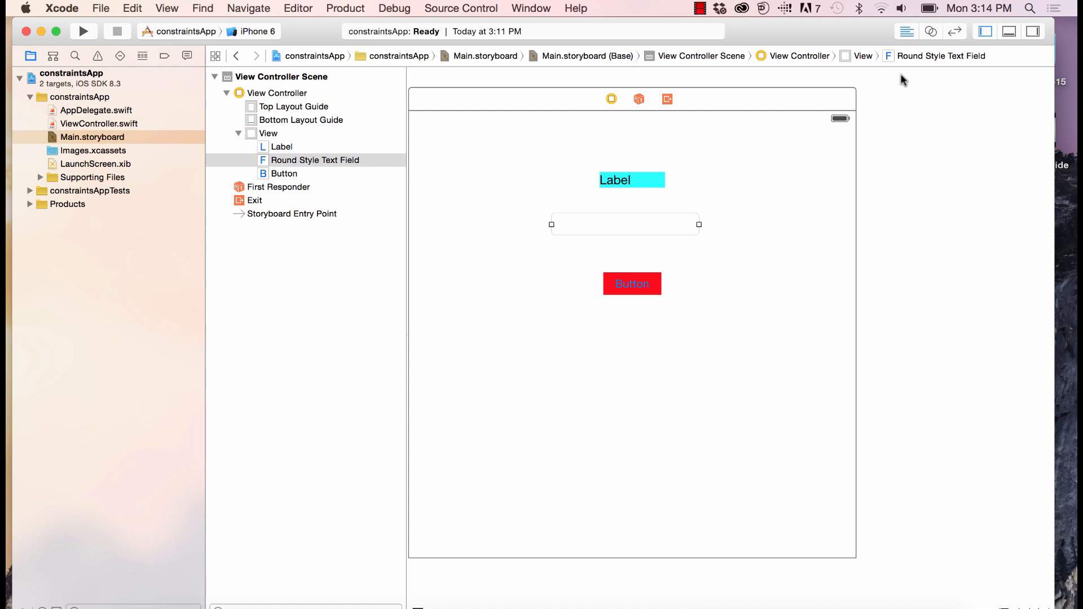
mouse_move(931, 31)
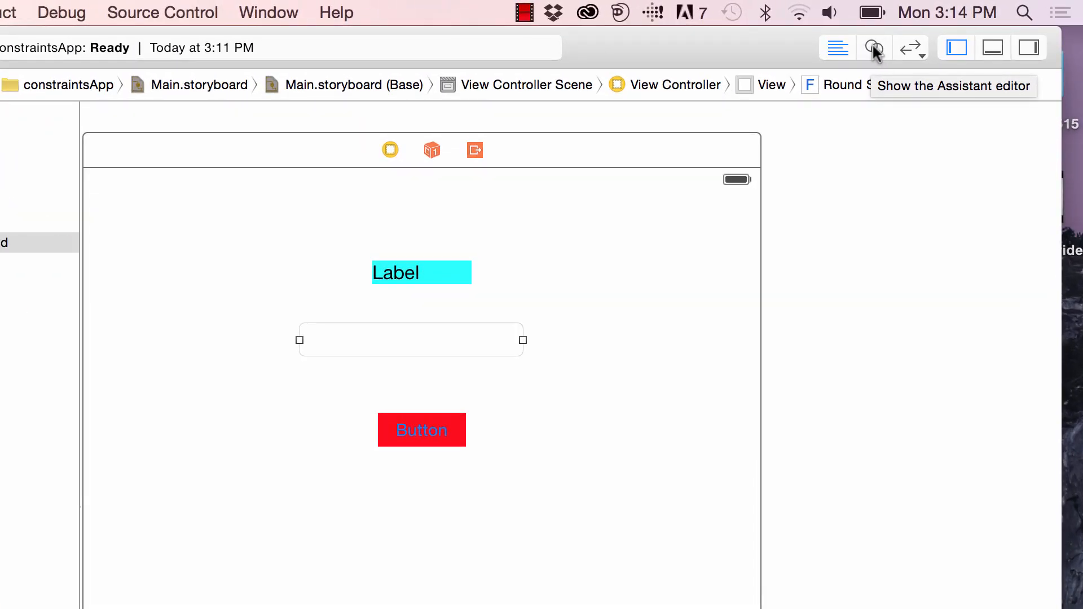
left_click(872, 47)
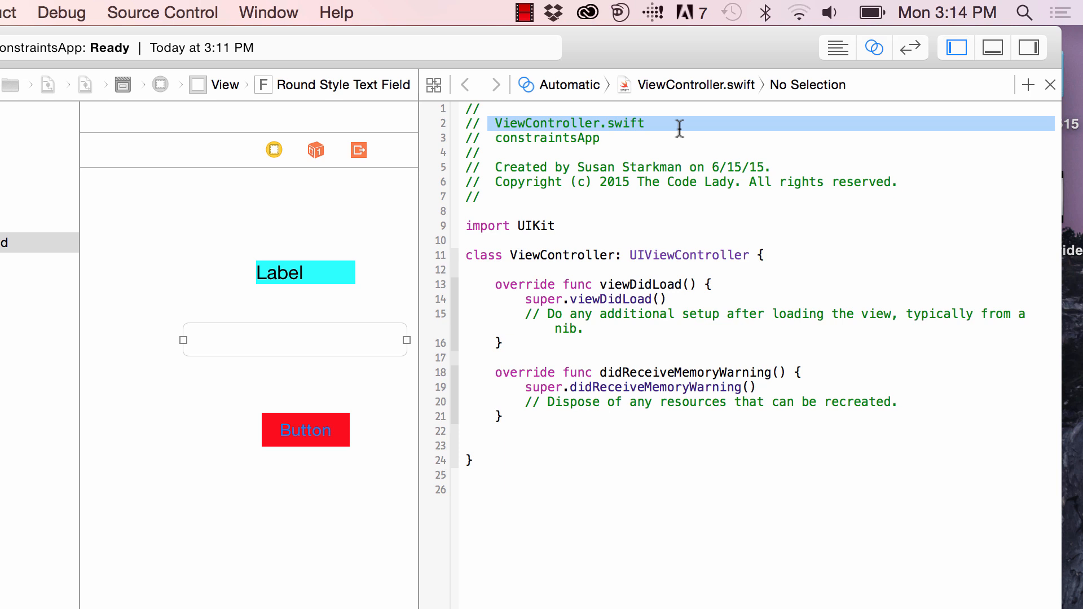
mouse_move(603, 331)
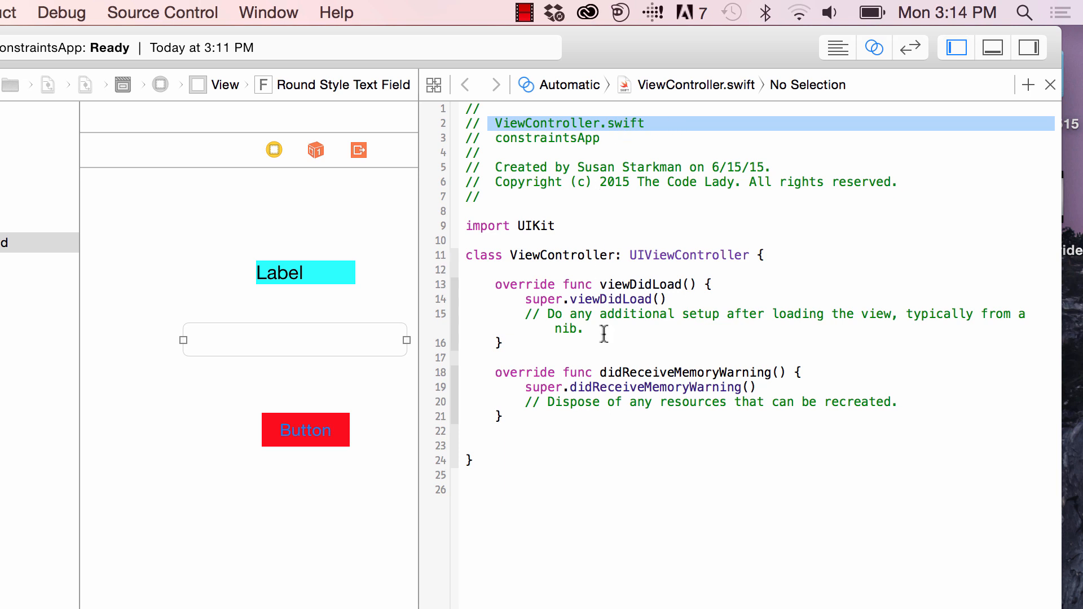
mouse_move(534, 284)
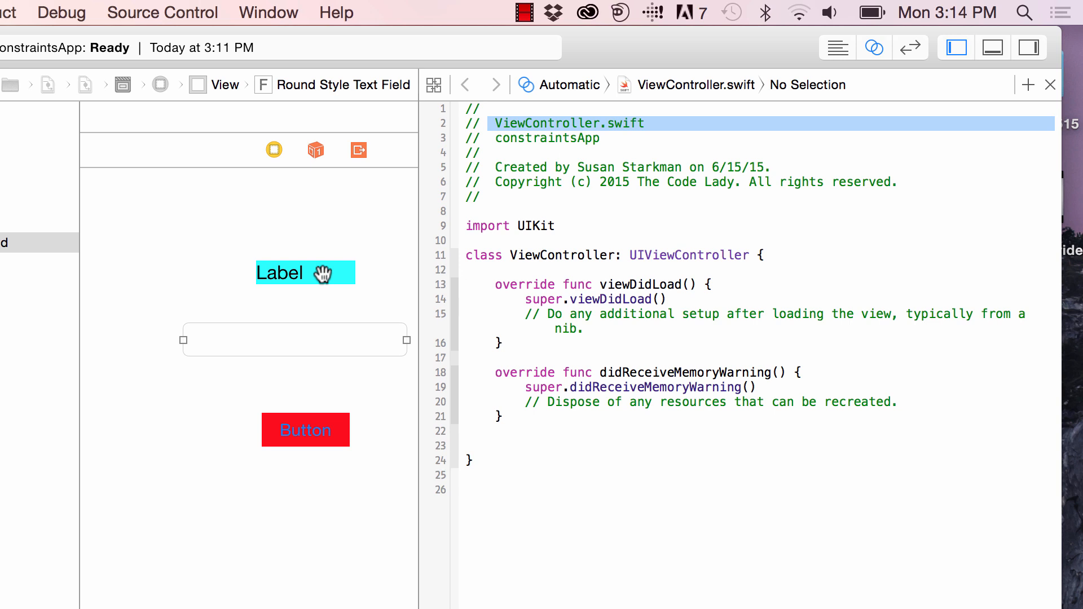
mouse_move(582, 83)
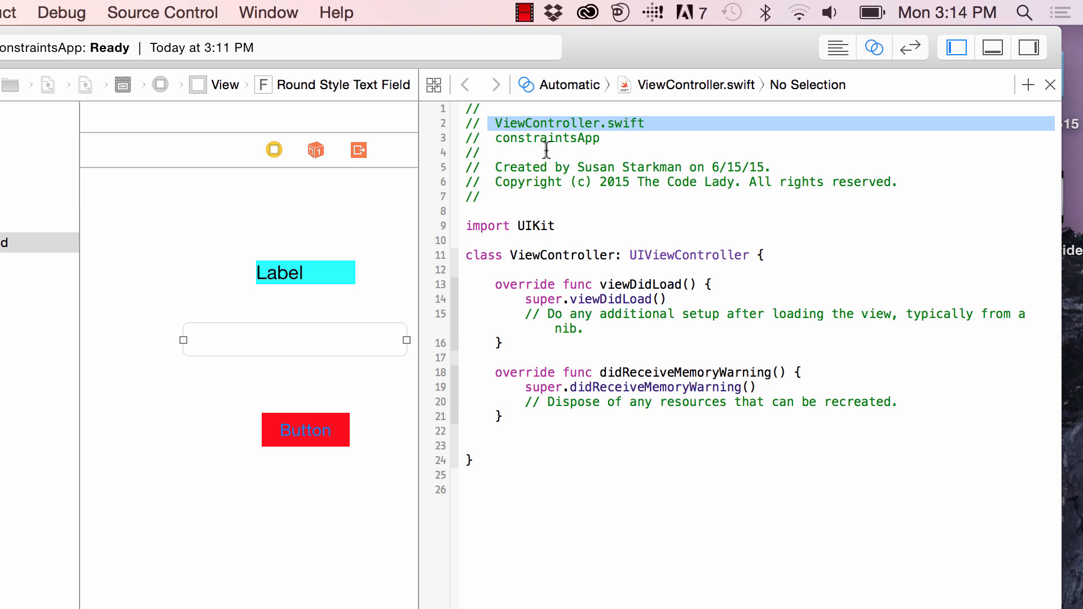
mouse_move(601, 123)
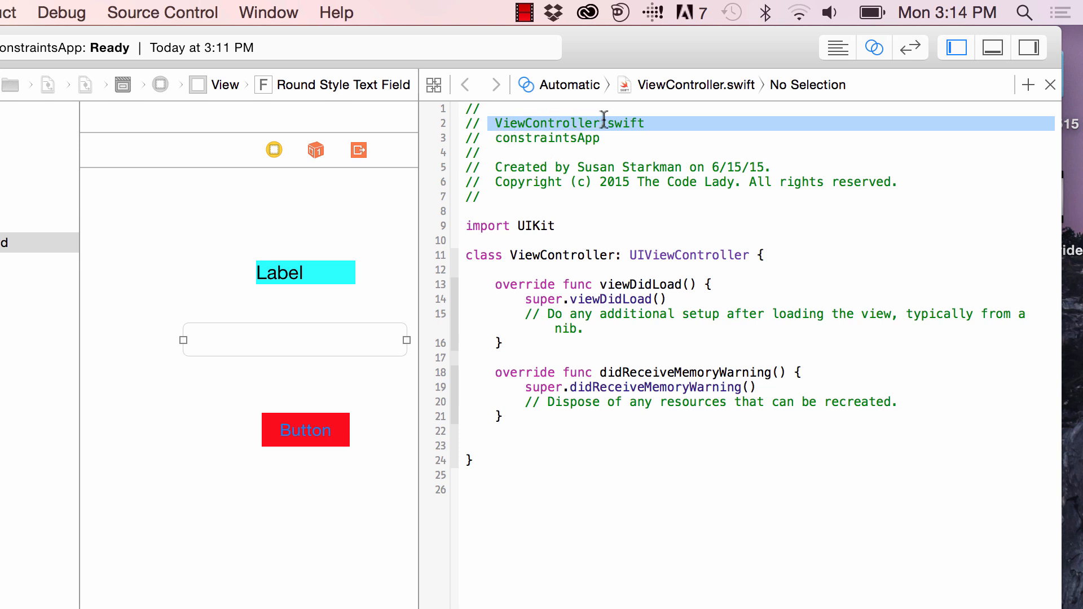
mouse_move(564, 101)
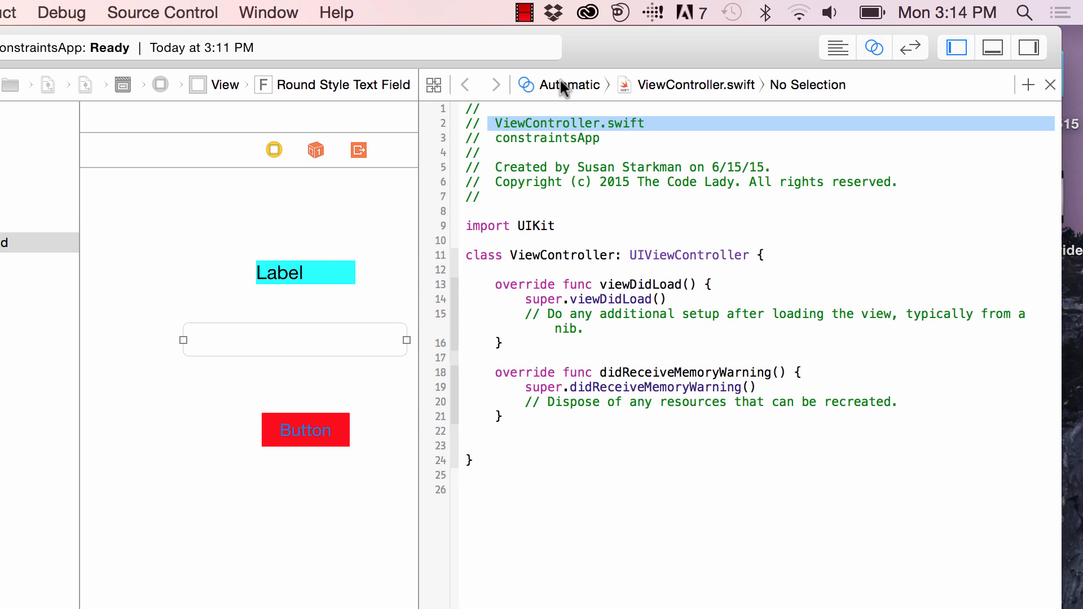
mouse_move(556, 104)
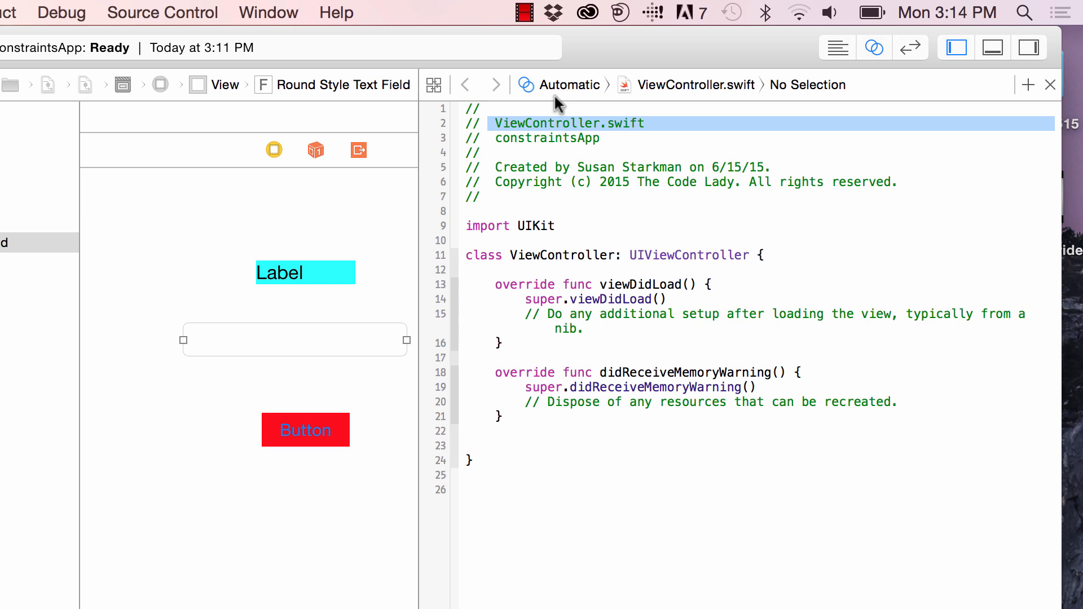
Switch the side pane to Main.storyboard (Preview) and widen the preview area.
left_click(571, 85)
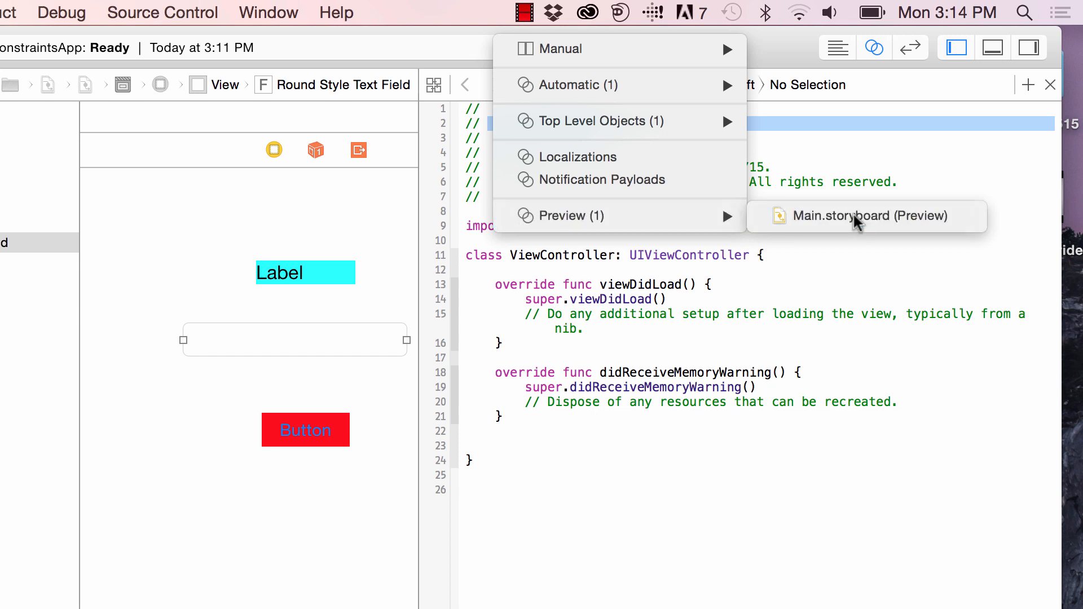
left_click(867, 215)
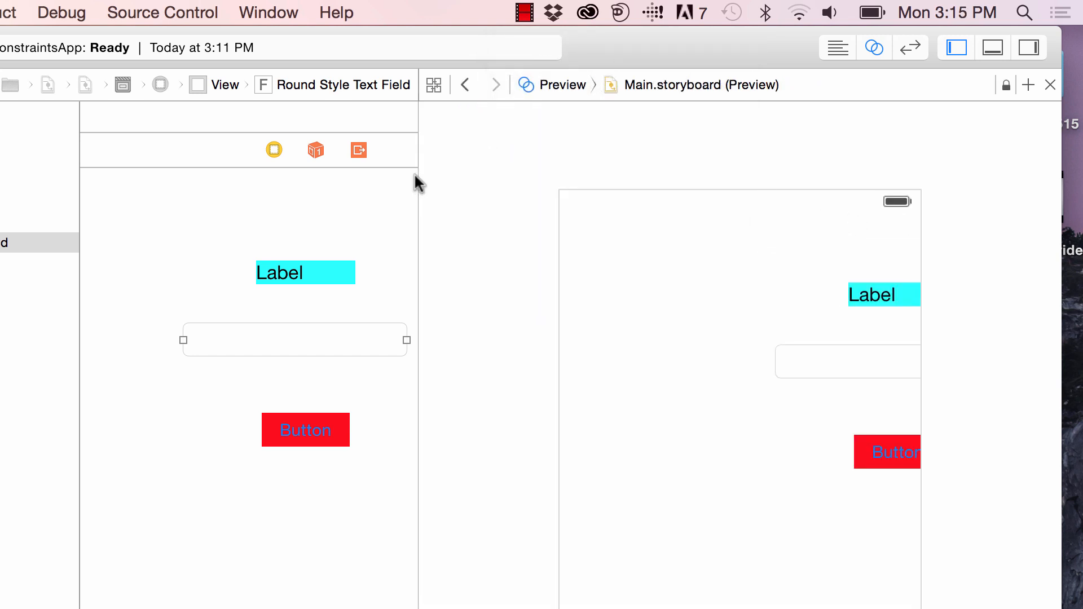
left_click_drag(418, 194, 489, 194)
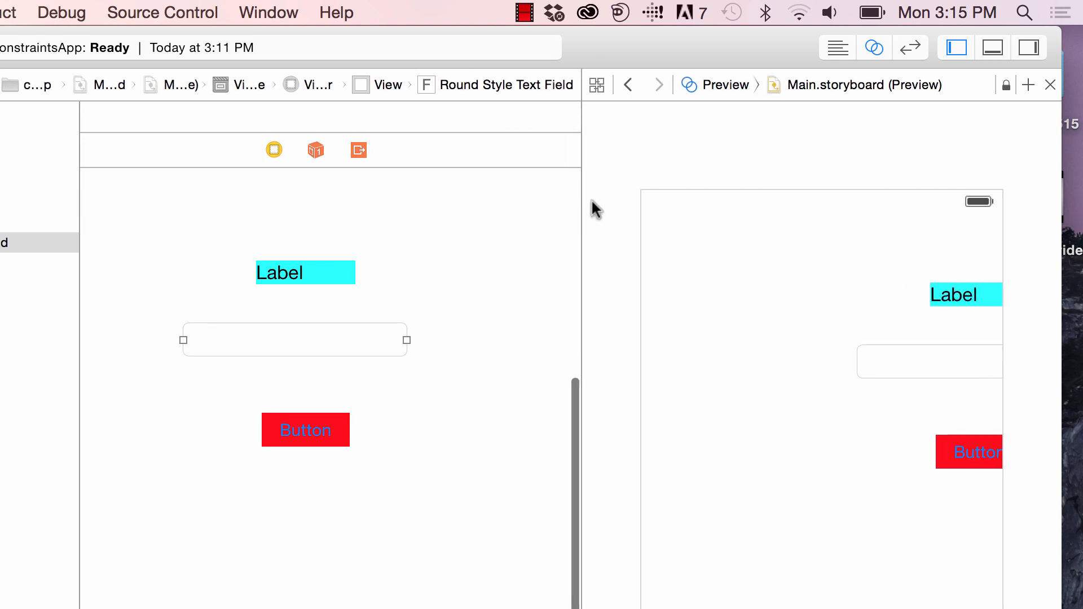
mouse_move(792, 255)
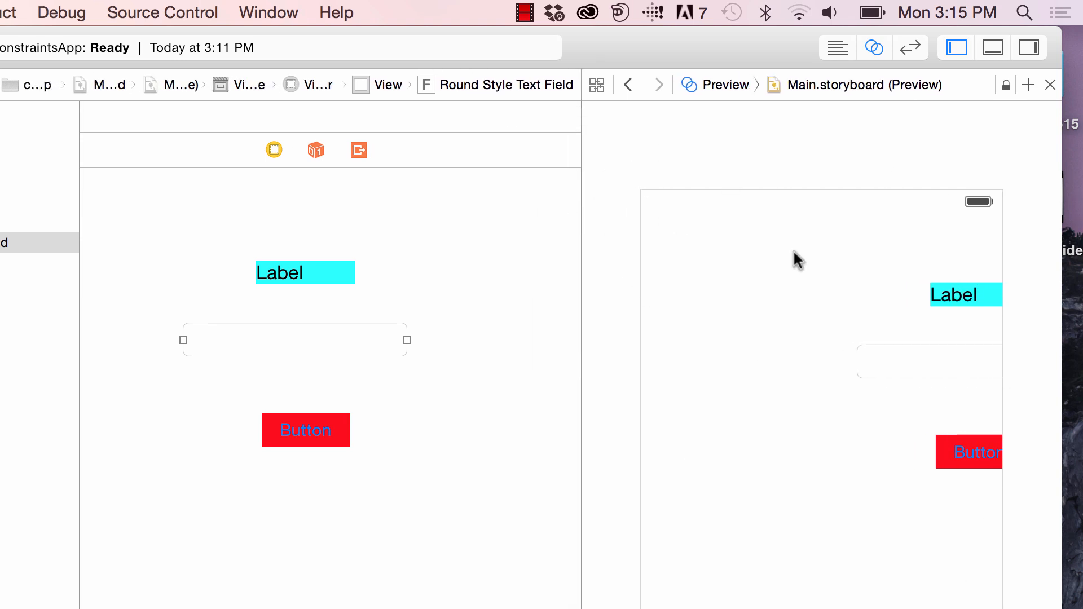
mouse_move(932, 268)
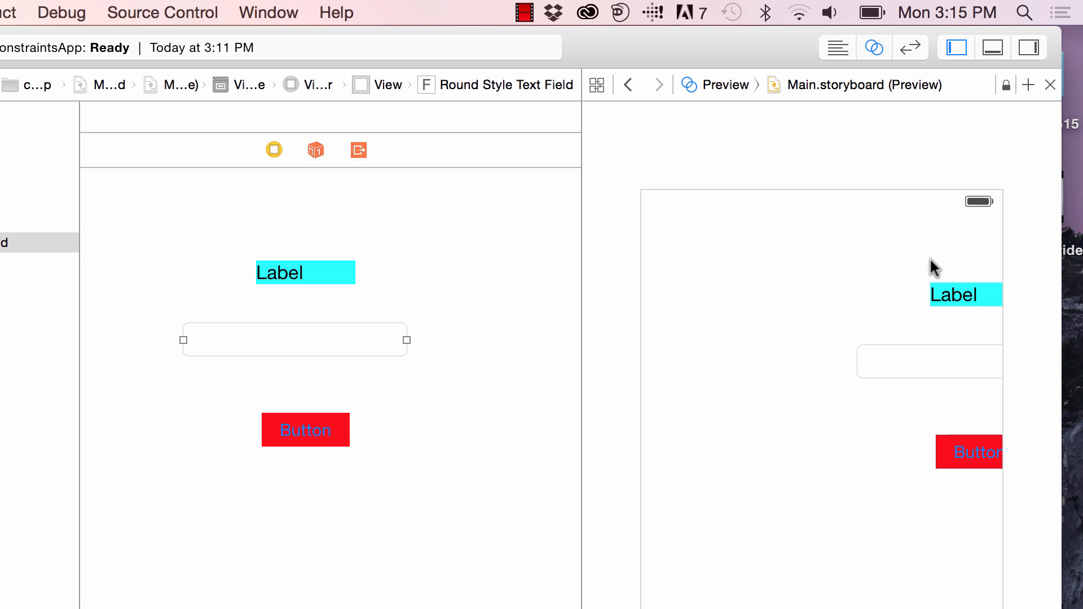
mouse_move(461, 386)
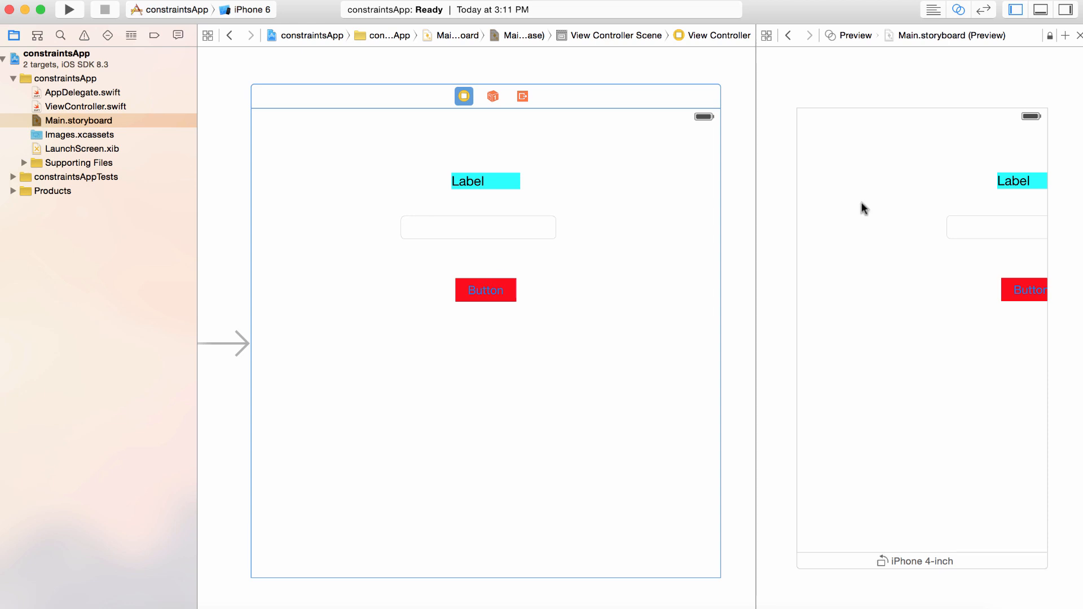
mouse_move(1025, 222)
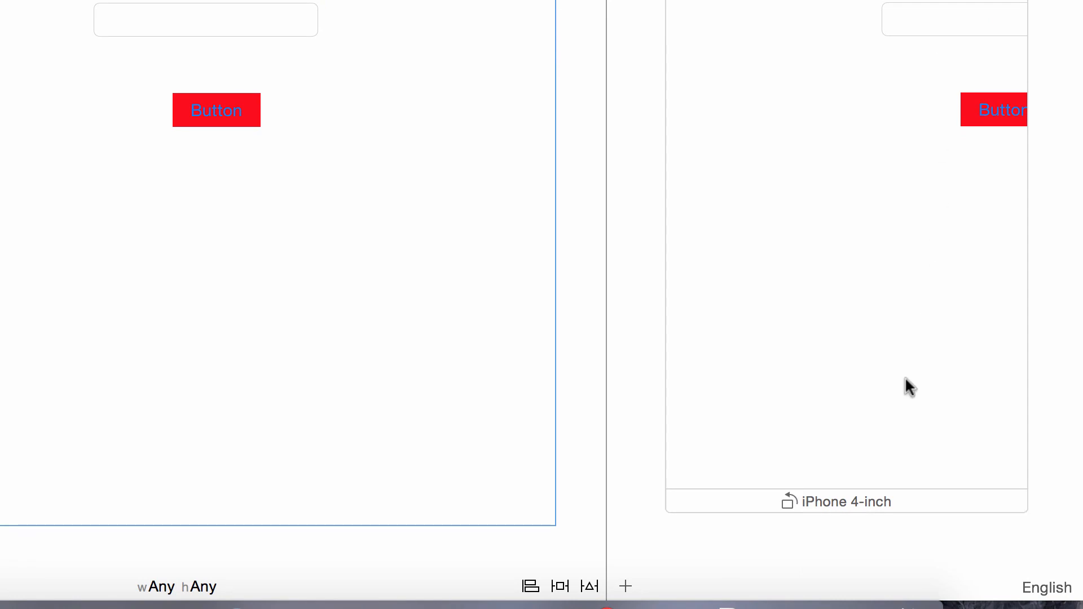
mouse_move(790, 512)
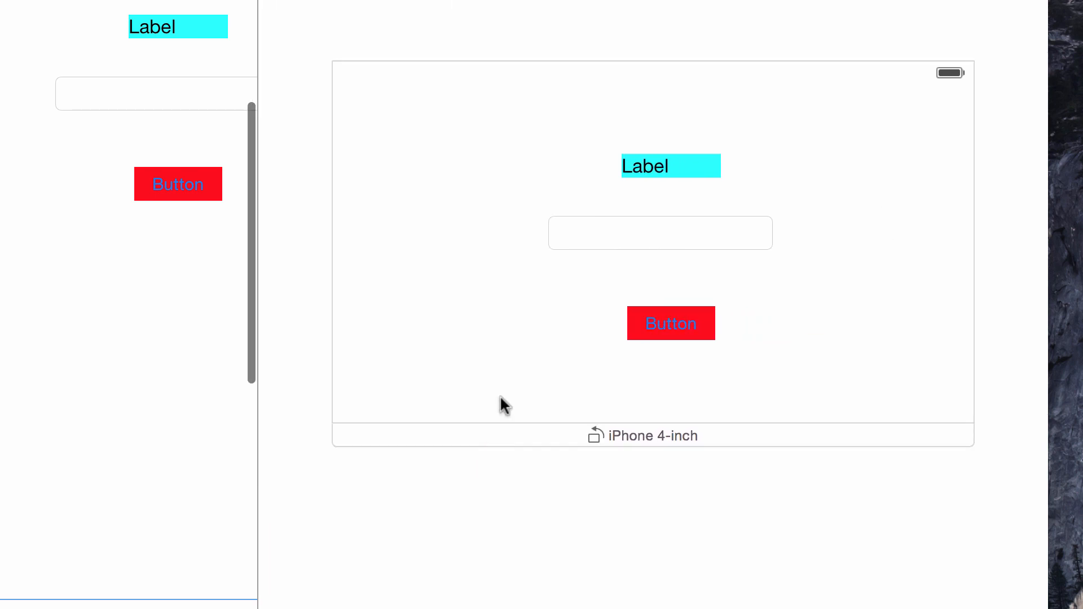
mouse_move(598, 441)
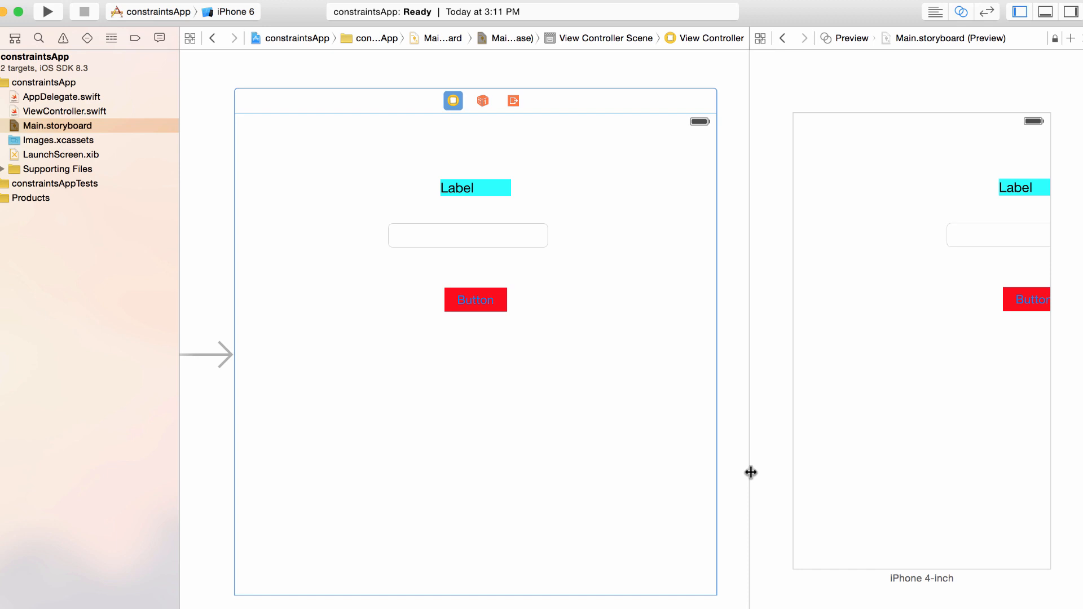
mouse_move(609, 328)
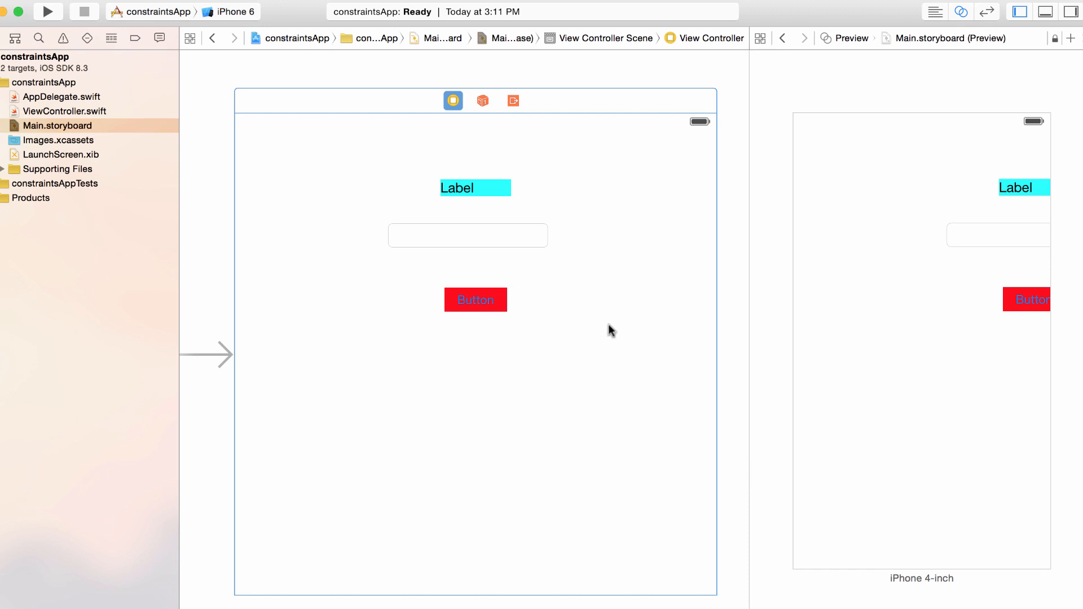
Add a 62-point top spacing constraint to the label via the Pin menu.
left_click(475, 187)
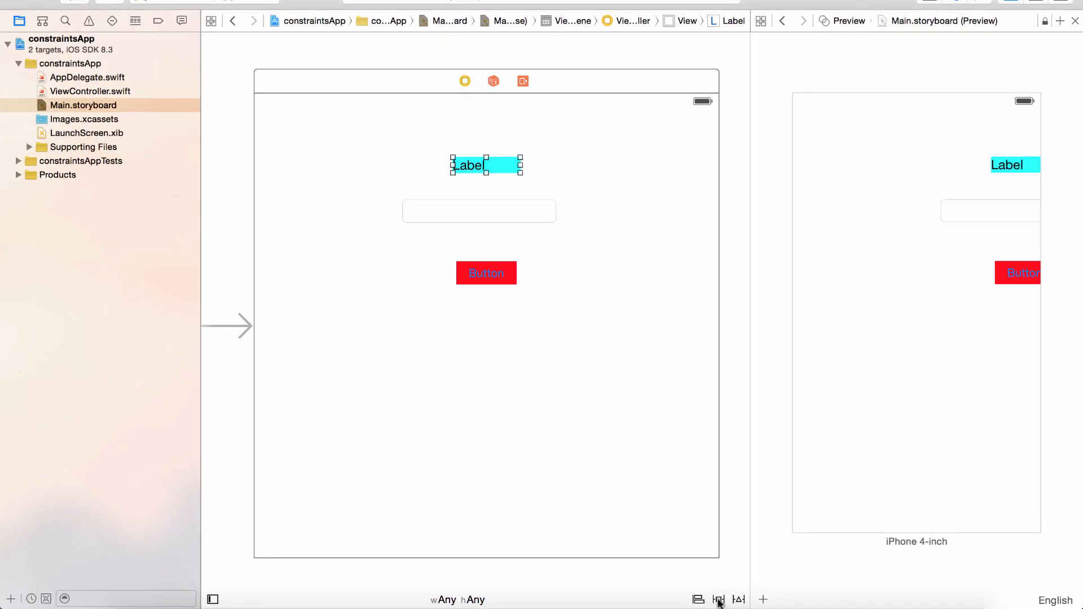
left_click(718, 600)
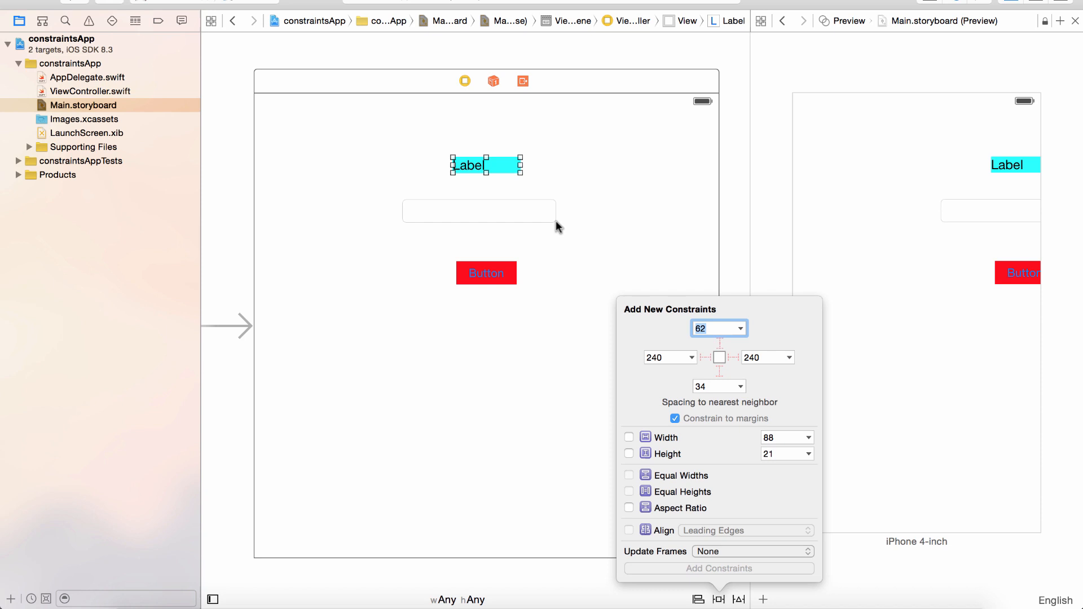
mouse_move(480, 103)
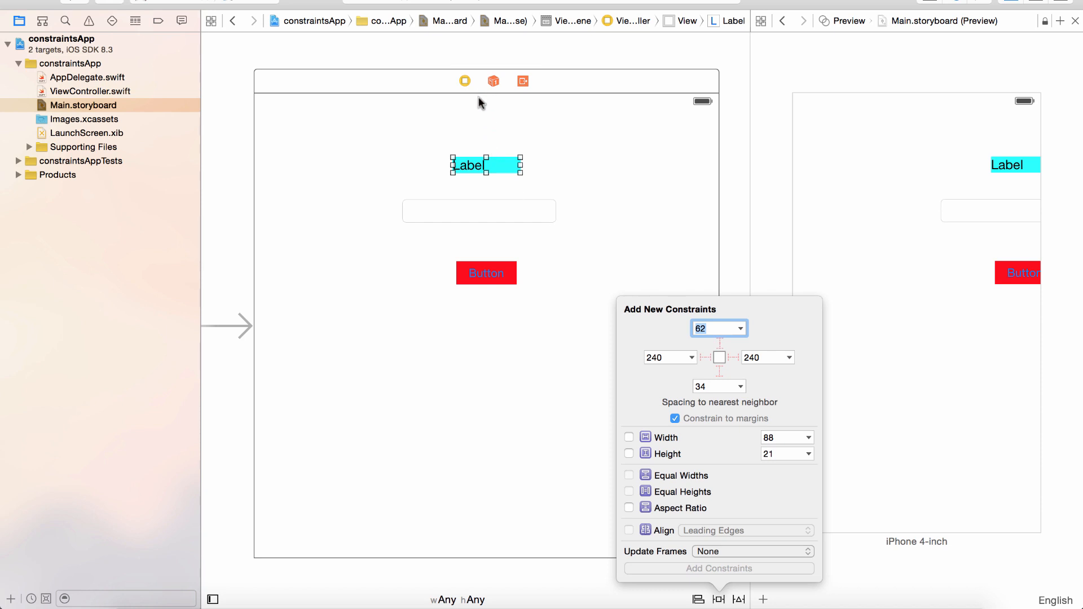
mouse_move(485, 103)
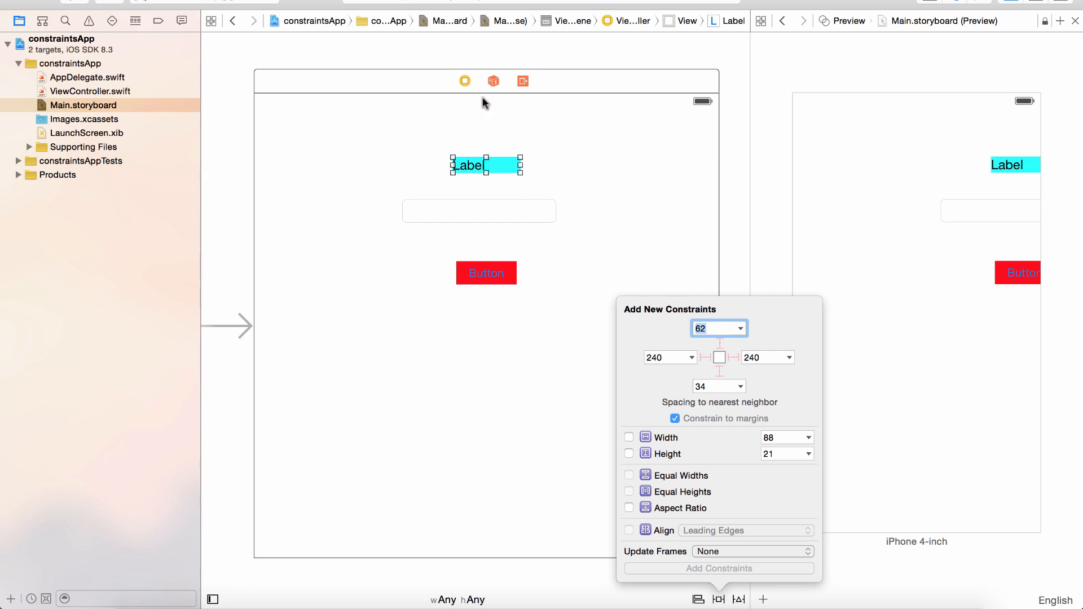
mouse_move(485, 98)
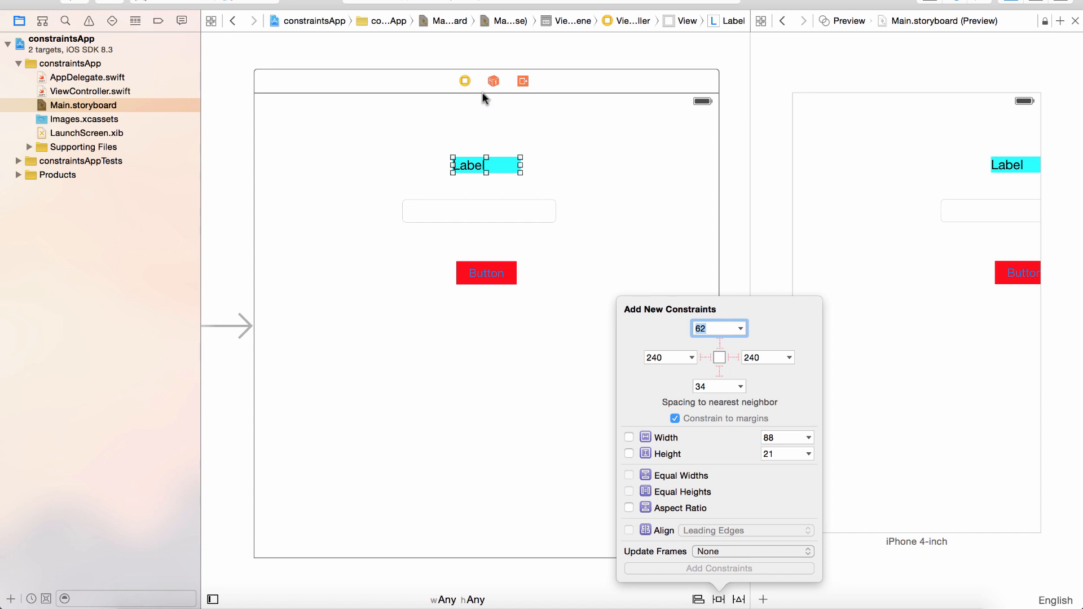
mouse_move(483, 104)
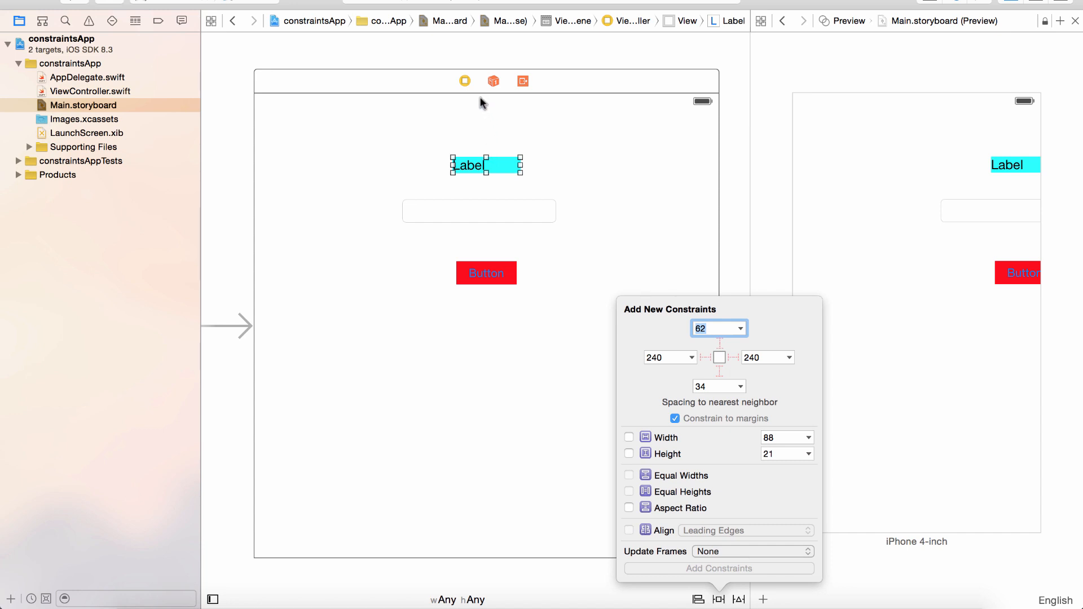
mouse_move(495, 157)
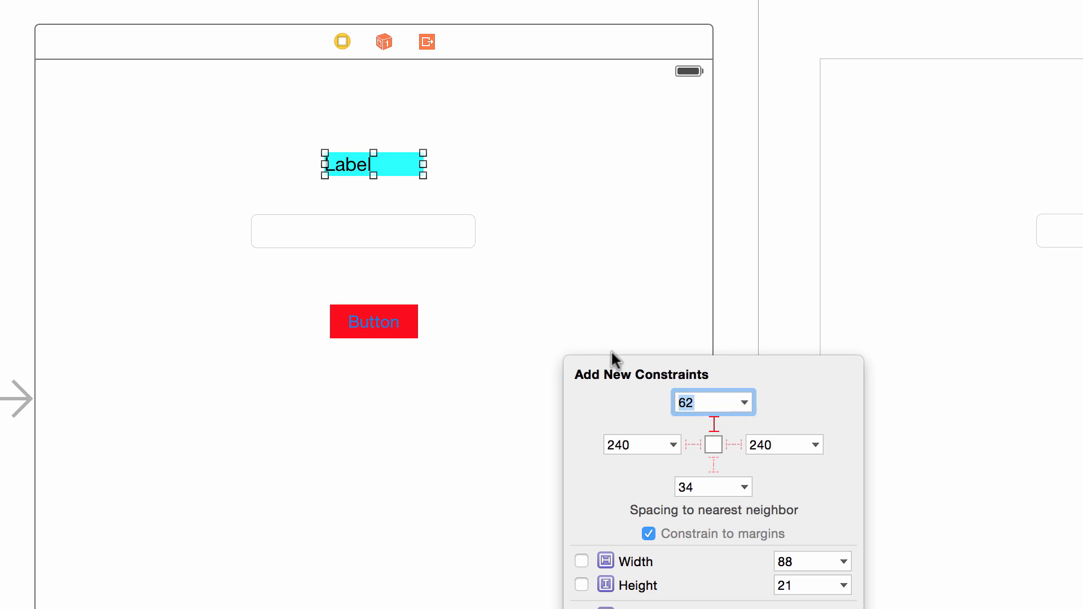
mouse_move(371, 161)
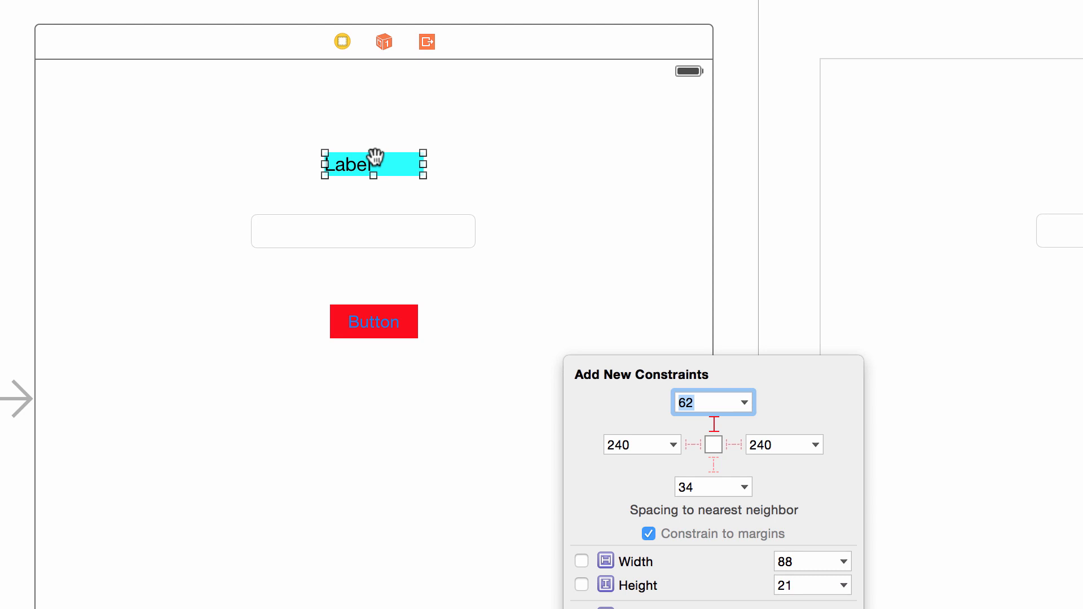
mouse_move(374, 68)
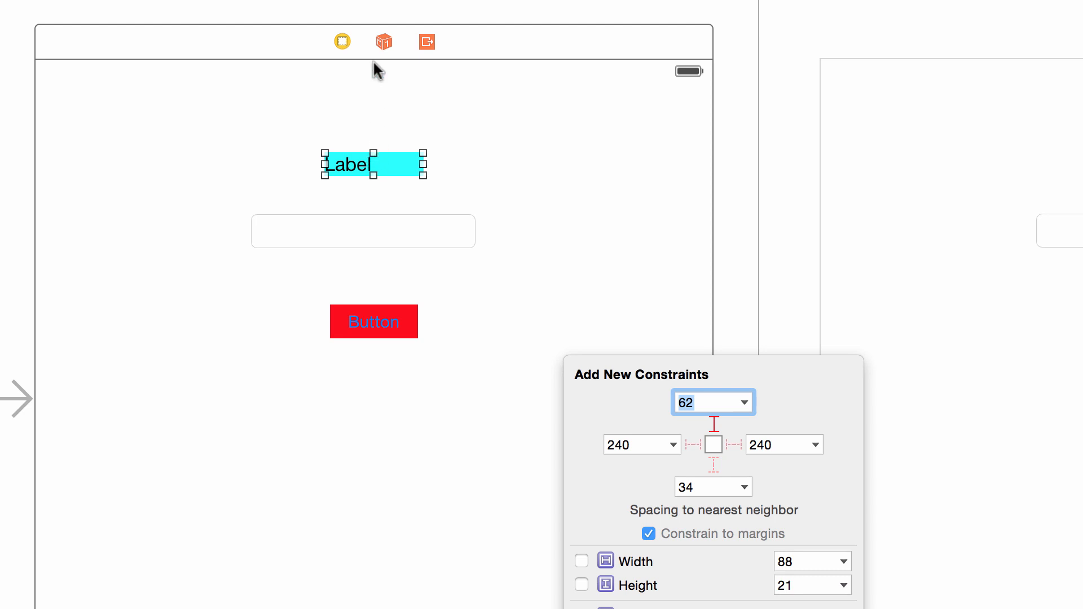
mouse_move(547, 427)
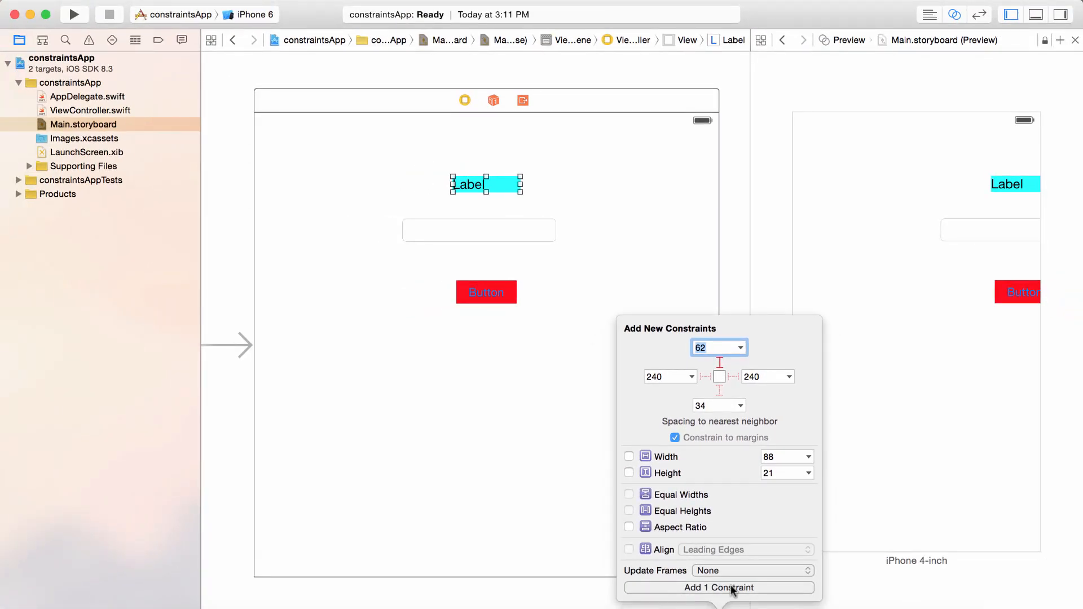
left_click(718, 587)
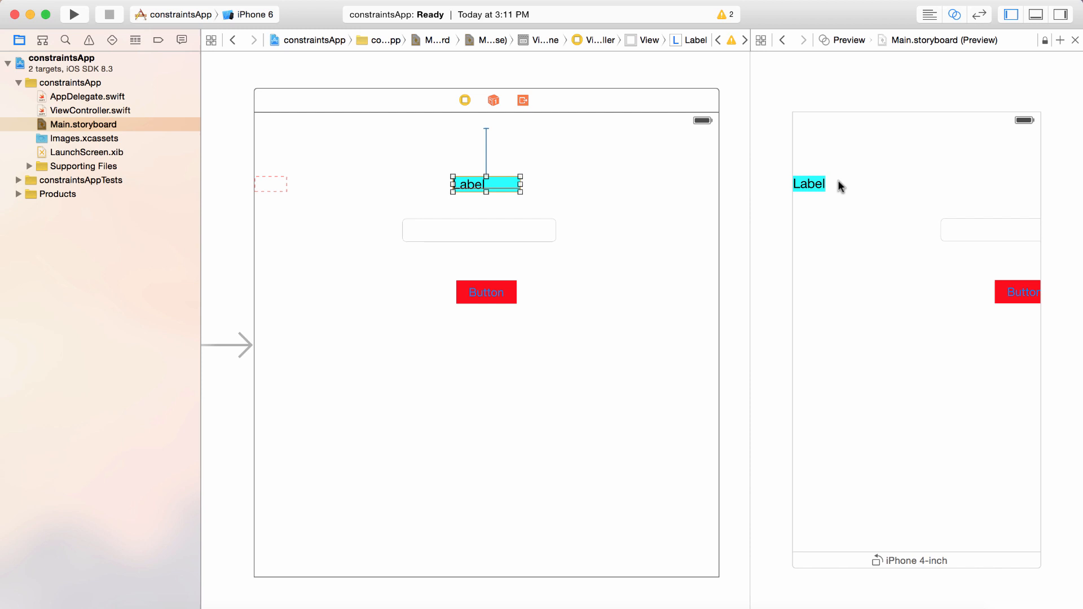
mouse_move(801, 192)
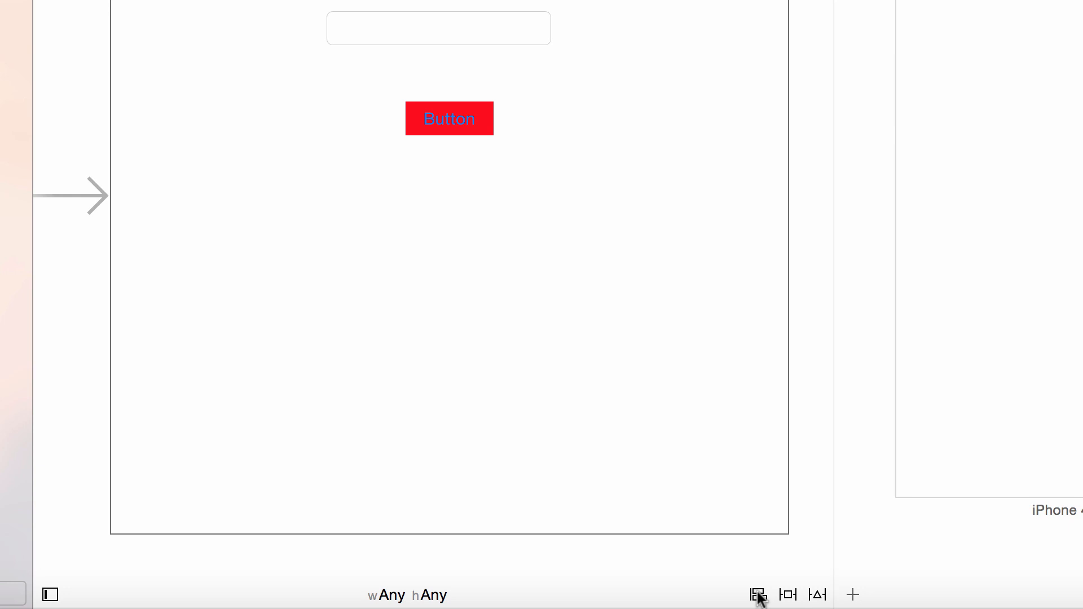
Align the label with Horizontal Center in Container.
left_click(757, 594)
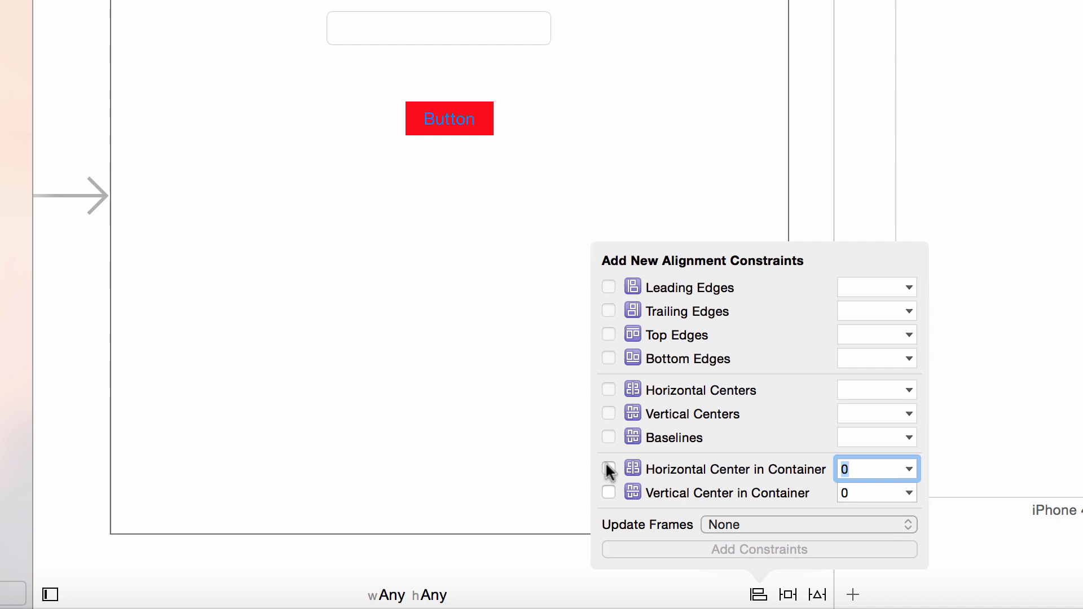
mouse_move(700, 473)
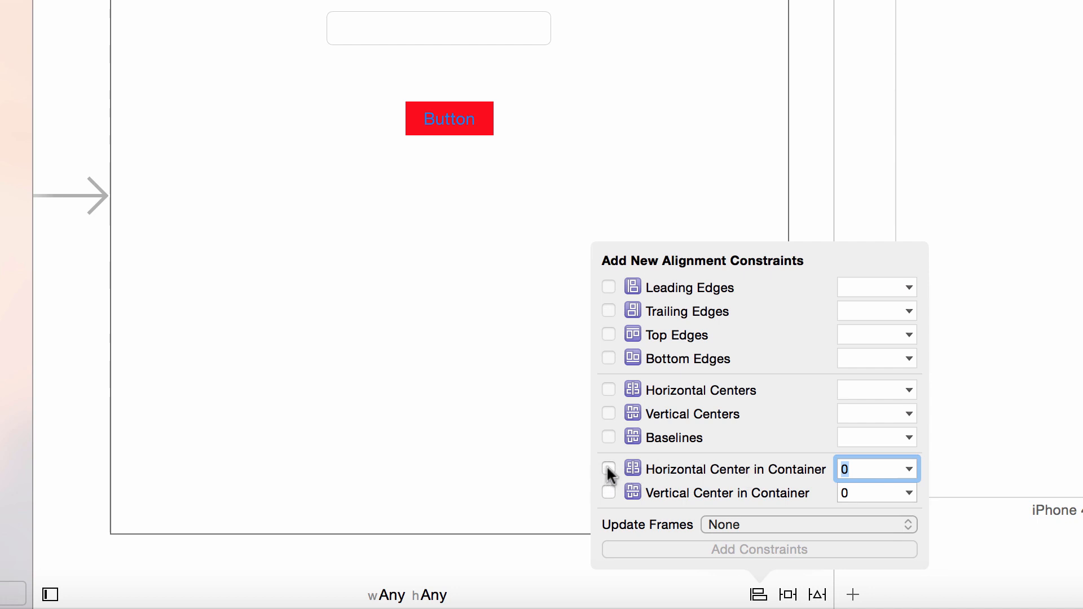
left_click(608, 469)
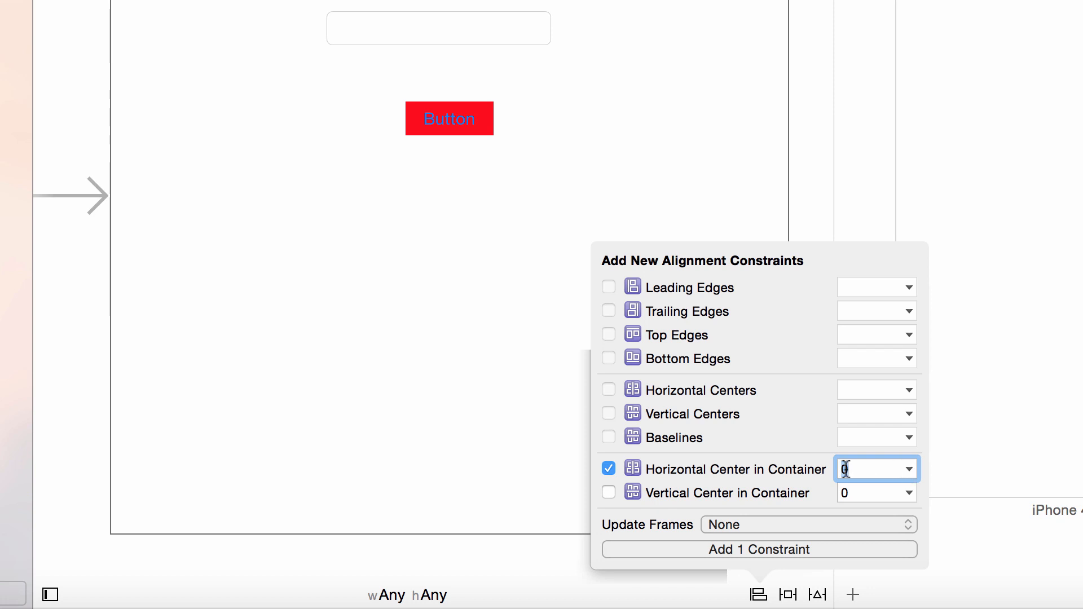
mouse_move(888, 469)
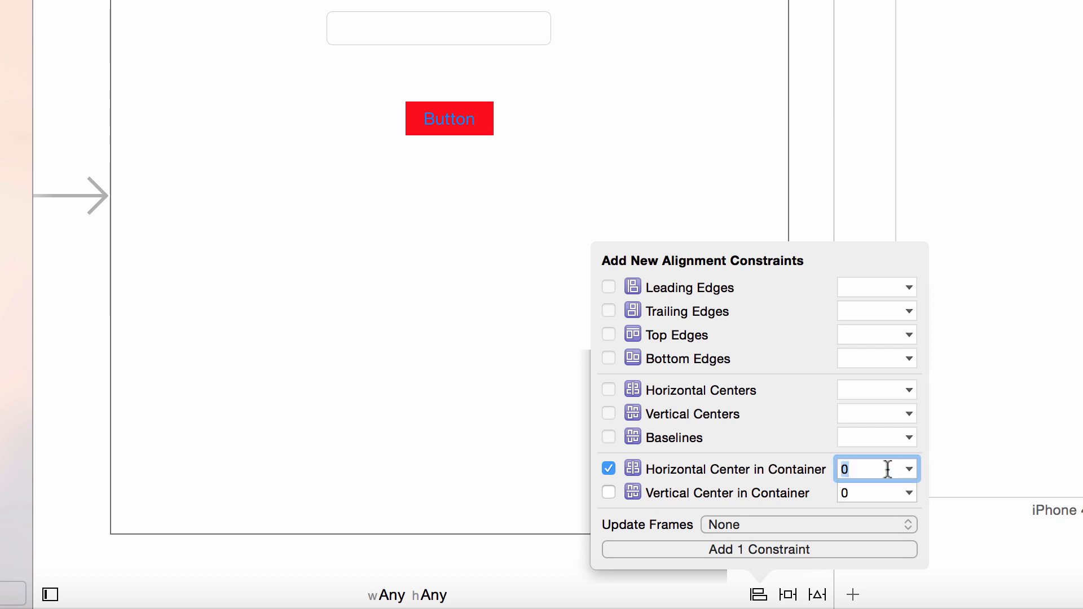
mouse_move(719, 540)
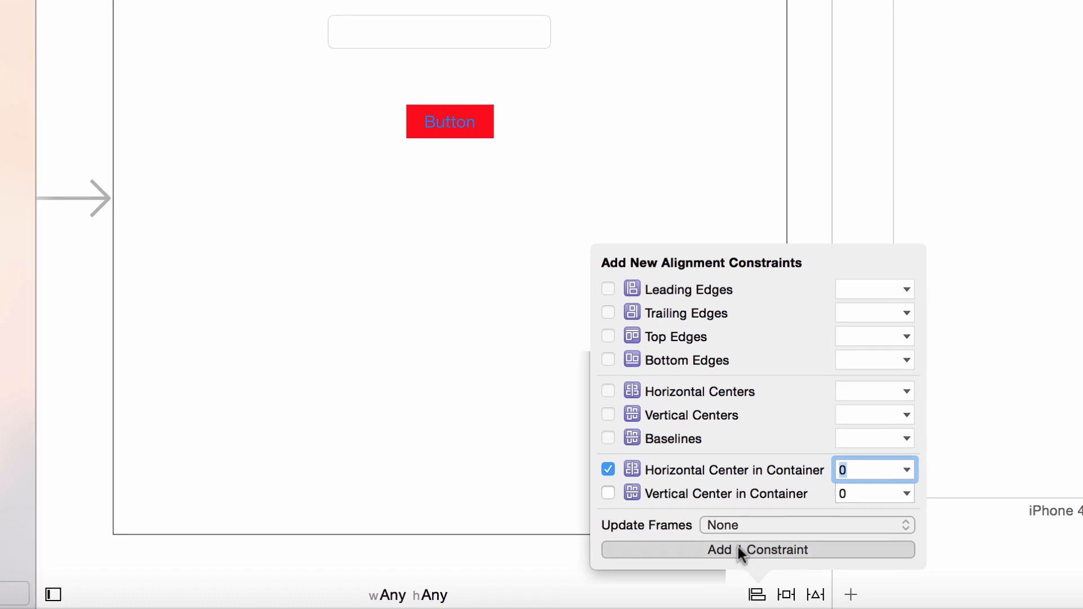
left_click(757, 550)
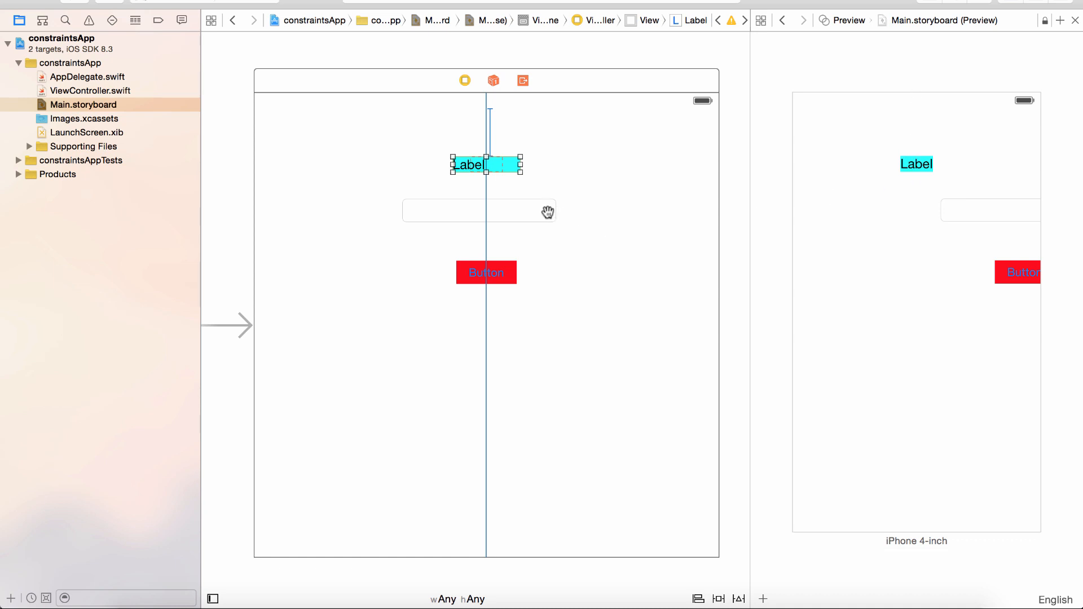
Pin the text field's top spacing 34 points below the label.
left_click(478, 211)
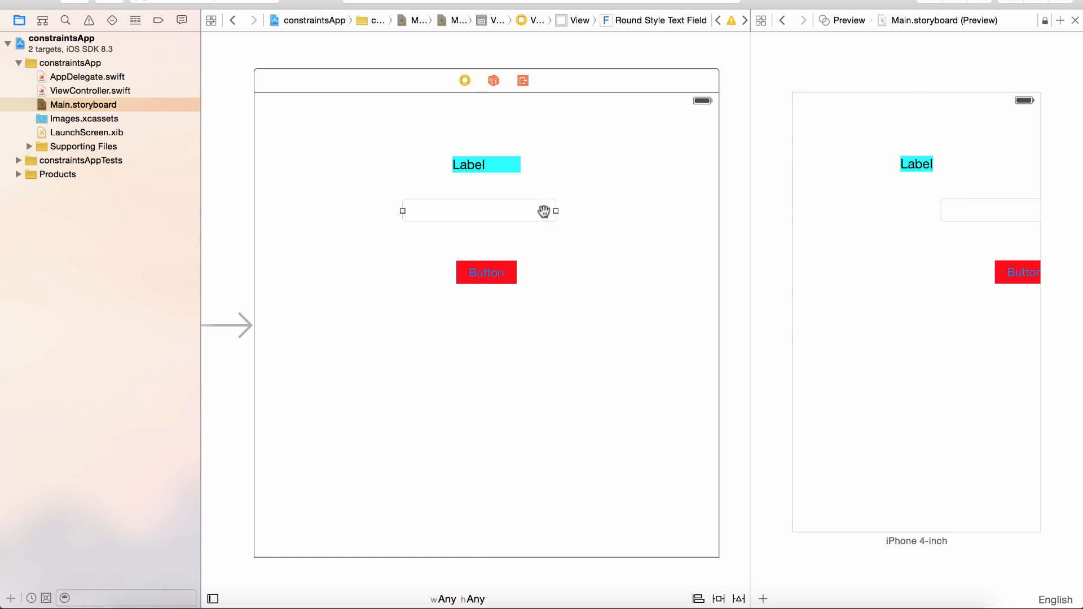
mouse_move(715, 577)
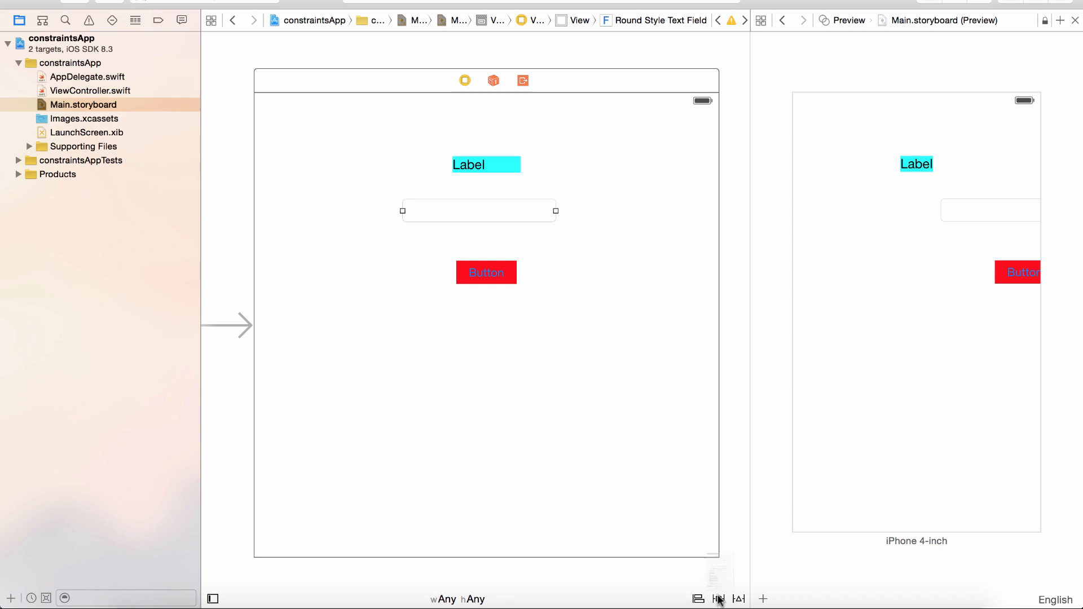
left_click(718, 598)
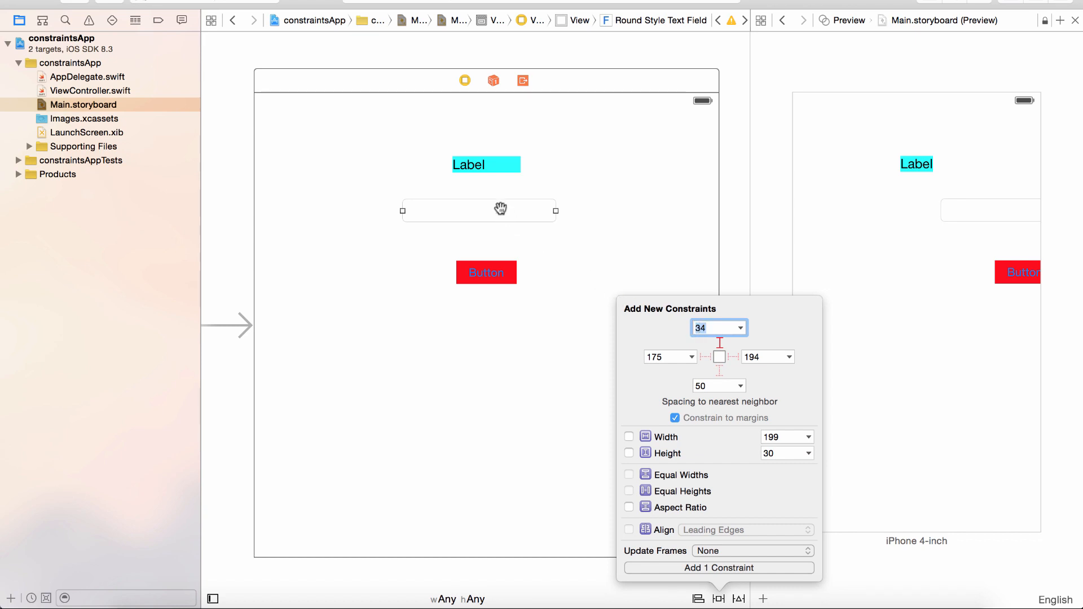
mouse_move(485, 205)
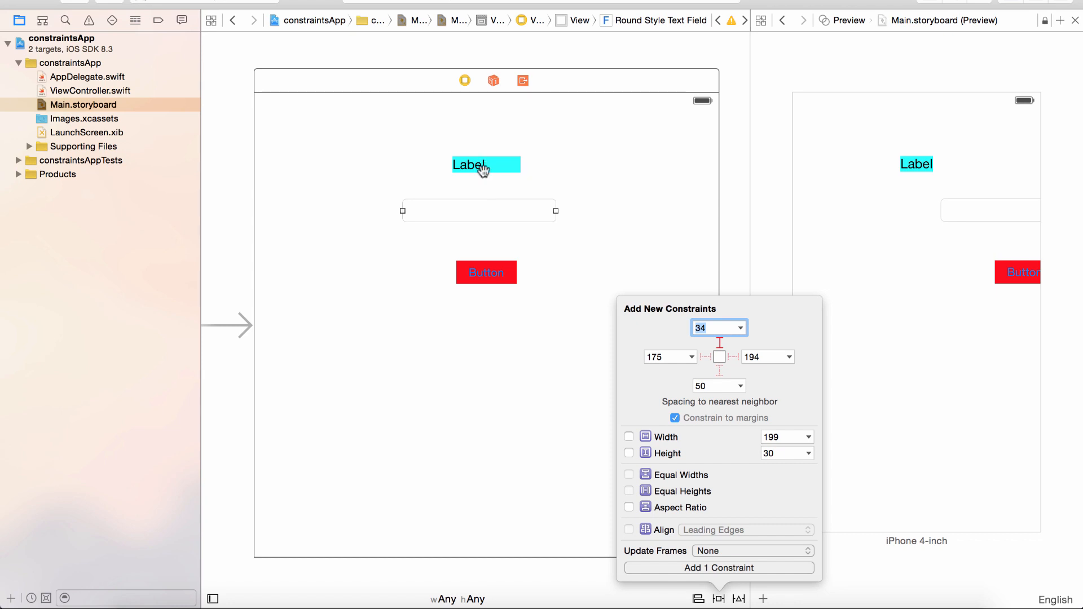
mouse_move(480, 170)
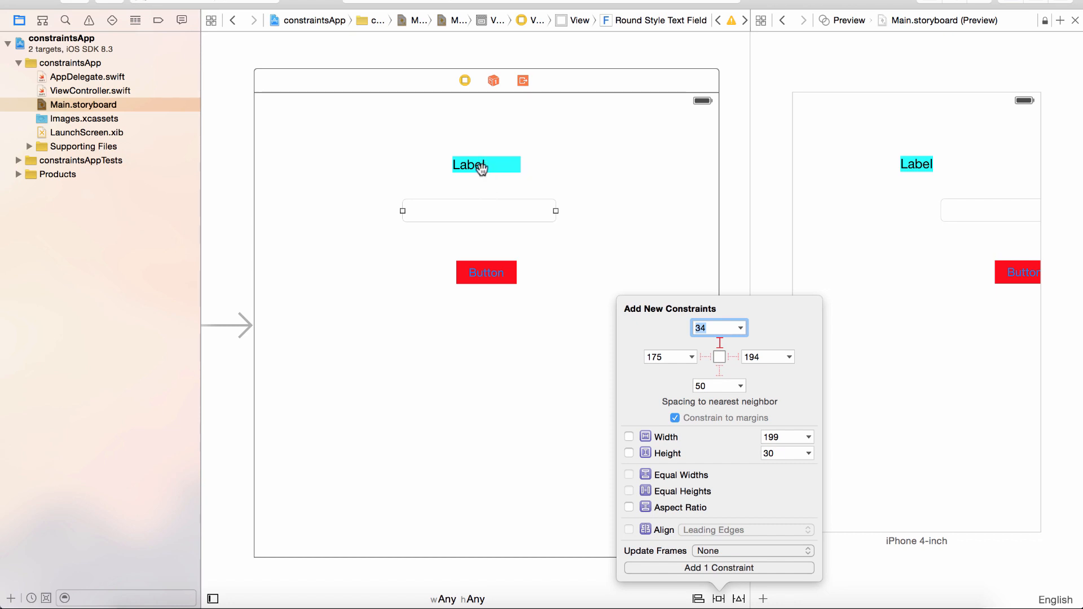
mouse_move(481, 201)
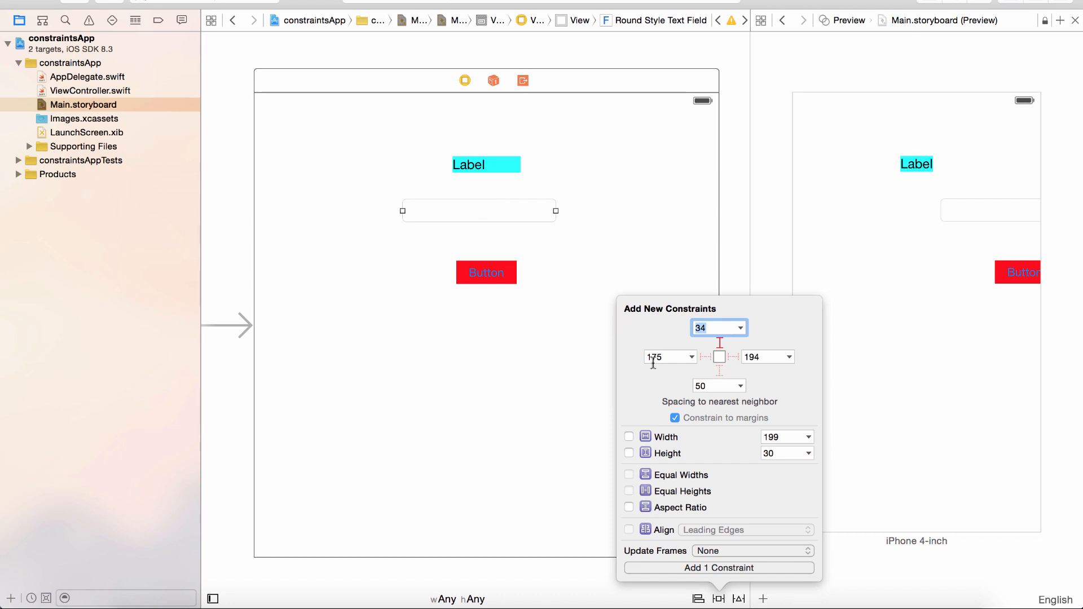
mouse_move(719, 345)
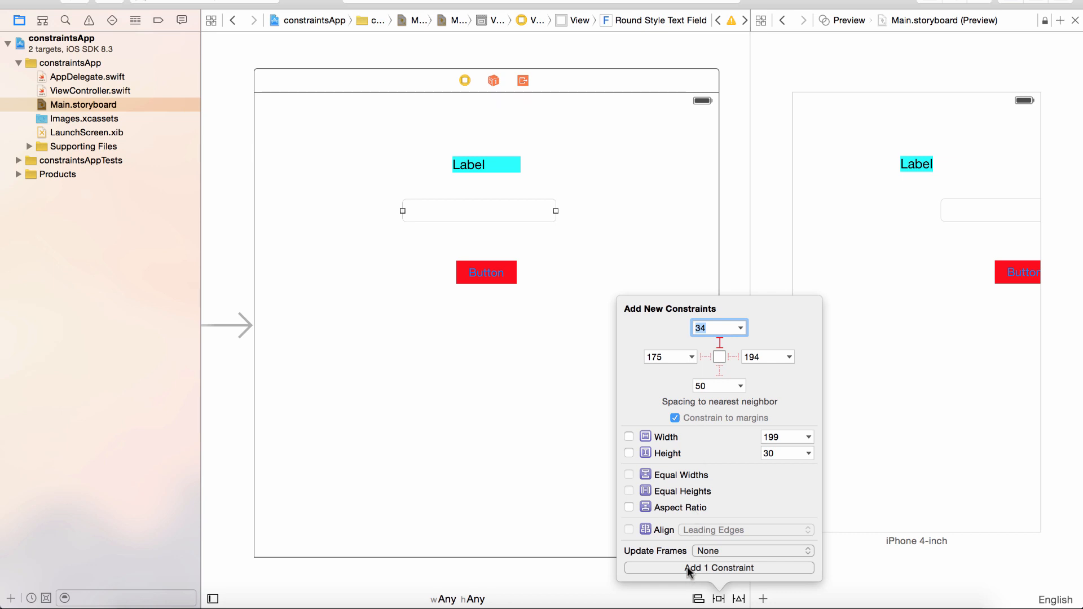
left_click(719, 568)
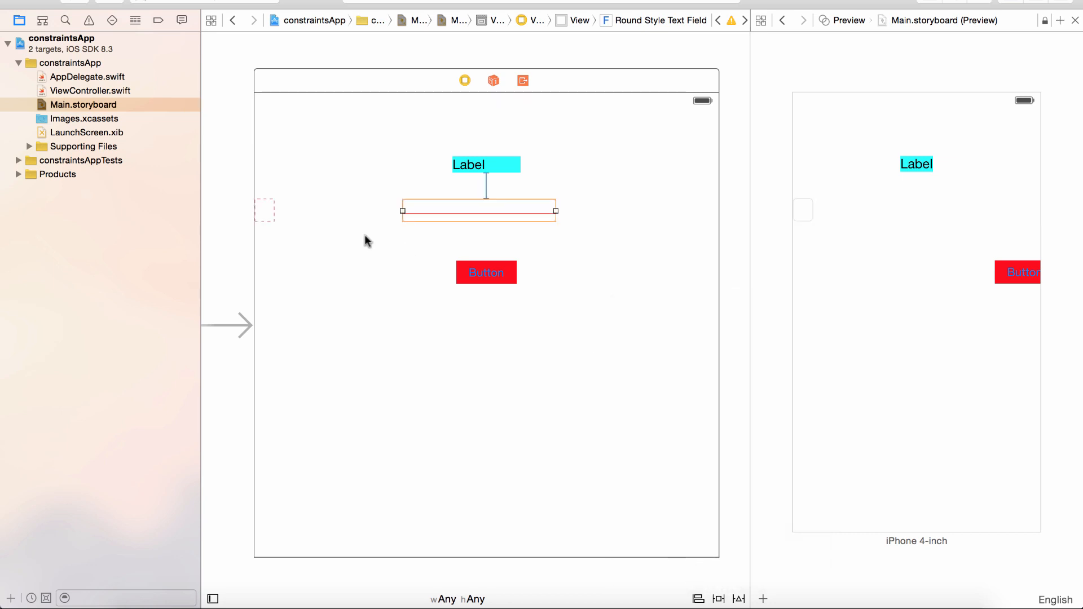
mouse_move(776, 216)
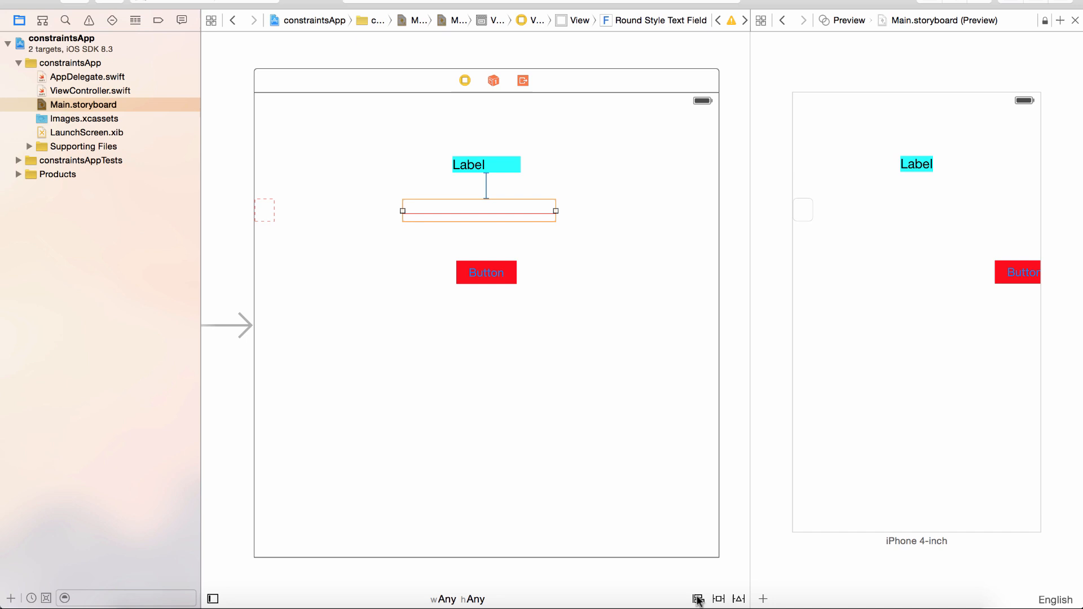
Add a Horizontal Center in Container constraint to the text field from the Align menu.
left_click(696, 599)
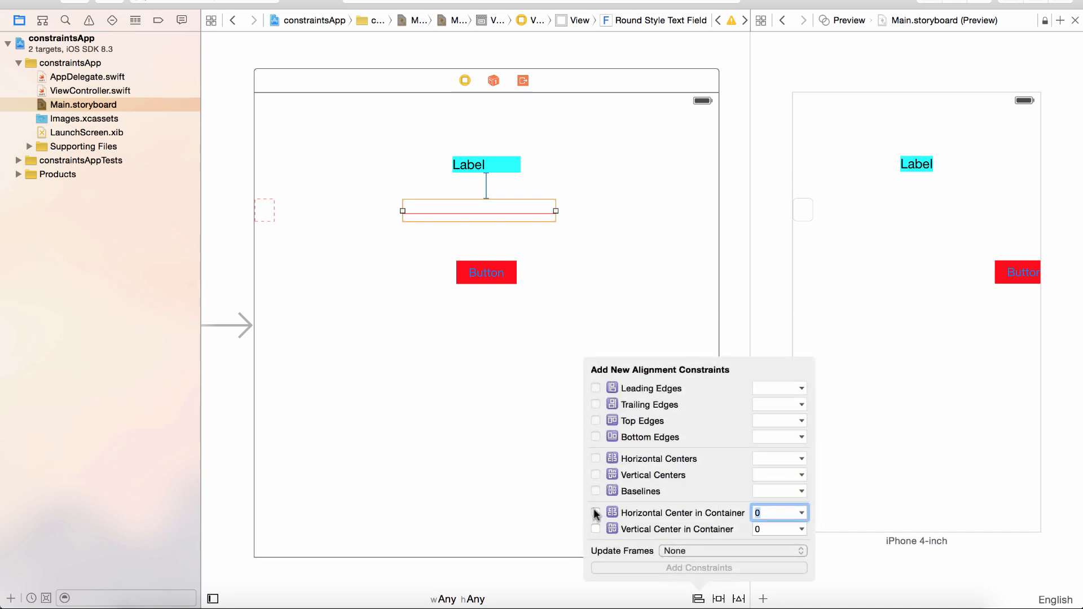
left_click(596, 512)
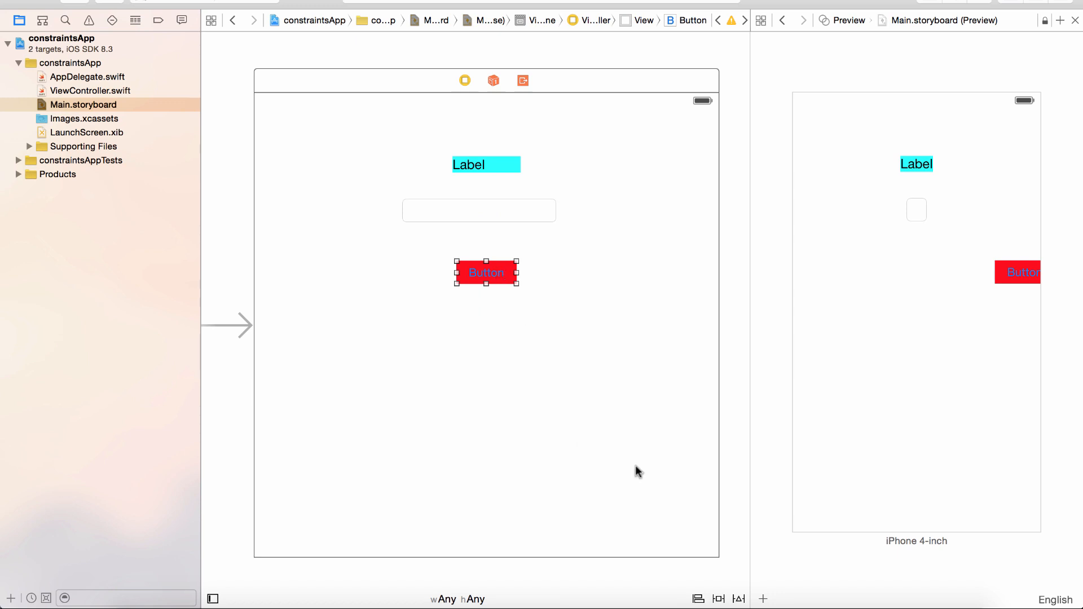
Pin the button's top spacing 50 points below the text field.
left_click(717, 599)
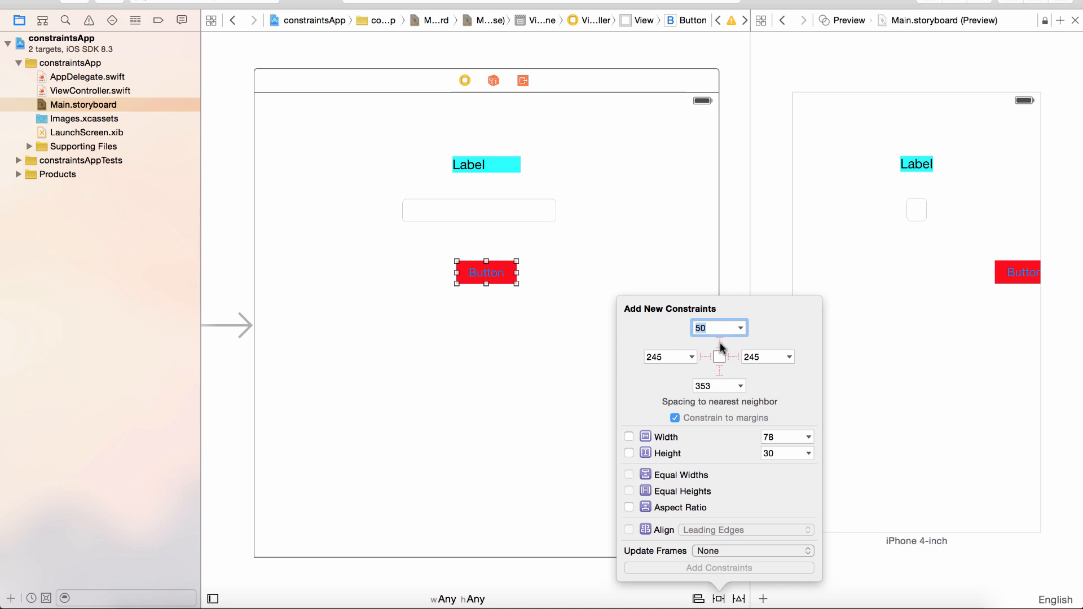
left_click(719, 343)
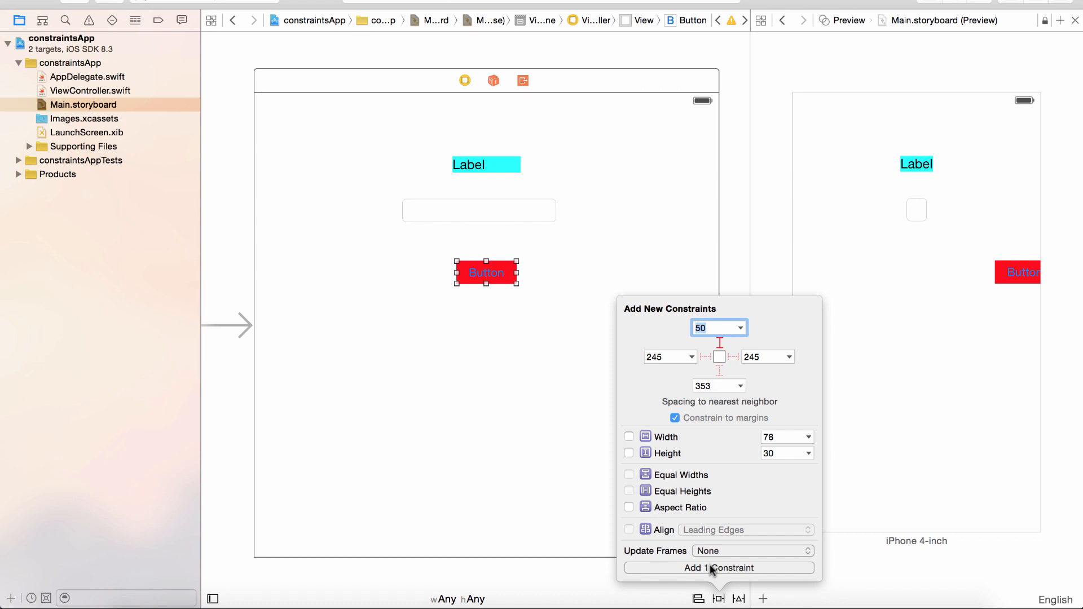
left_click(718, 567)
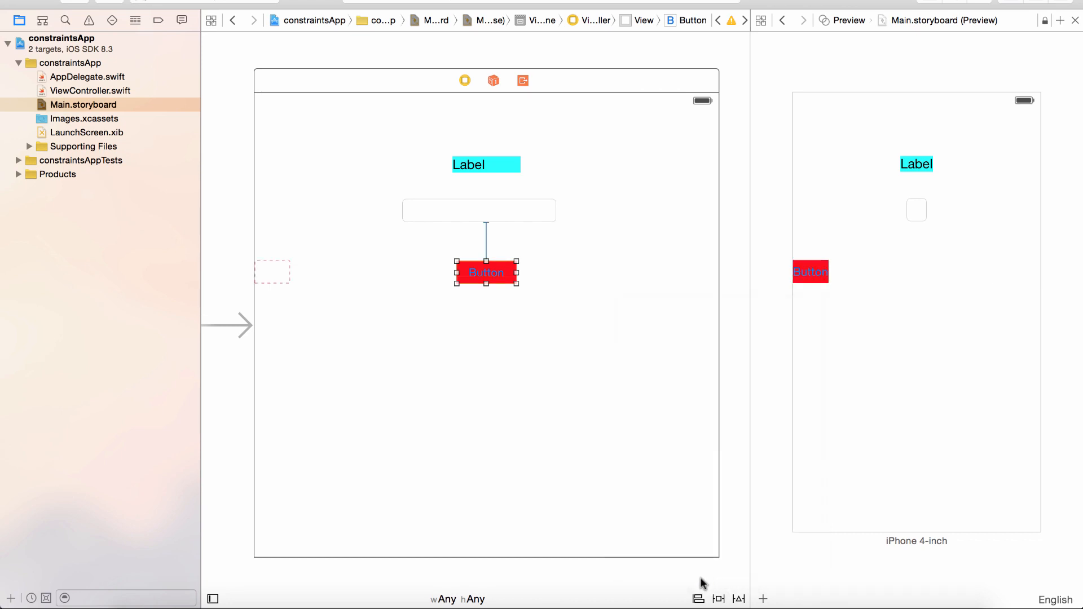
Center the button horizontally in its container.
left_click(695, 598)
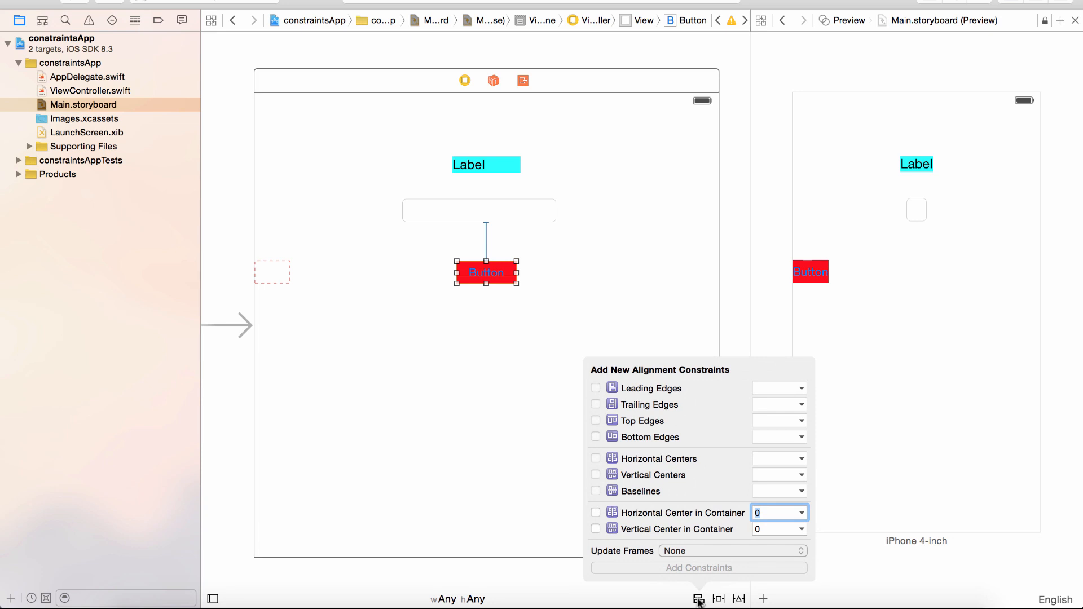
left_click(596, 513)
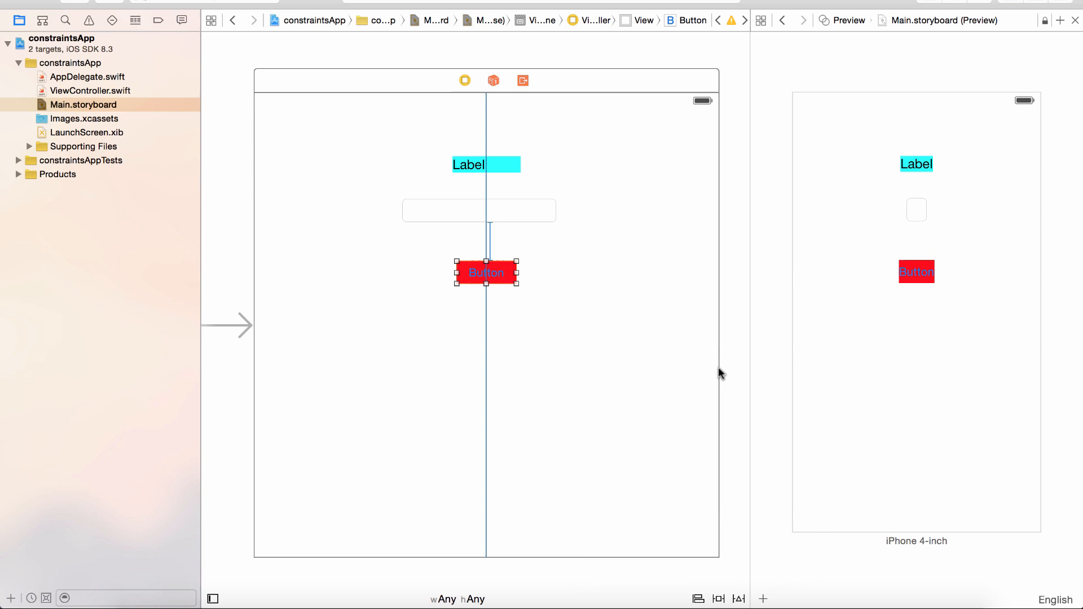
mouse_move(919, 221)
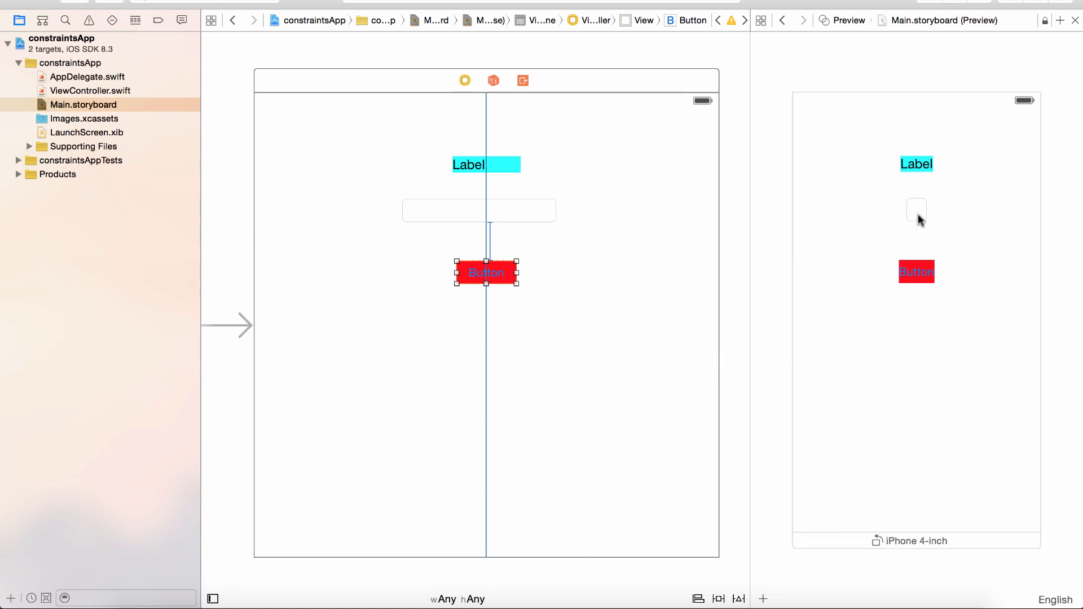
left_click(478, 211)
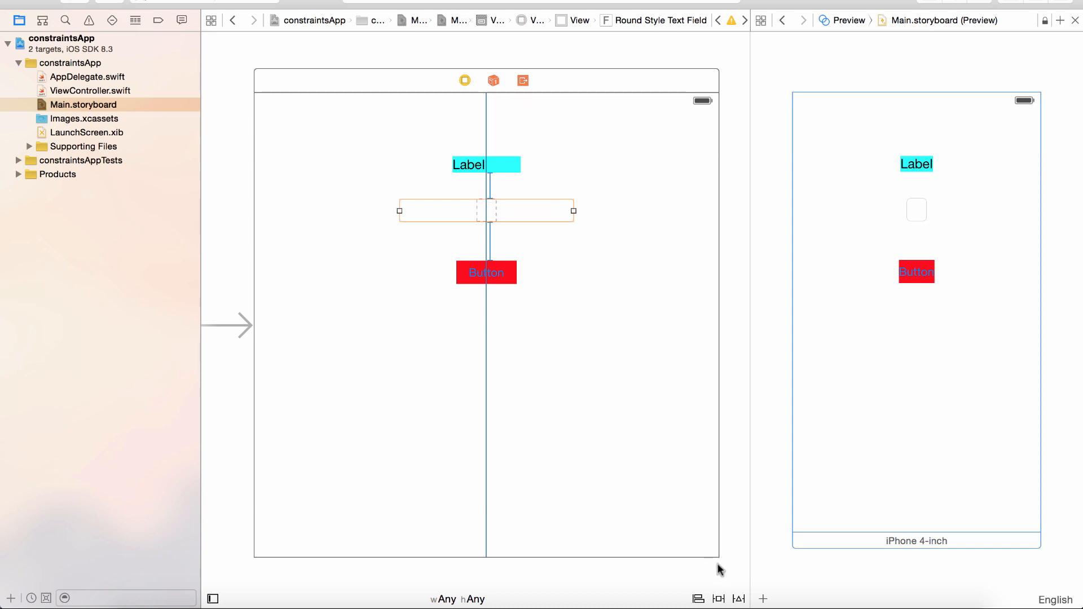
mouse_move(719, 599)
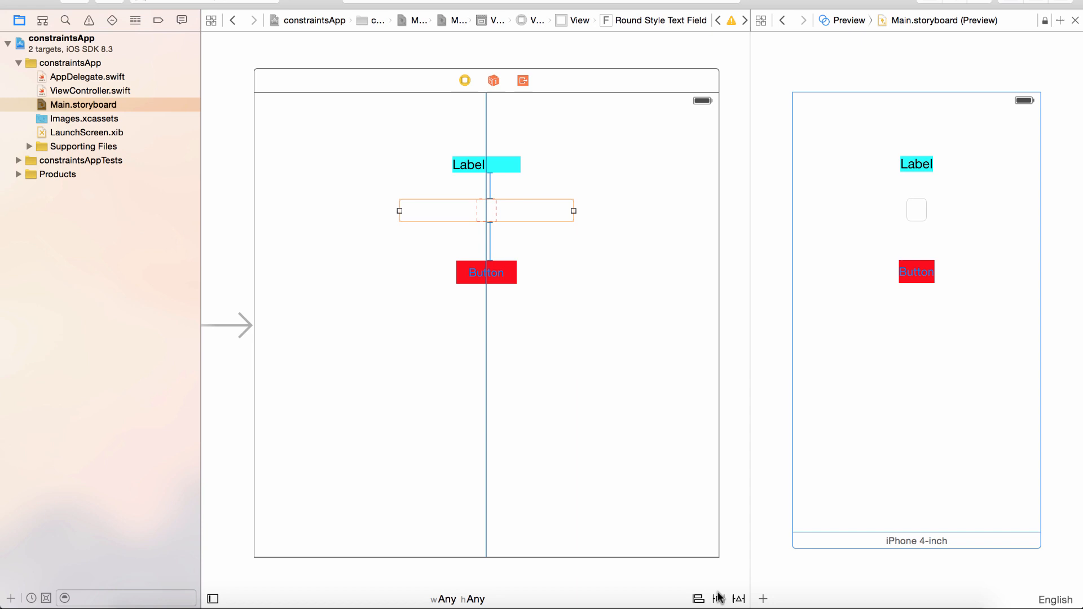
mouse_move(691, 552)
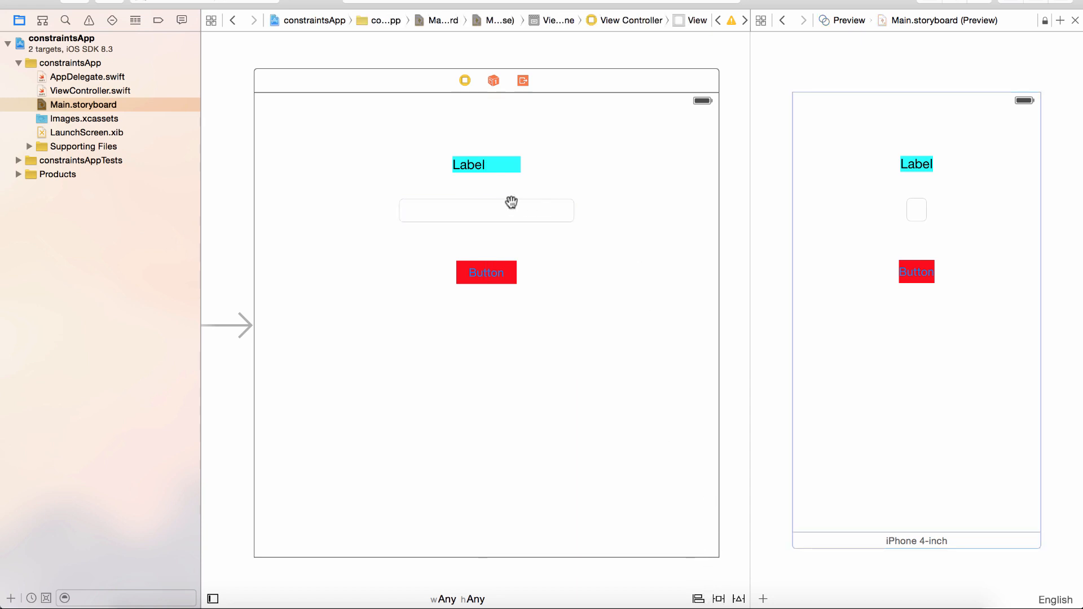
Add fixed width 226 and height 30 constraints to the text field.
left_click(486, 211)
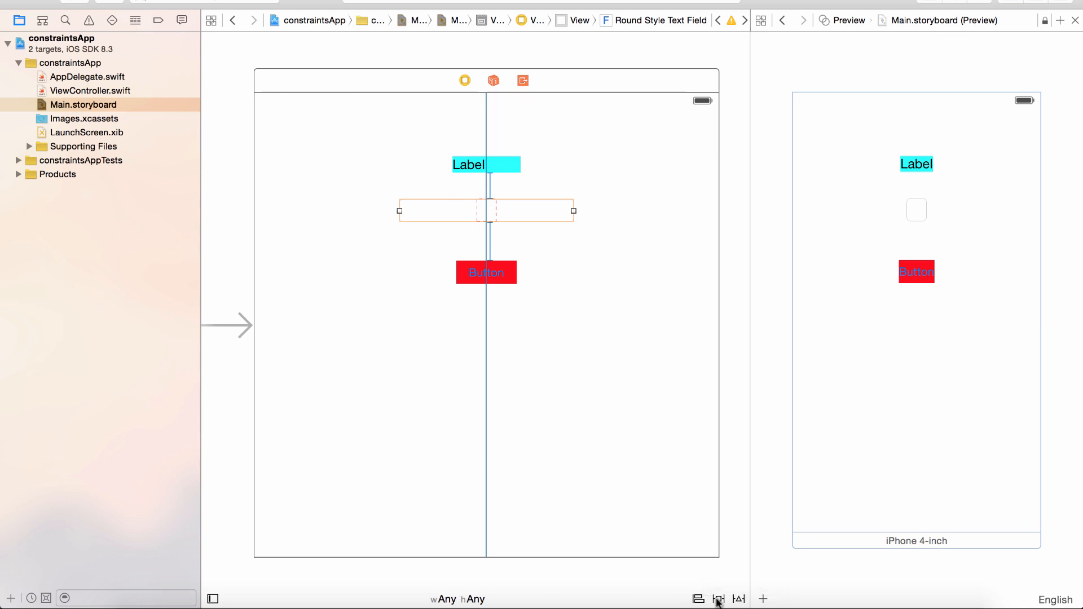
left_click(716, 599)
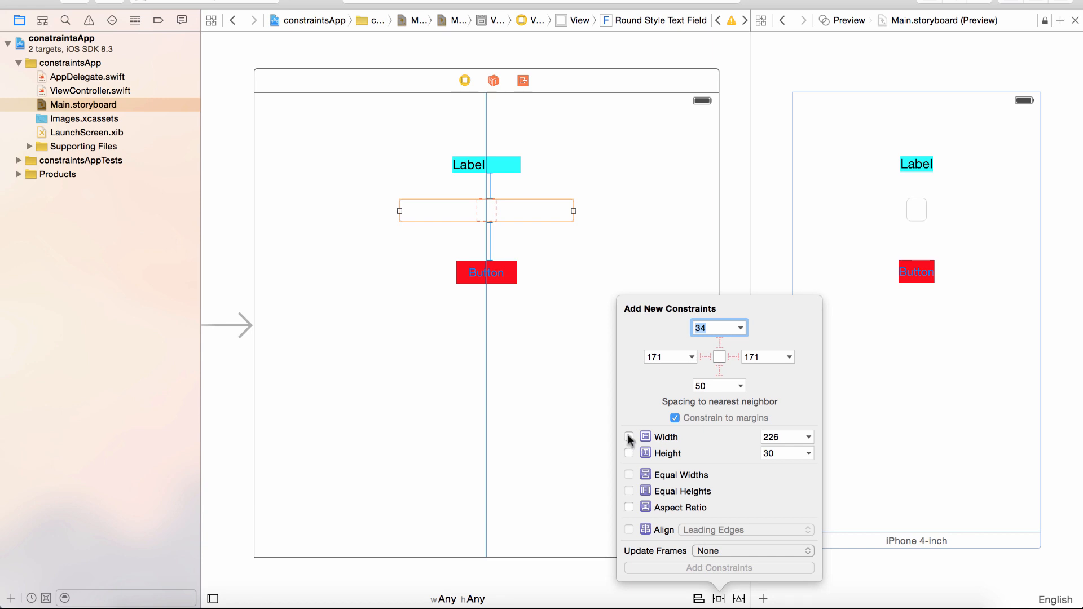
left_click(628, 437)
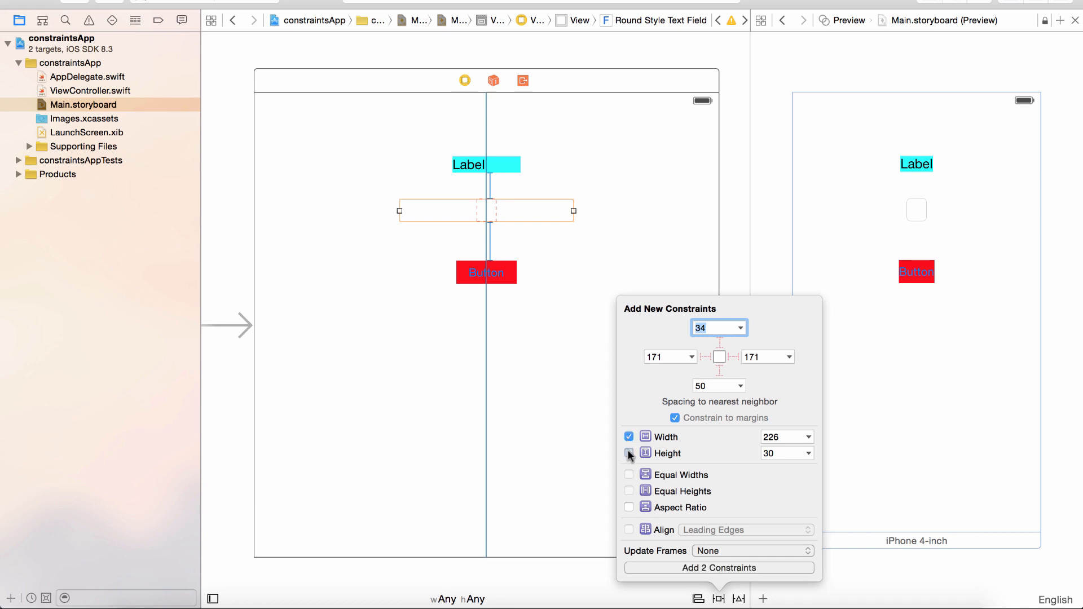
left_click(629, 453)
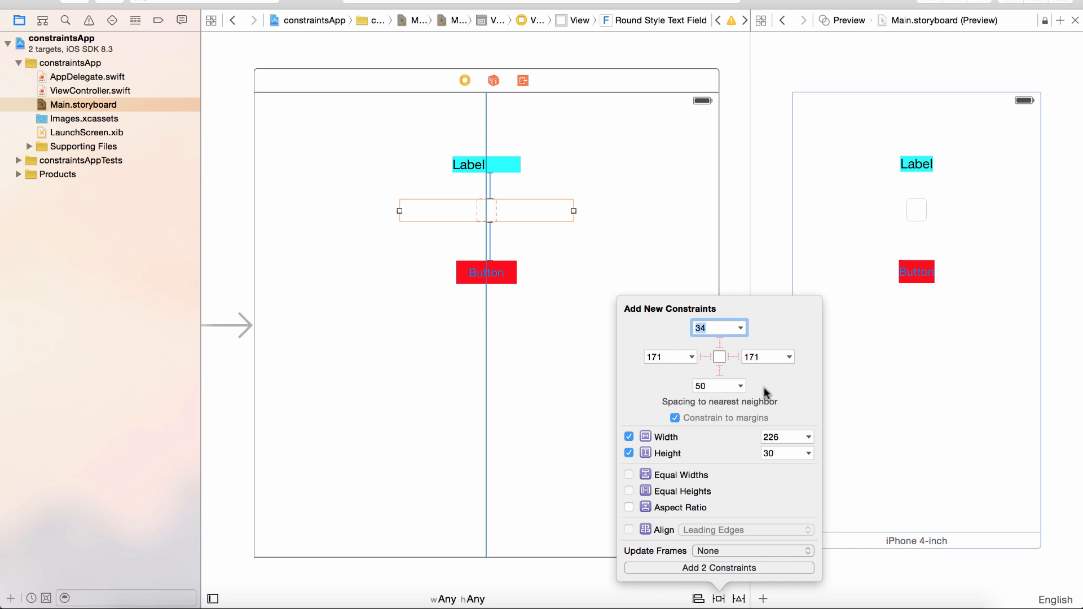
mouse_move(719, 568)
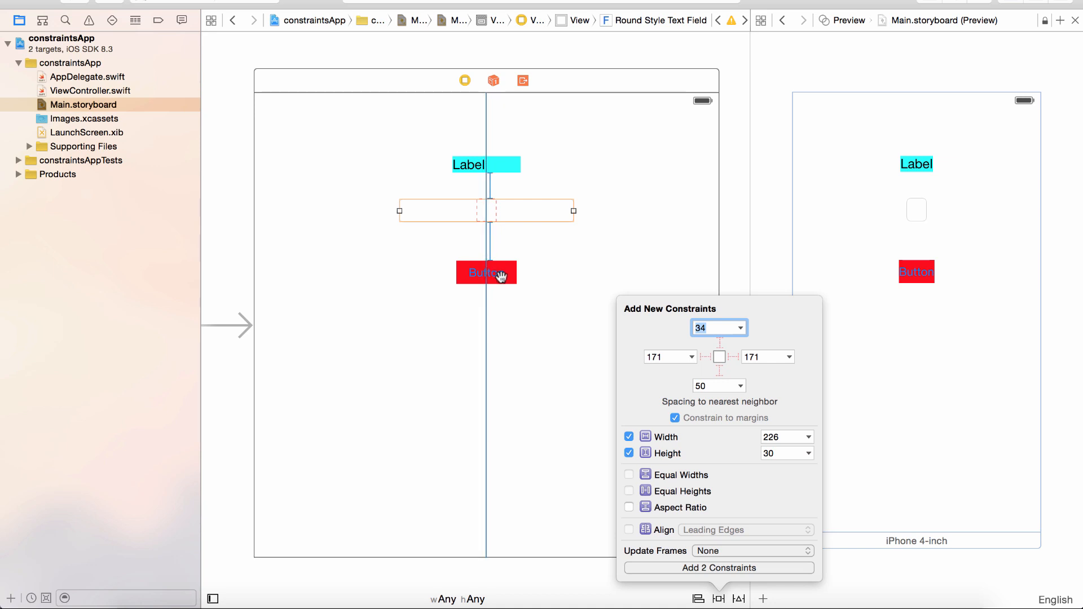
mouse_move(612, 231)
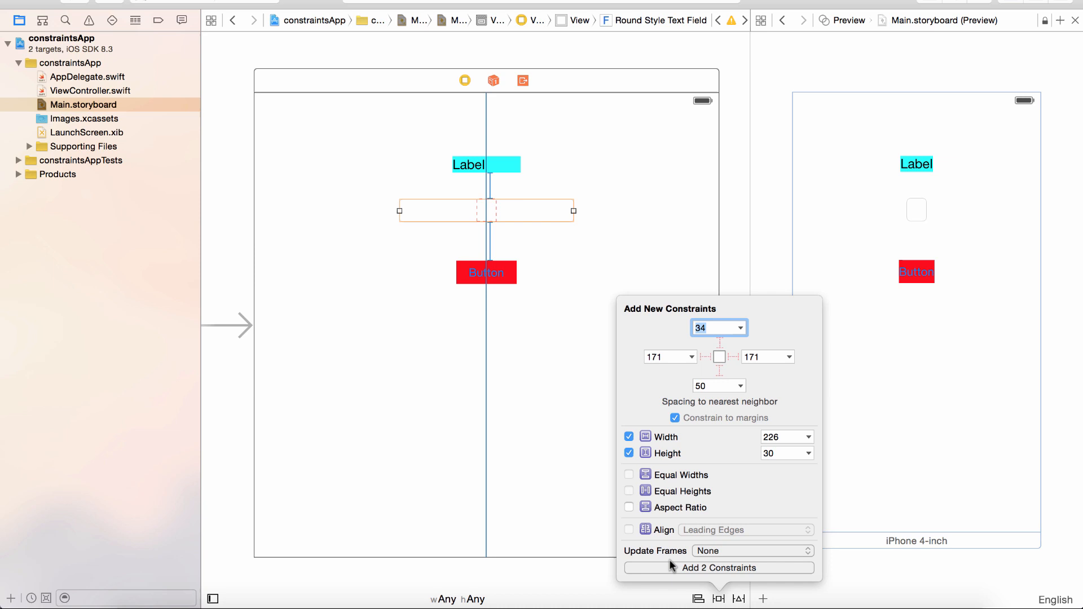
left_click(719, 568)
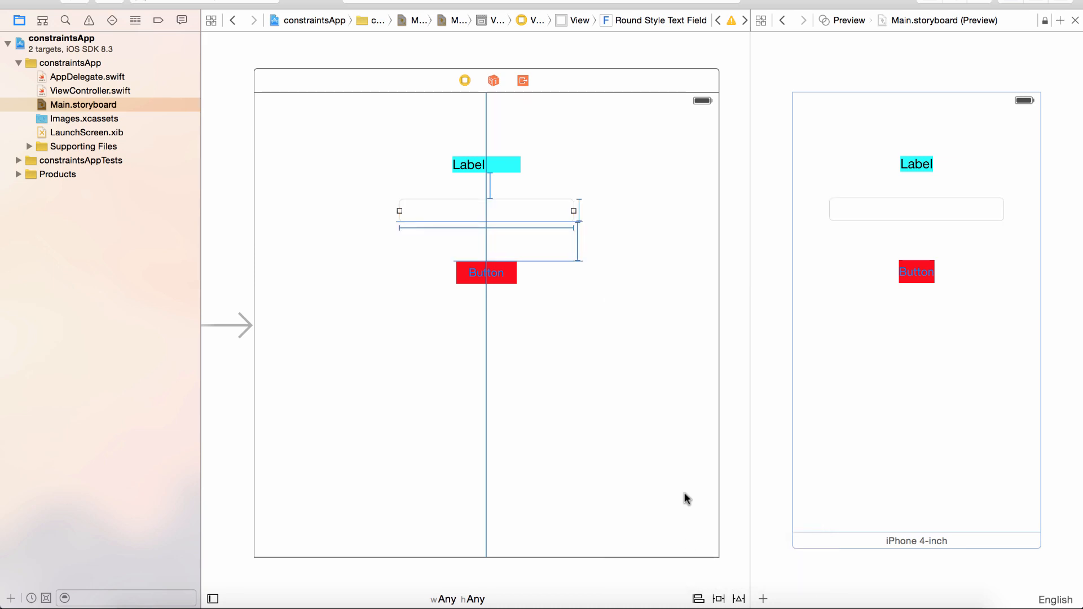
mouse_move(874, 217)
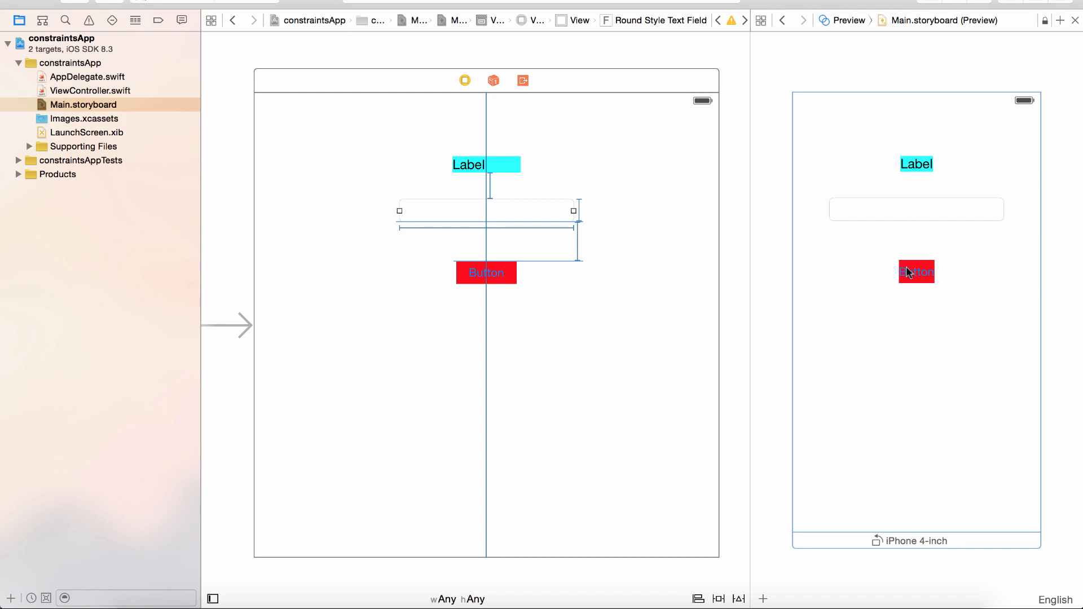
mouse_move(897, 467)
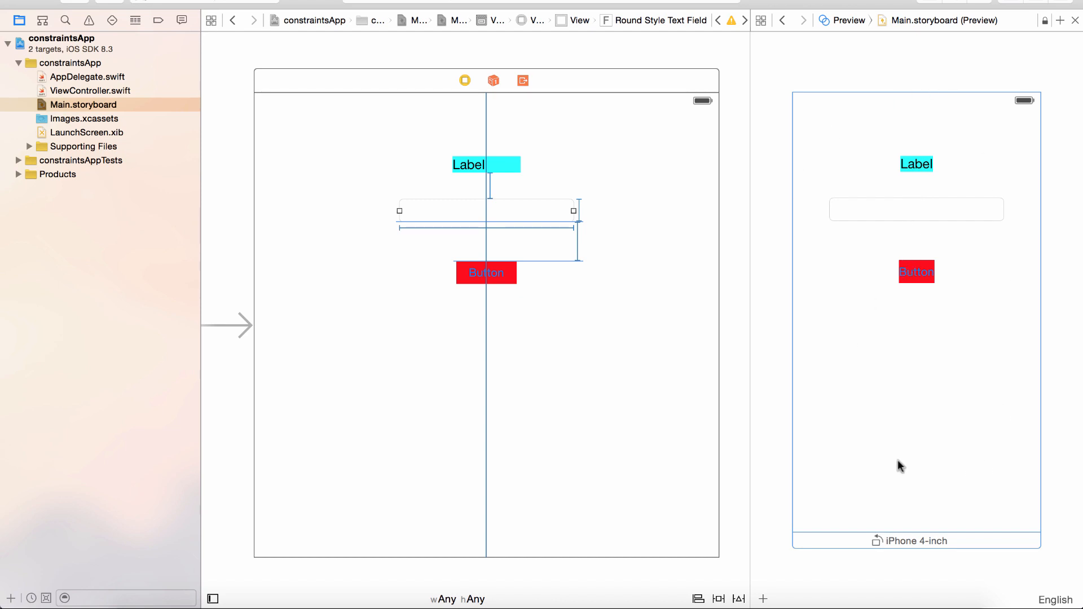
mouse_move(877, 545)
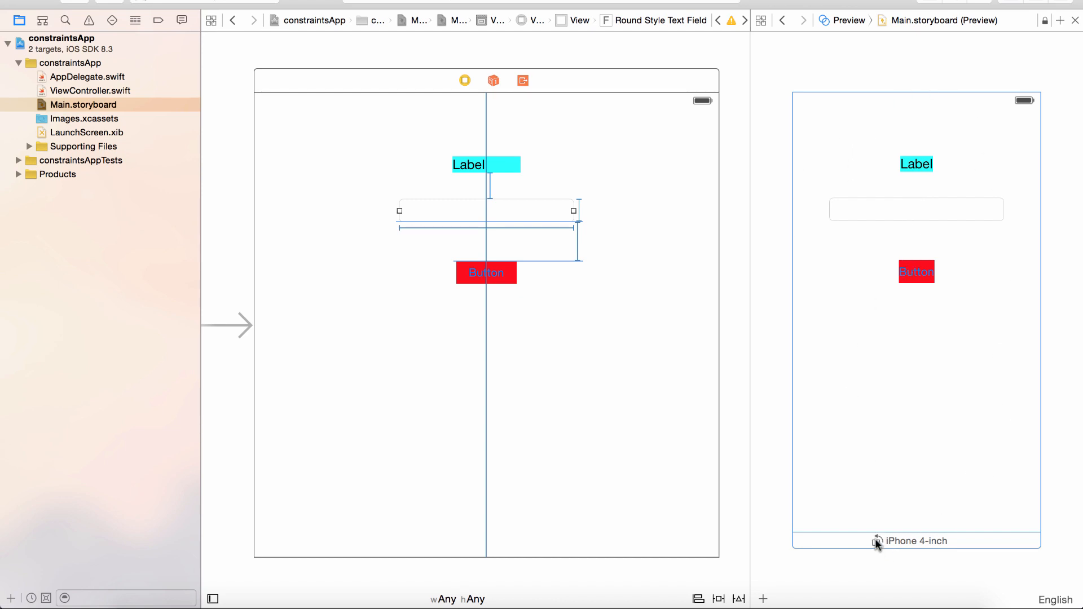
mouse_move(877, 545)
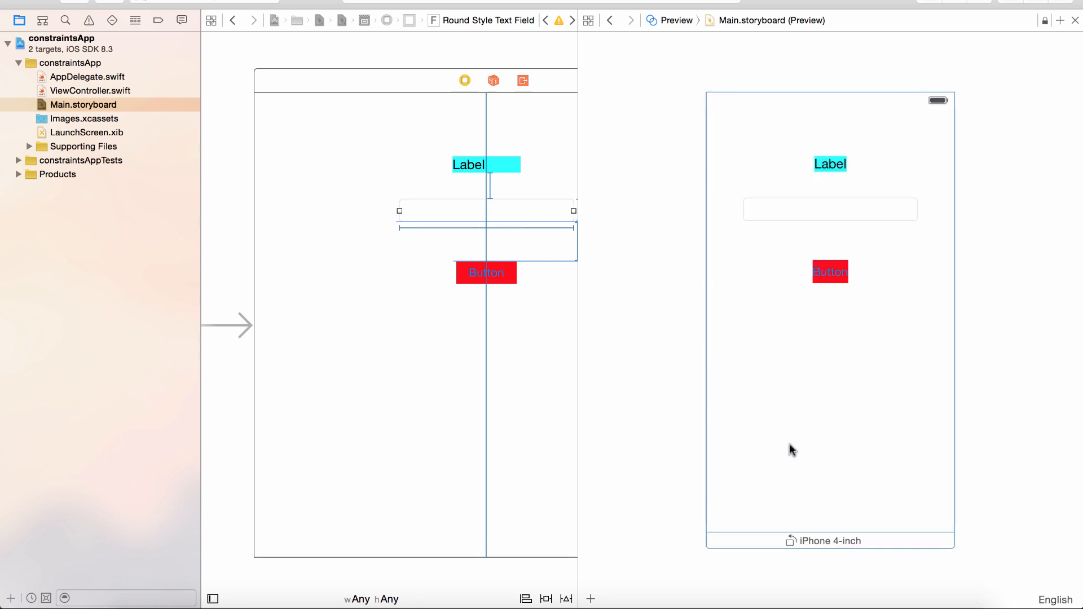
mouse_move(644, 483)
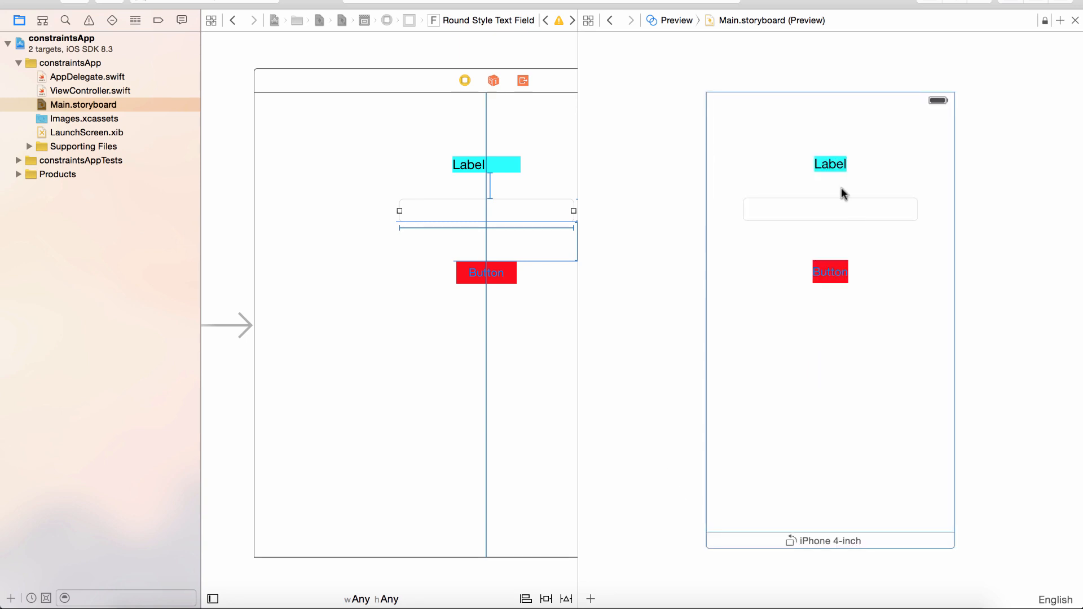
mouse_move(830, 98)
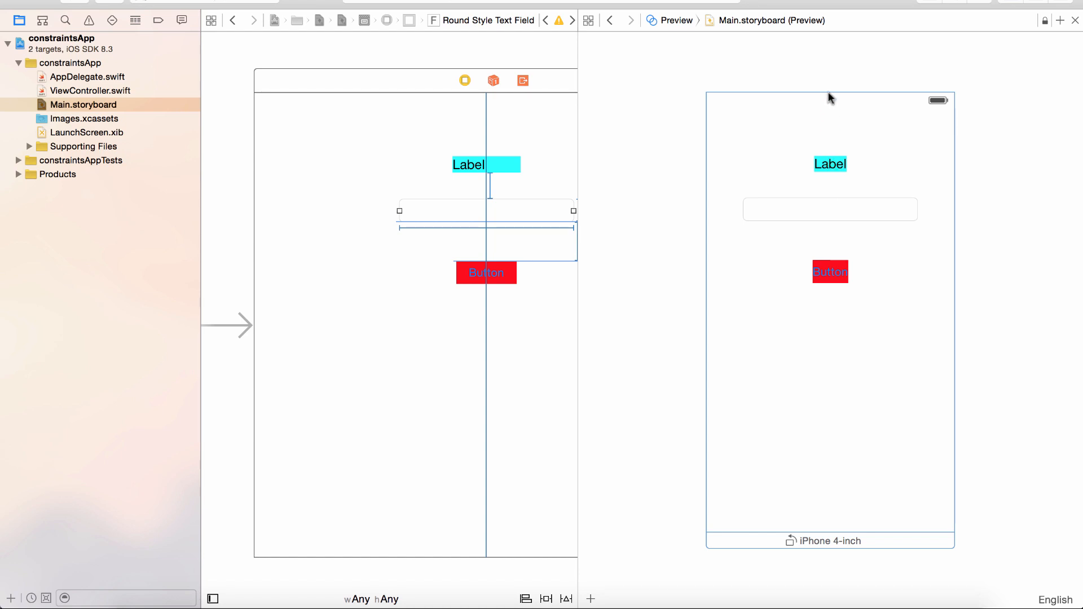
mouse_move(833, 159)
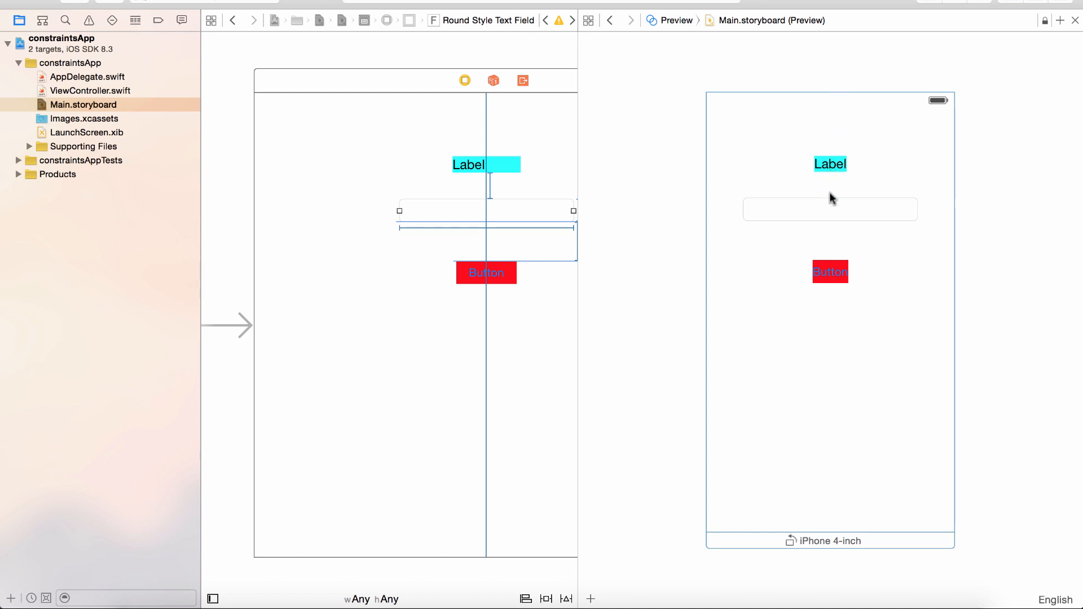
mouse_move(832, 223)
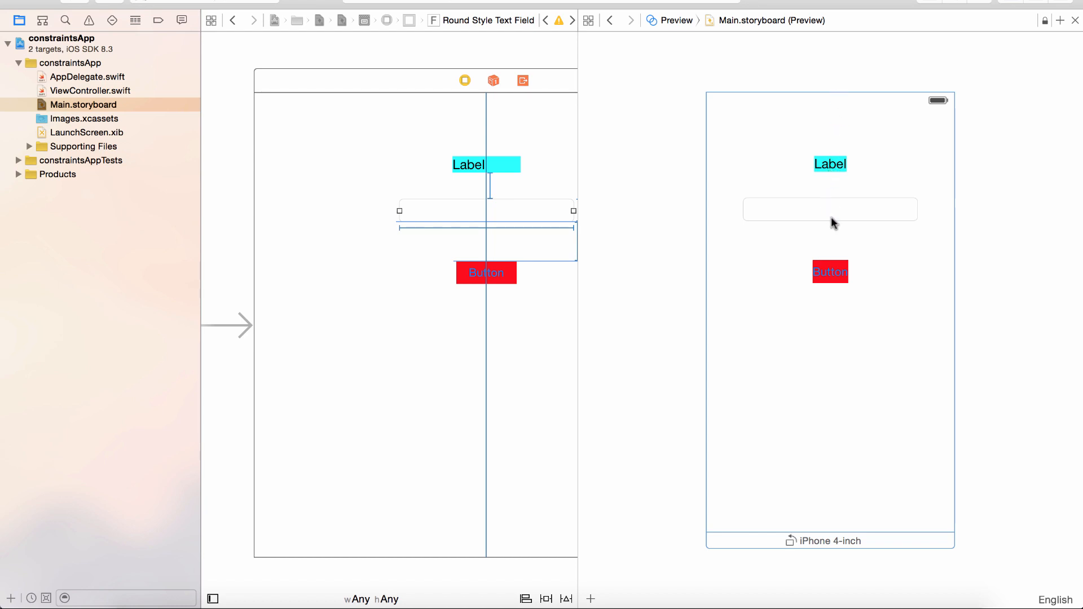
mouse_move(789, 544)
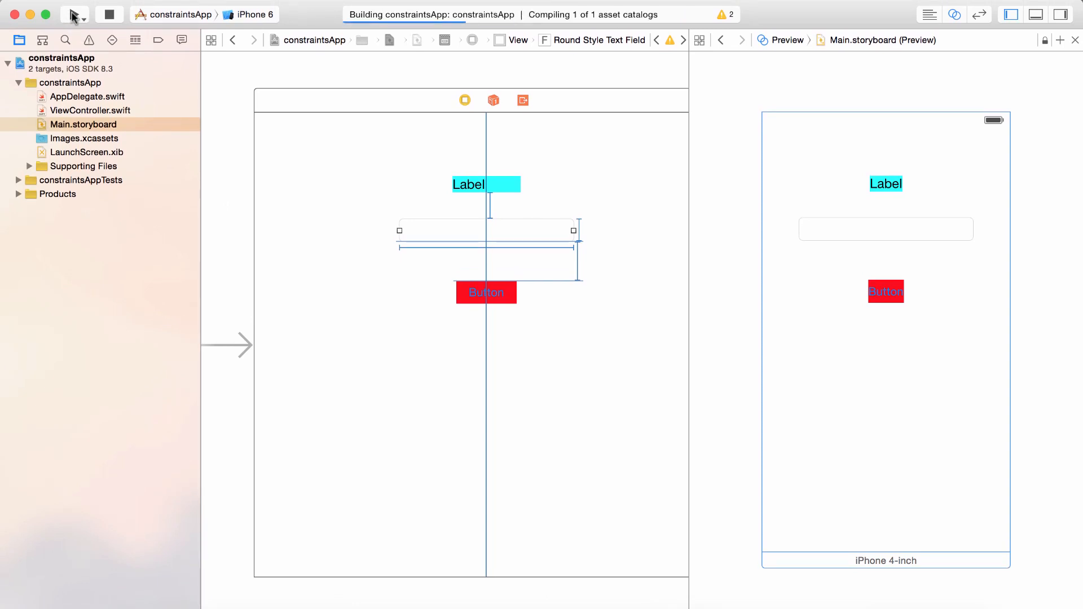
Run constraintsApp on the iPhone 6 simulator and rotate it back to portrait.
left_click(75, 15)
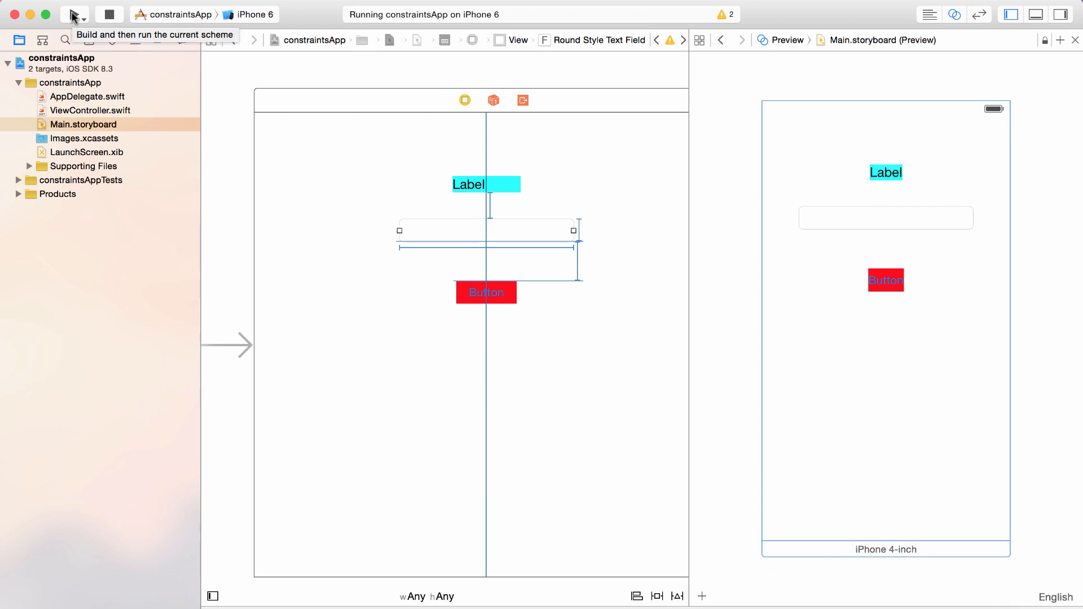
left_click(73, 13)
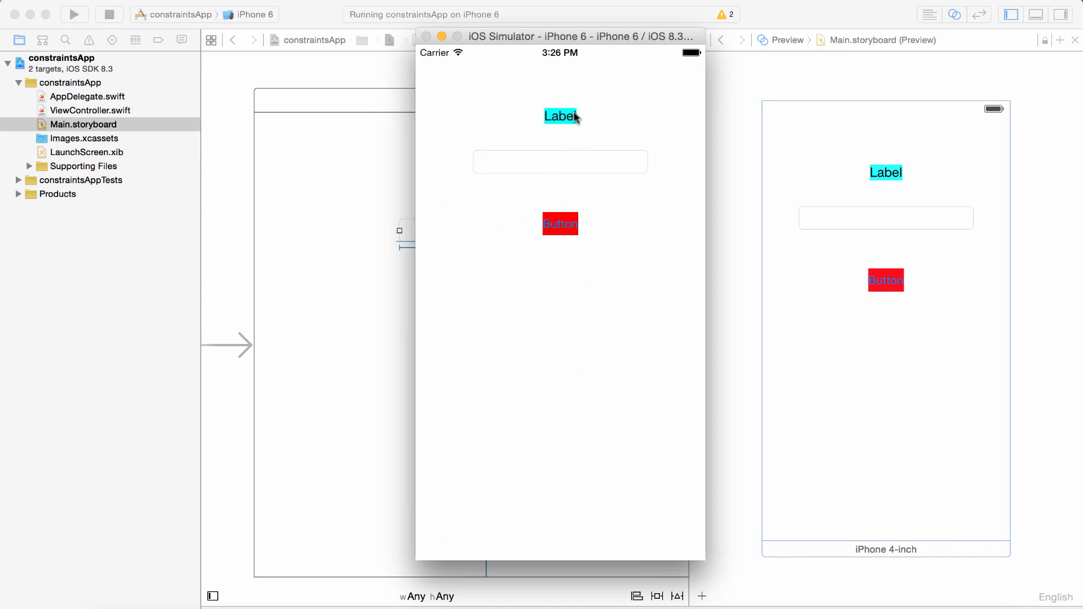
mouse_move(515, 44)
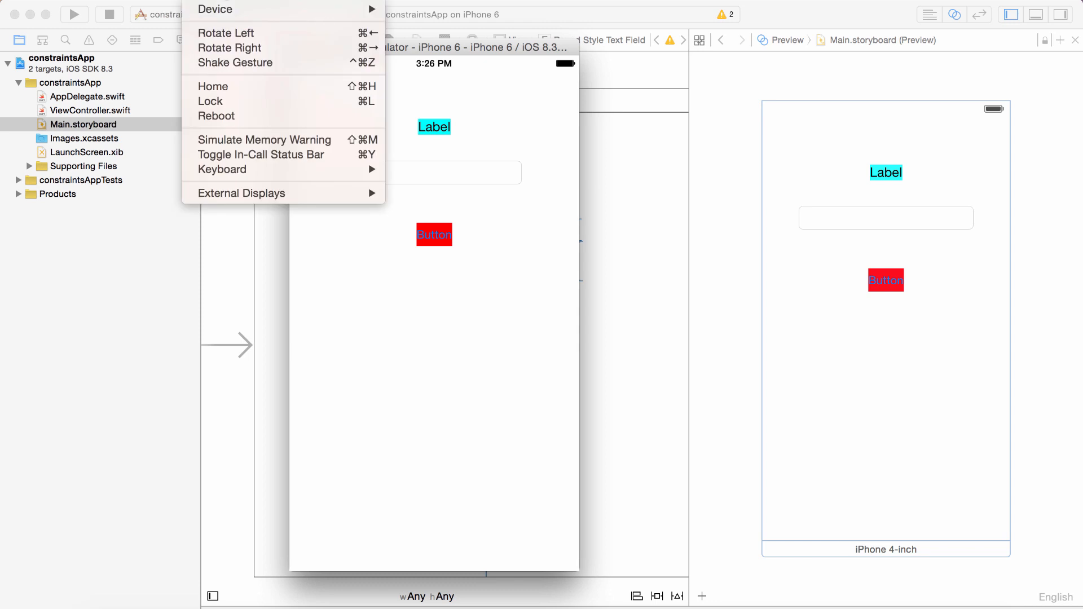
mouse_move(235, 38)
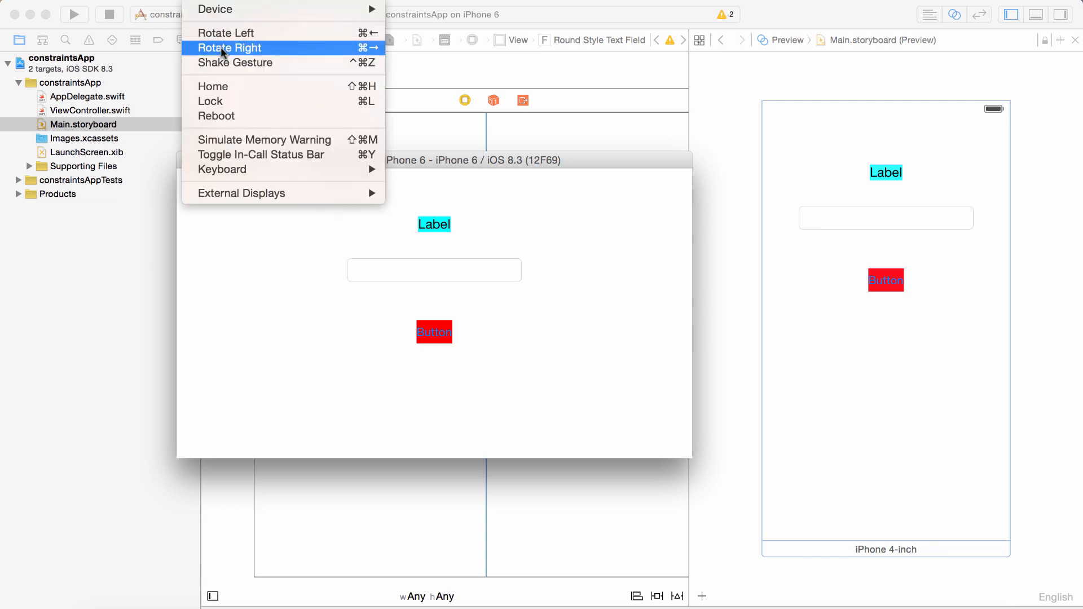
left_click(228, 48)
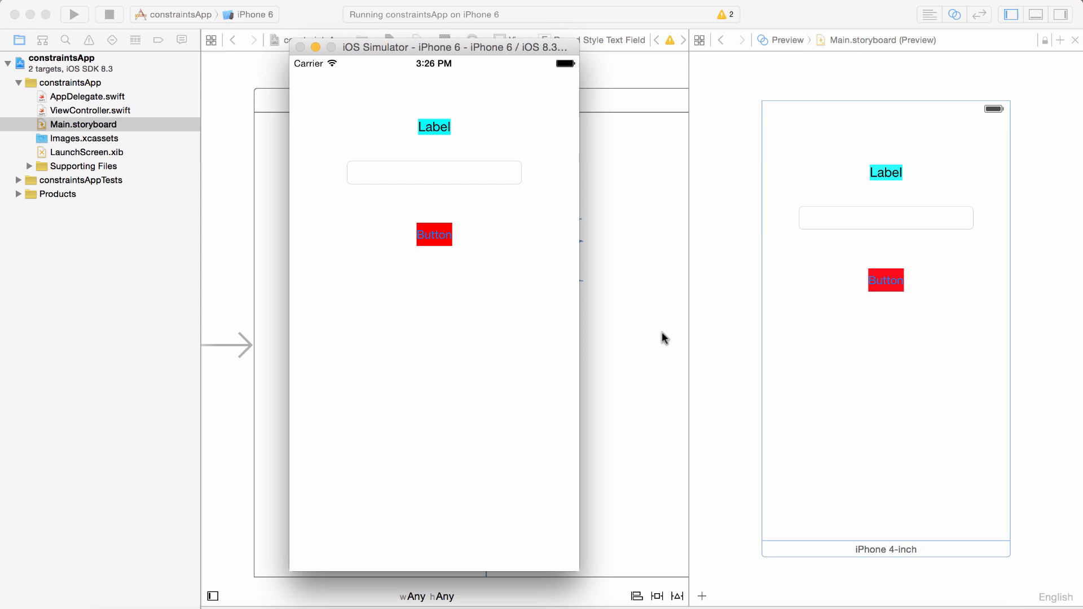
mouse_move(666, 276)
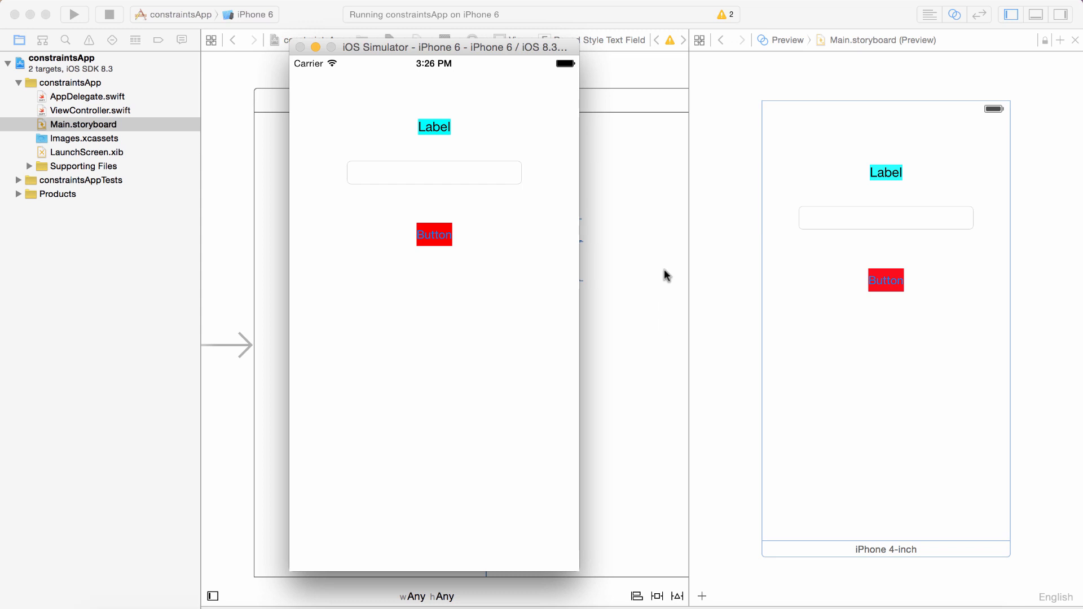